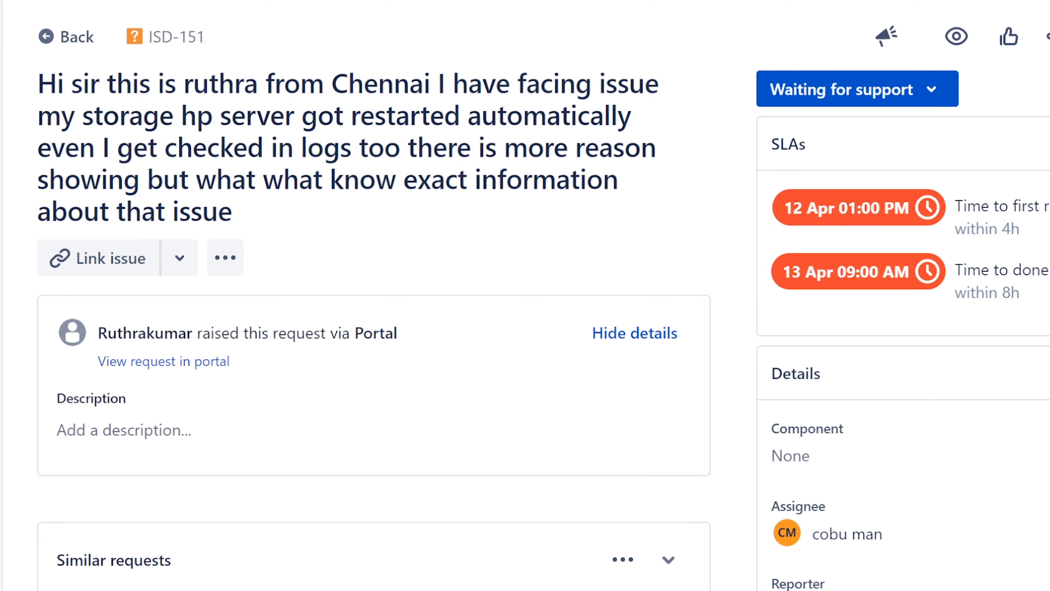
Read the Jira request, highlighting the requester's name and the summary's first line through Chennai.
drag(98, 333, 208, 333)
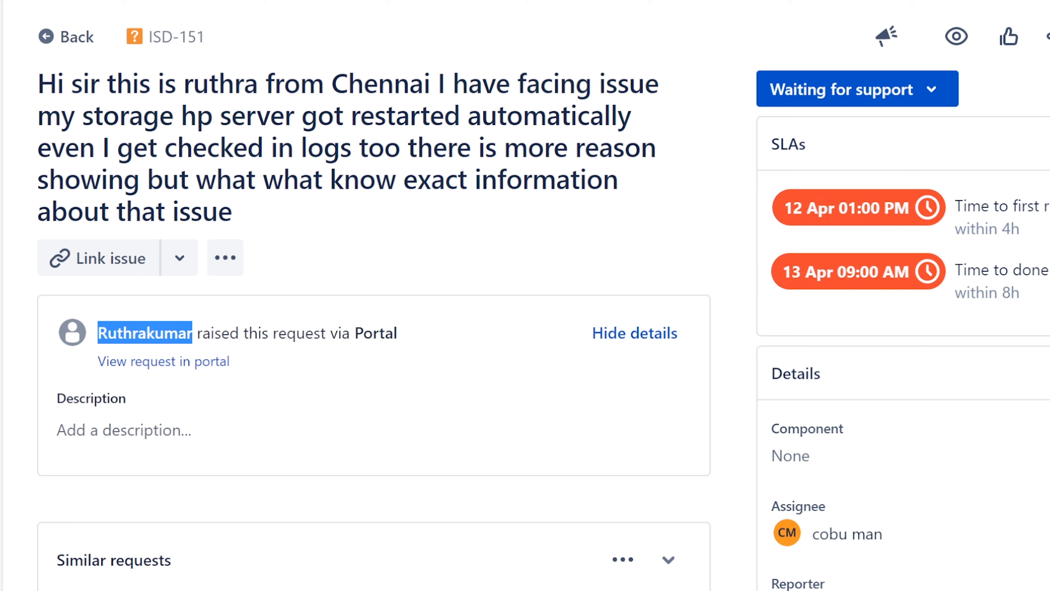
click(225, 257)
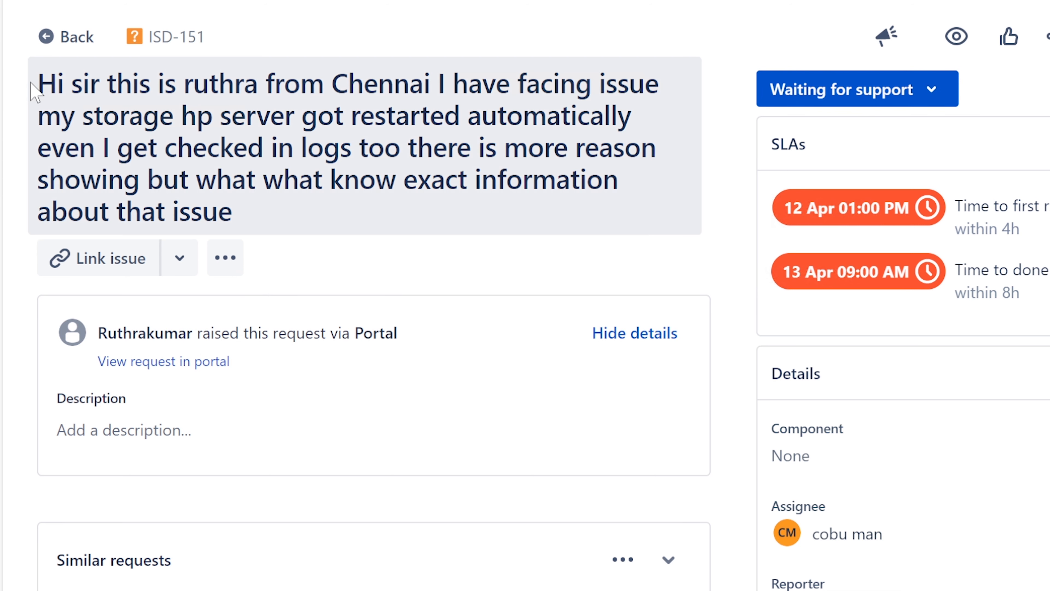
drag(37, 83, 117, 83)
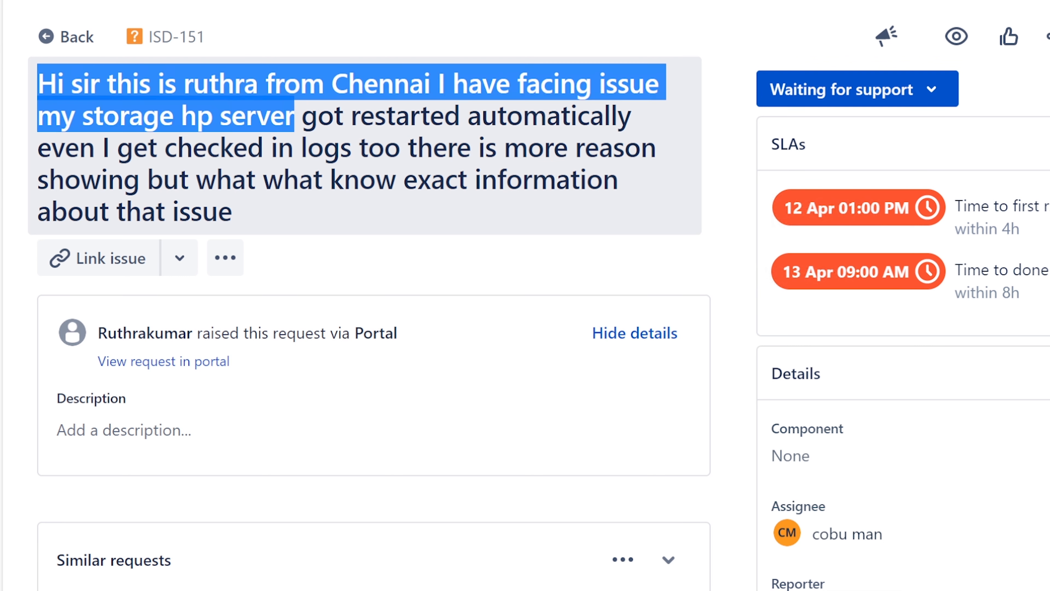
drag(274, 116, 262, 84)
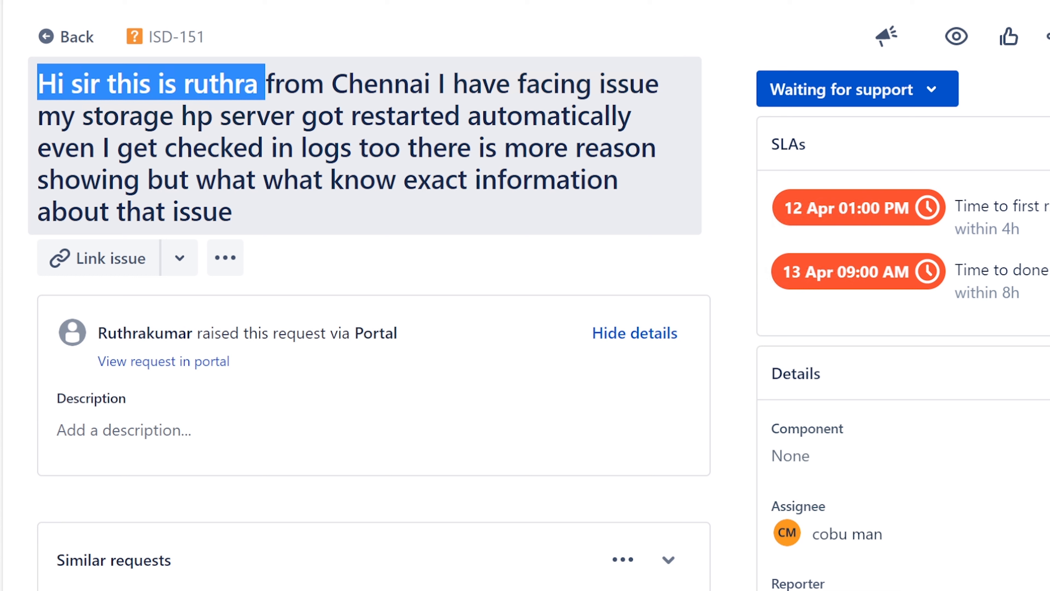
drag(263, 83, 435, 83)
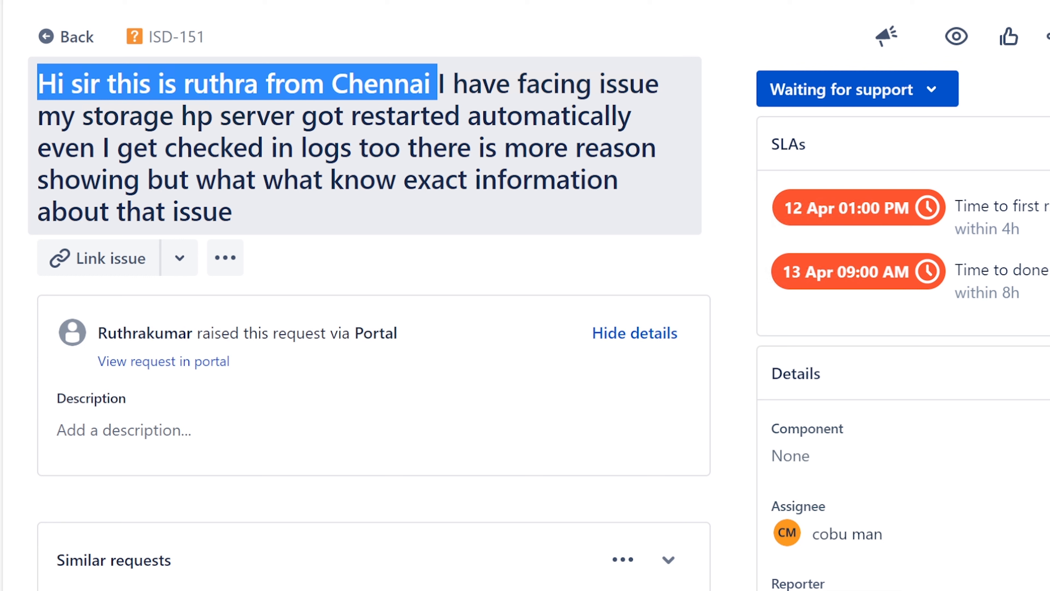
drag(435, 84, 663, 84)
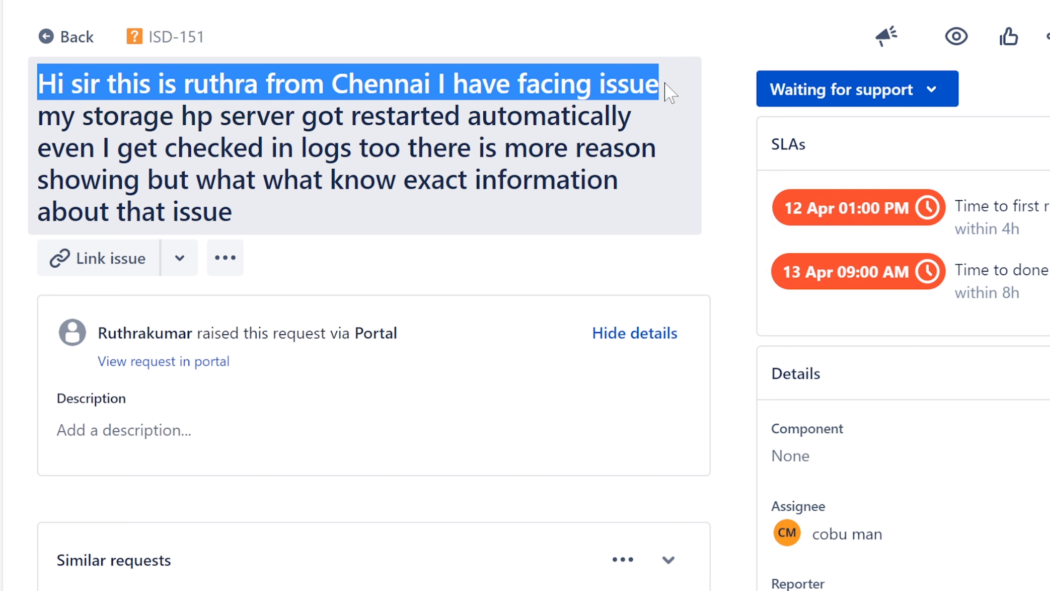
drag(666, 90, 335, 116)
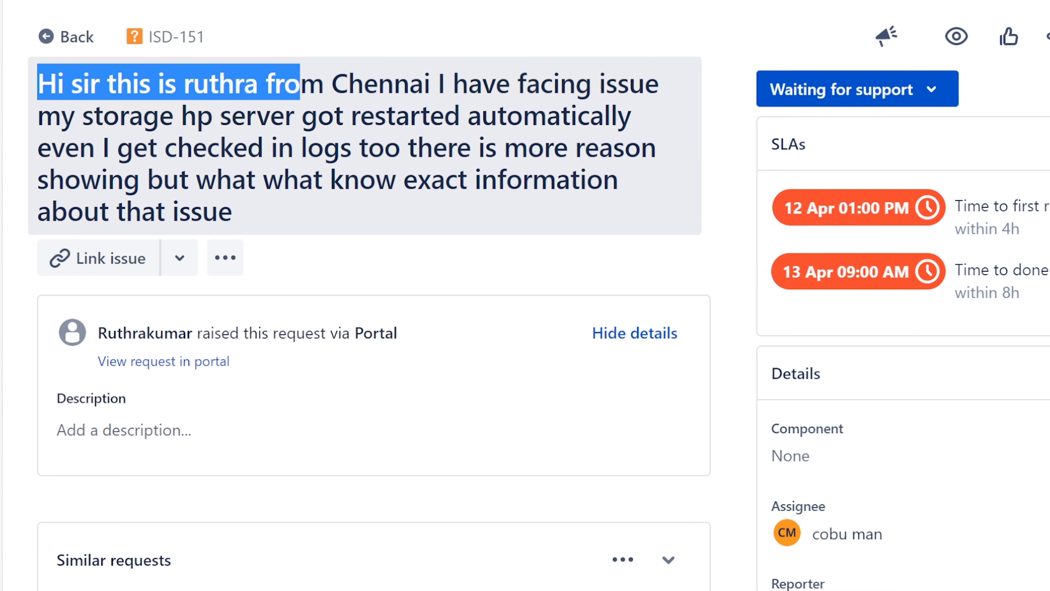
Review the rest of the summary, highlighting the automatic-restarts phrase and the closing question.
drag(298, 83, 231, 147)
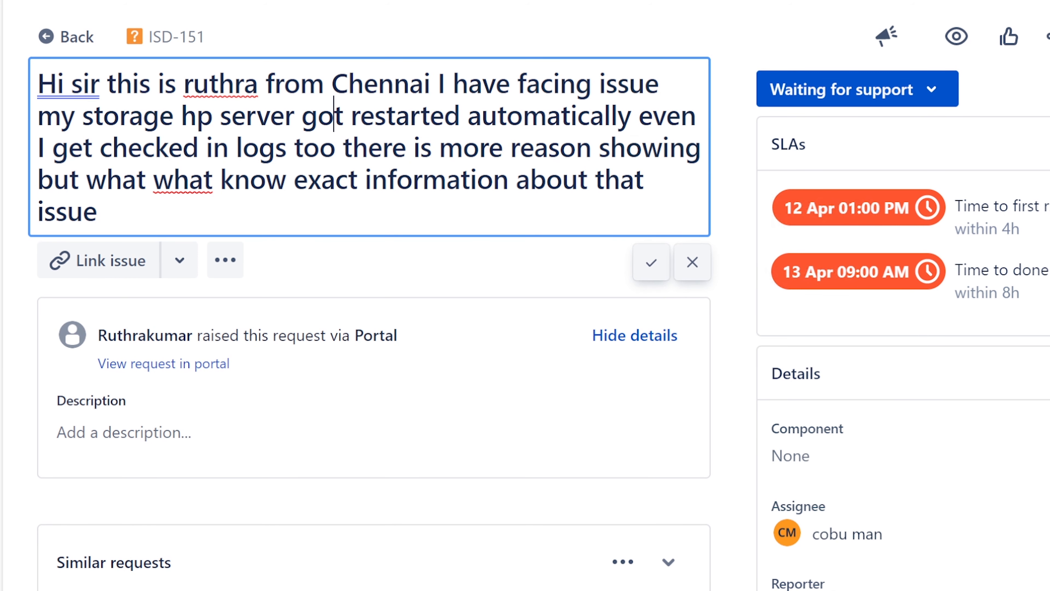
drag(37, 116, 355, 115)
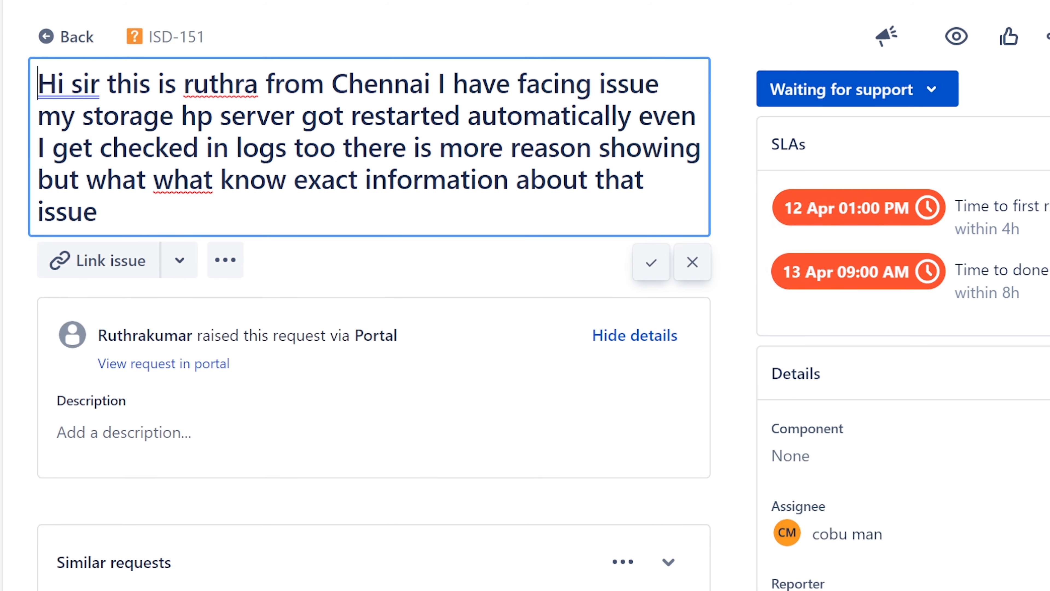
drag(38, 147, 406, 147)
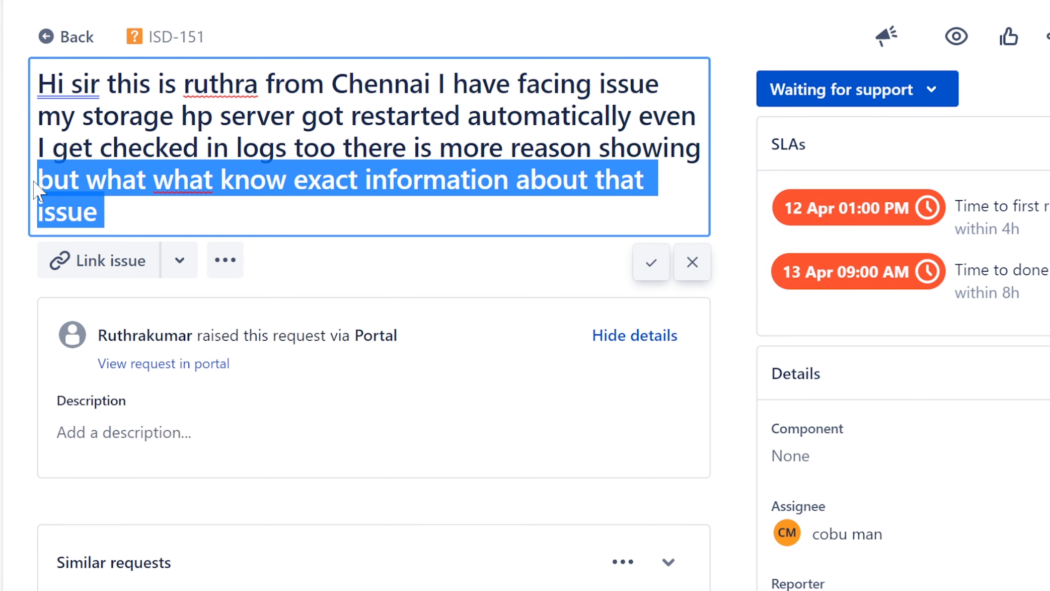
click(117, 116)
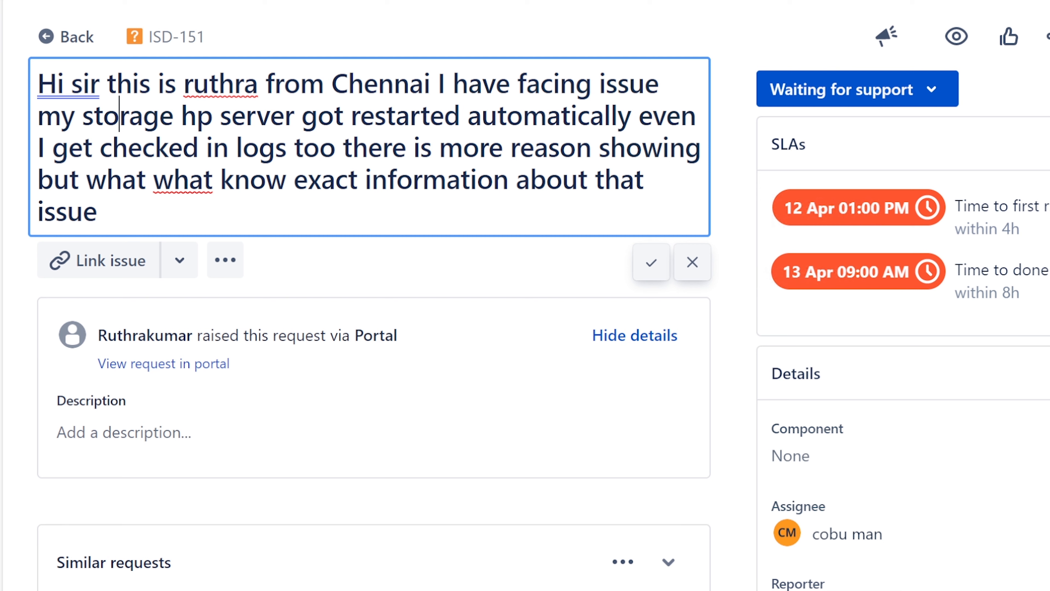
drag(176, 115, 635, 115)
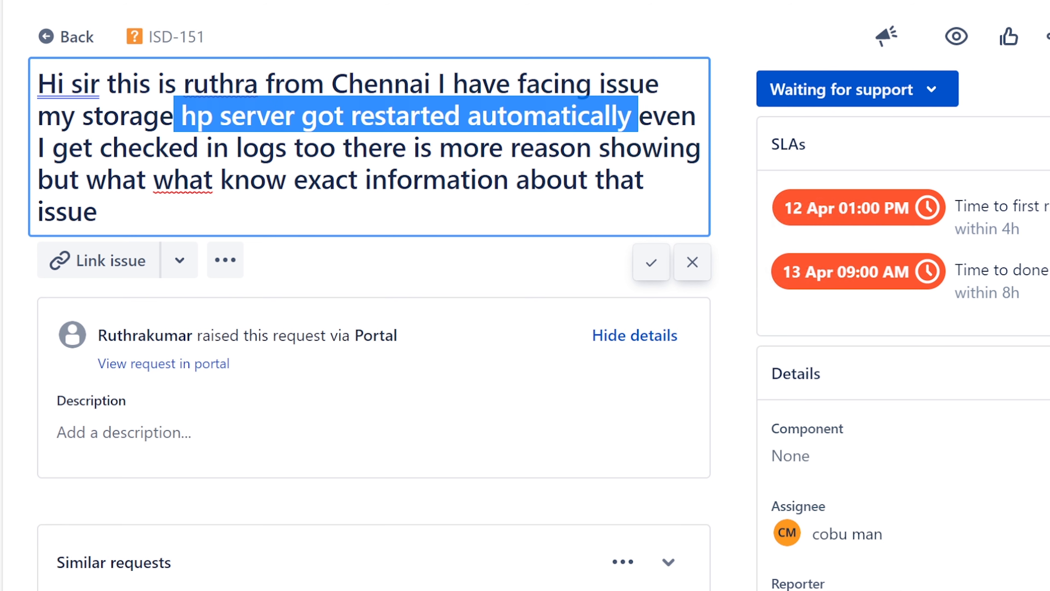
click(33, 147)
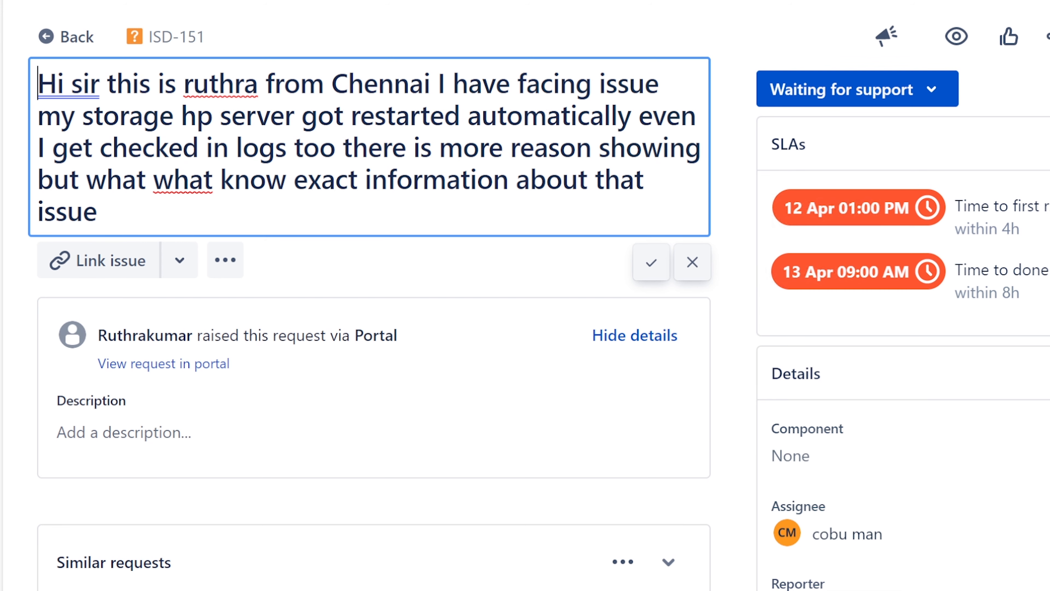
Switch to Event Viewer (Local), enlarge its window and view the Overview summary of events.
click(649, 262)
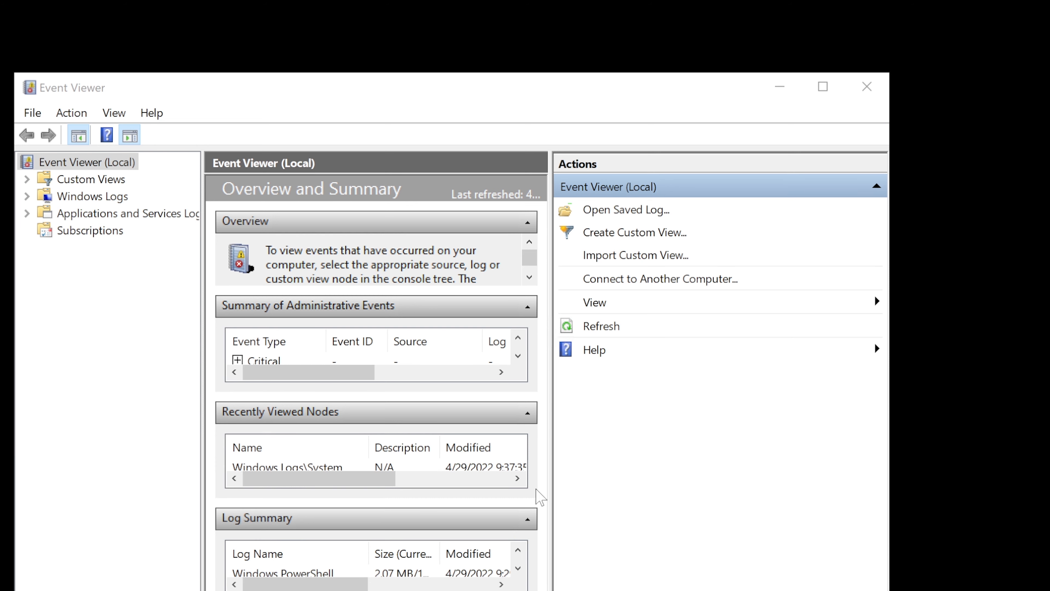
click(601, 325)
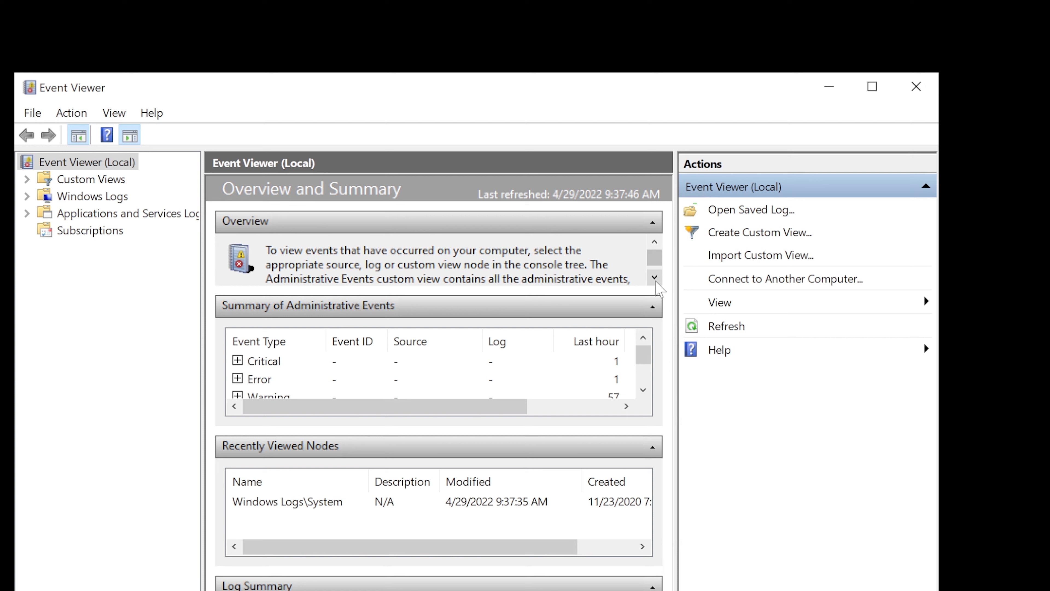
click(655, 277)
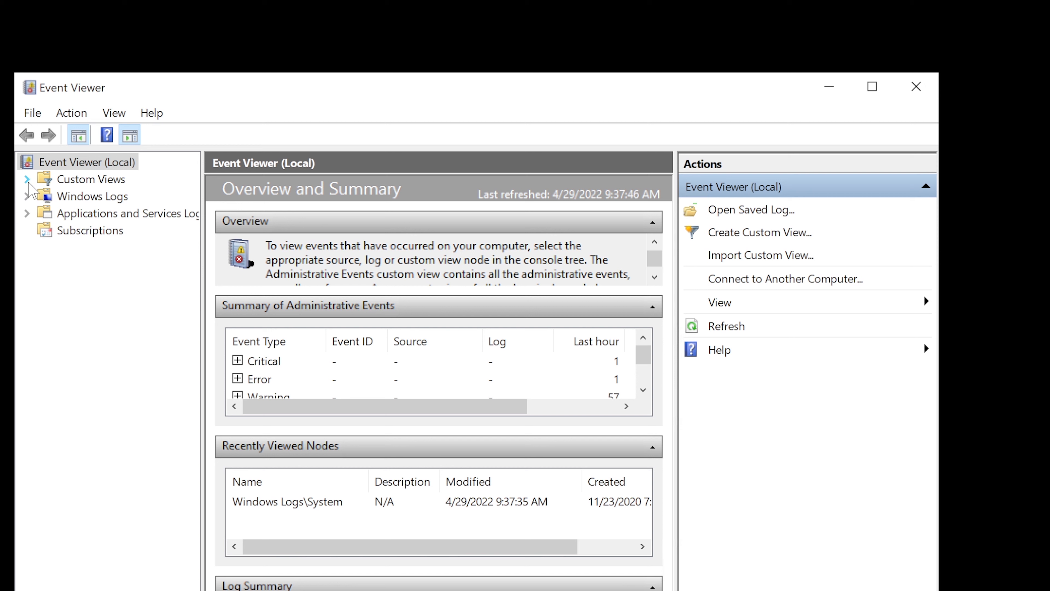
mouse_move(33, 190)
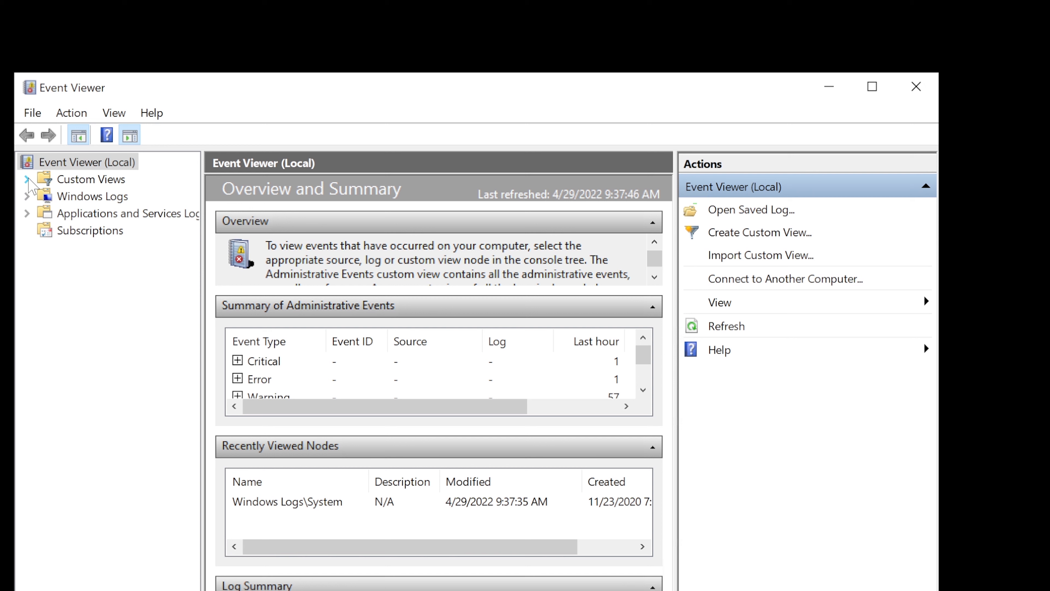
mouse_move(32, 189)
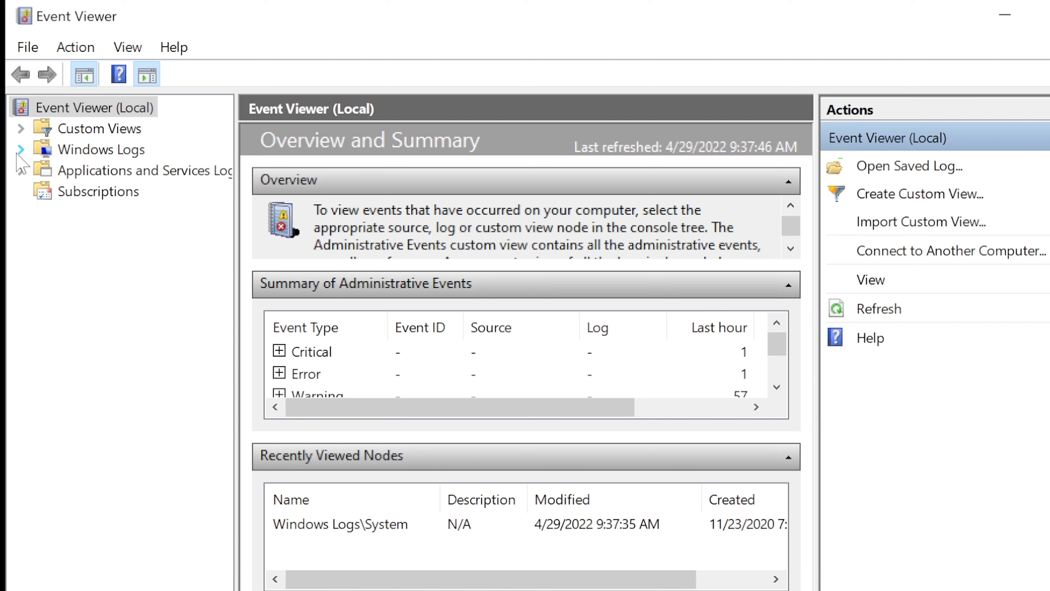
Expand Windows Logs and show the System log with the storahci warning 129.
click(21, 150)
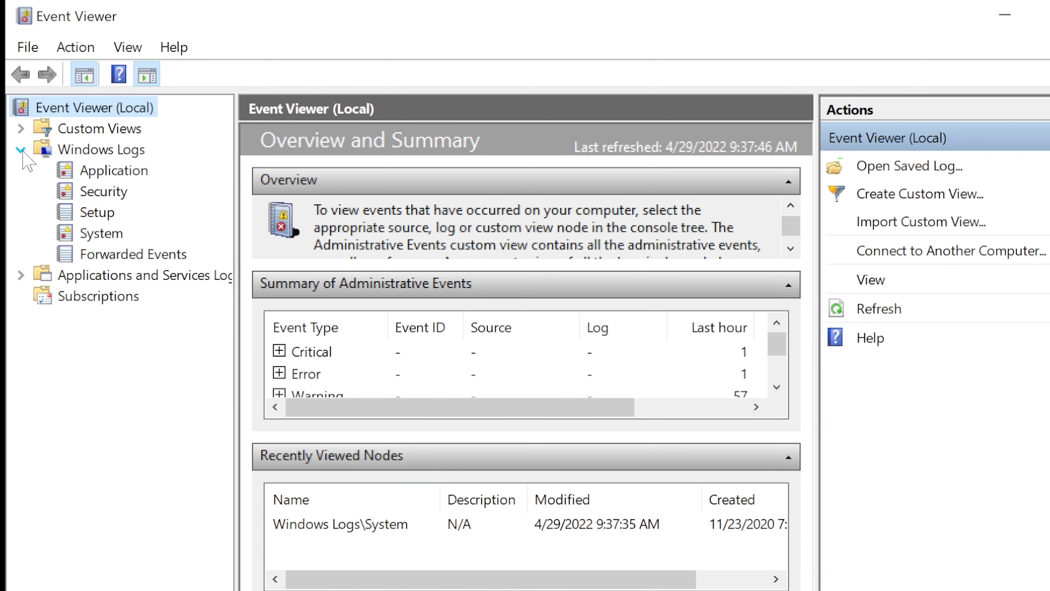
click(102, 233)
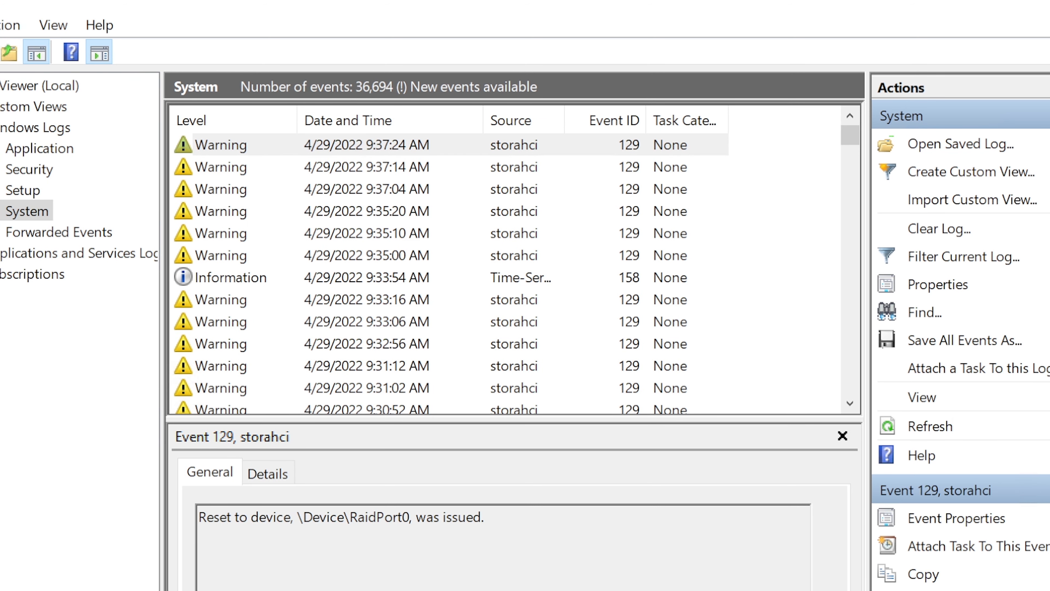
mouse_move(841, 363)
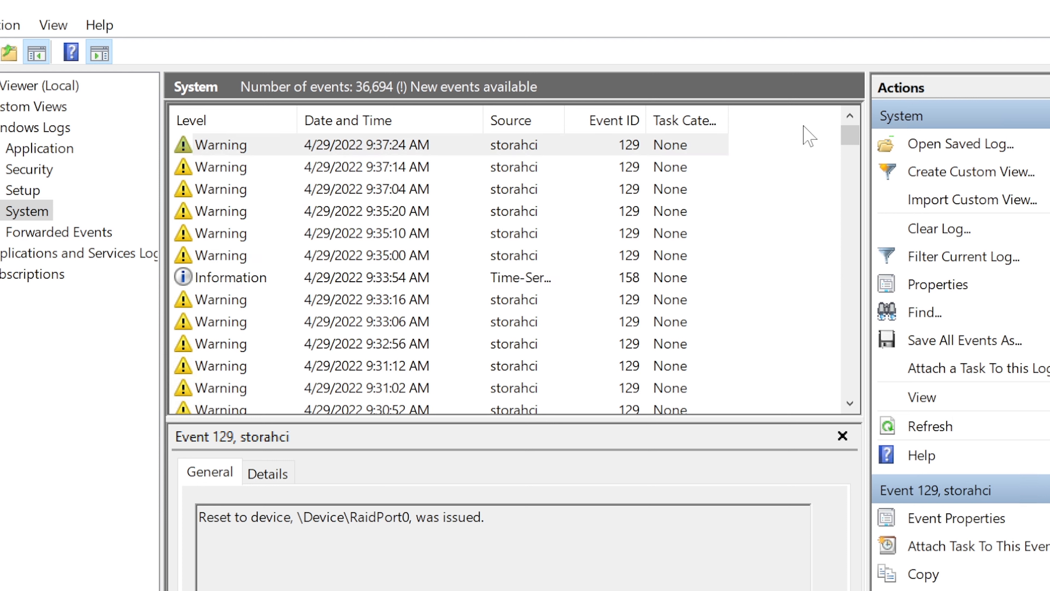
mouse_move(140, 244)
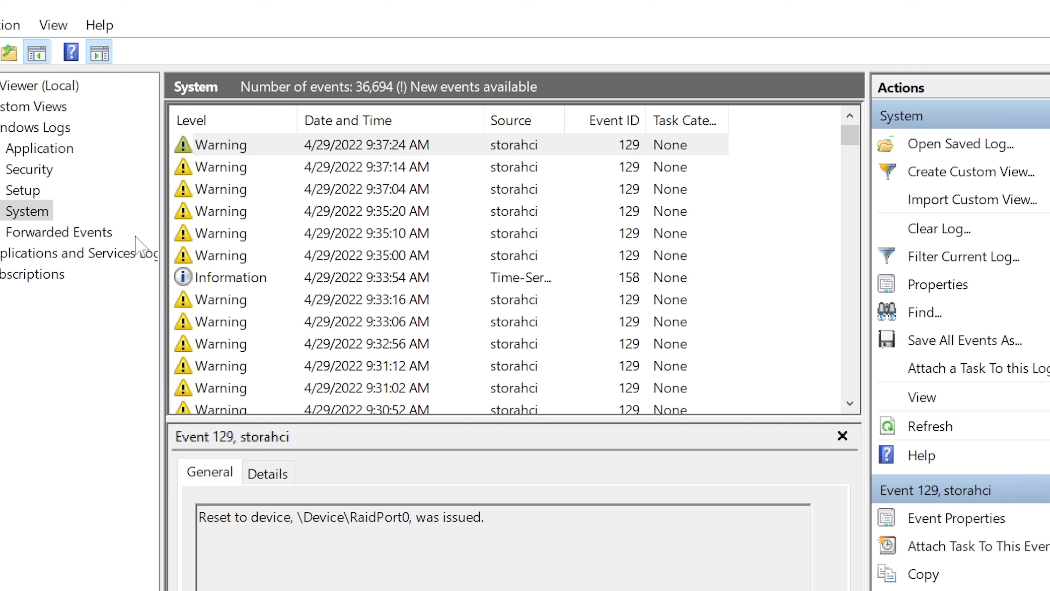
mouse_move(22, 221)
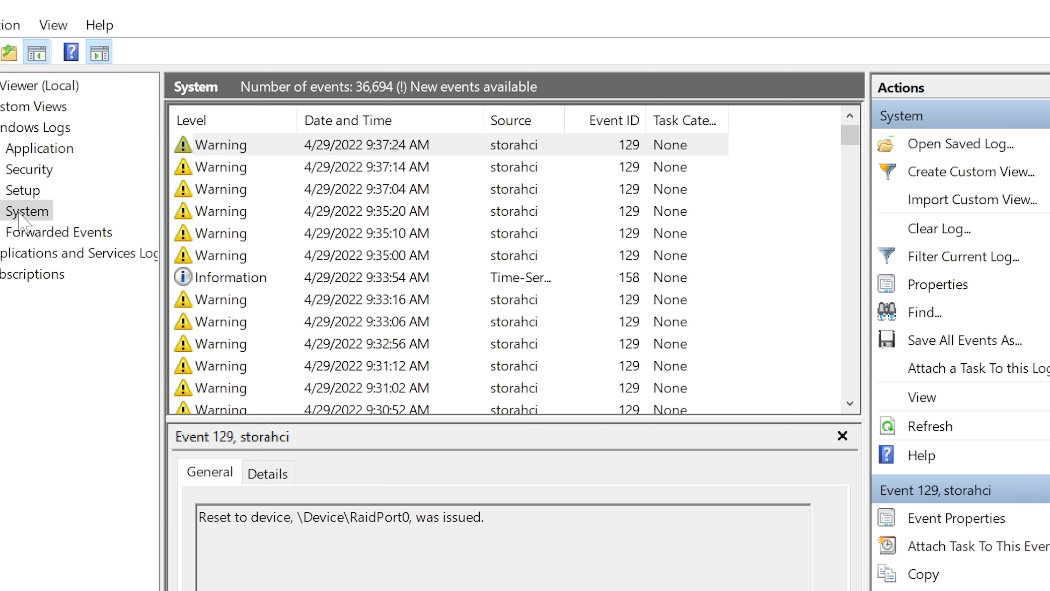
click(27, 211)
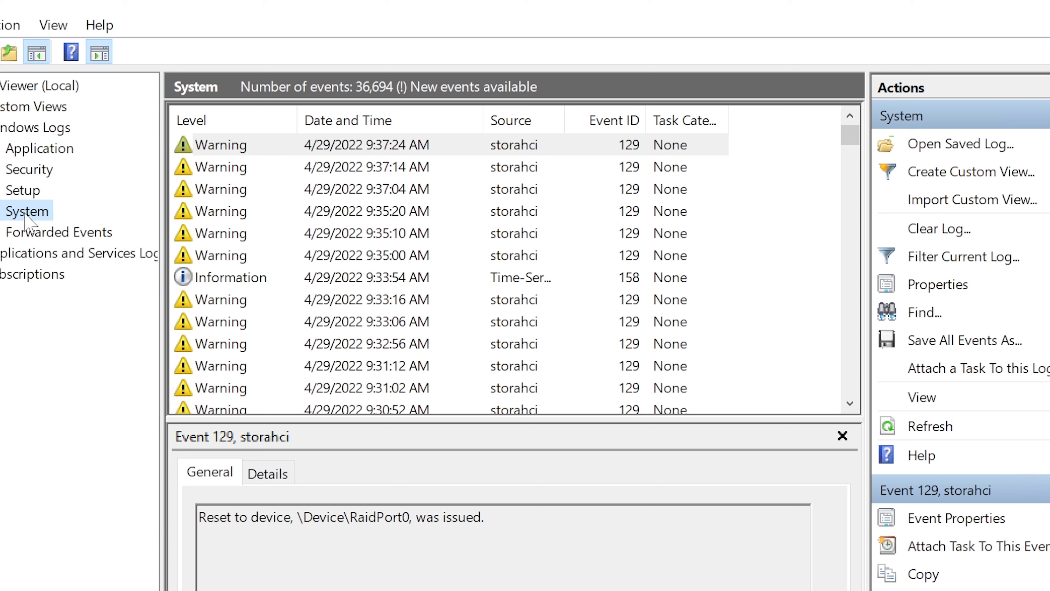
mouse_move(31, 221)
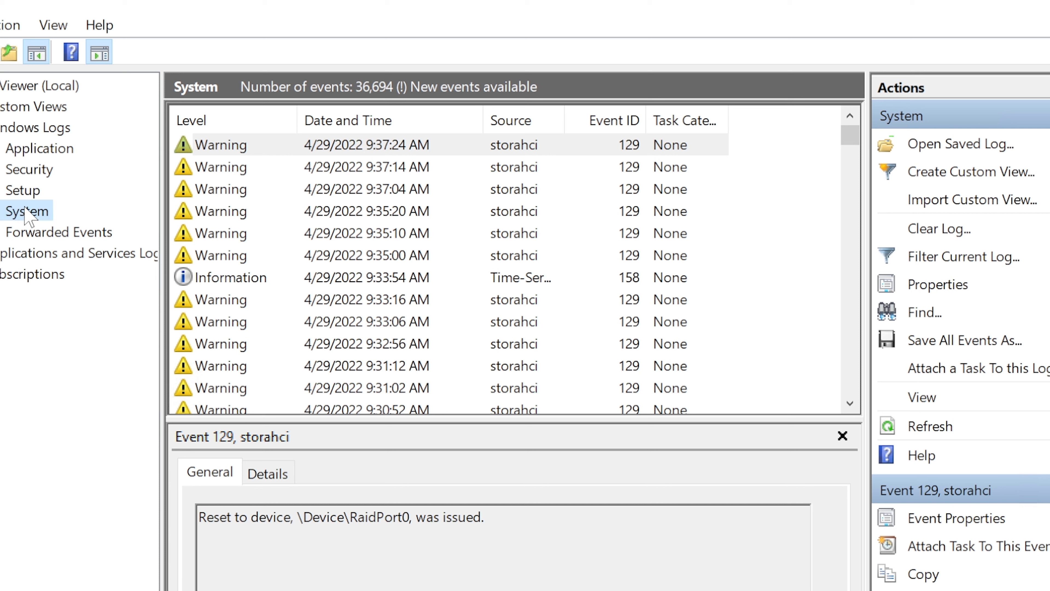
mouse_move(254, 179)
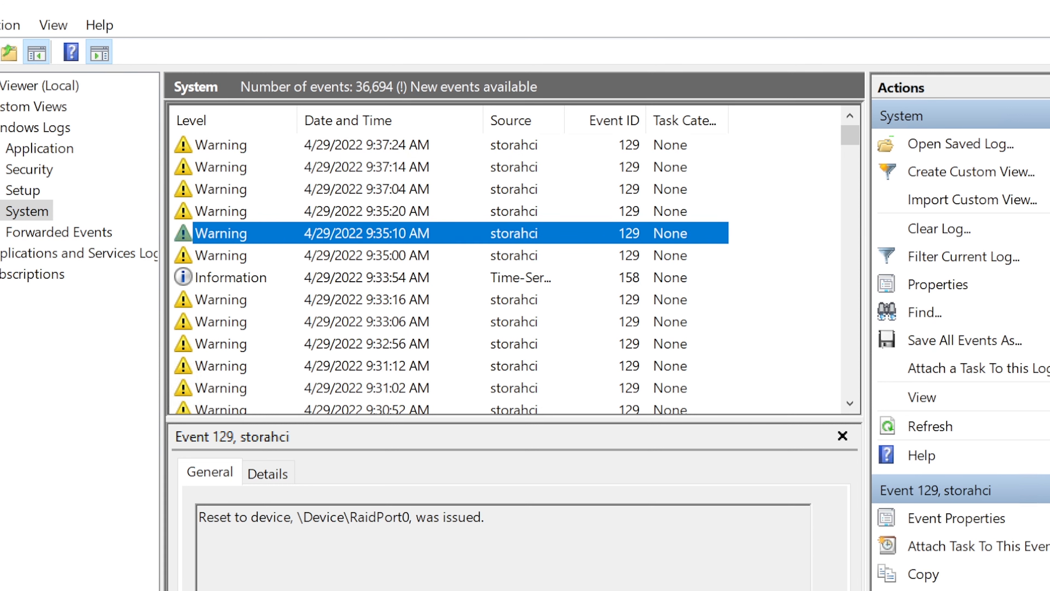
click(367, 277)
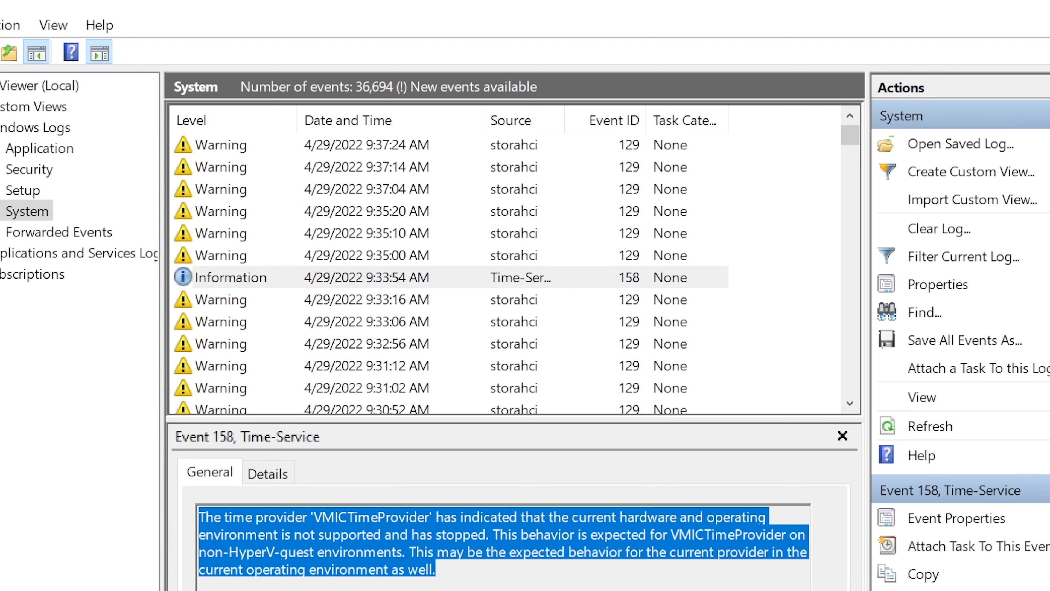
click(368, 255)
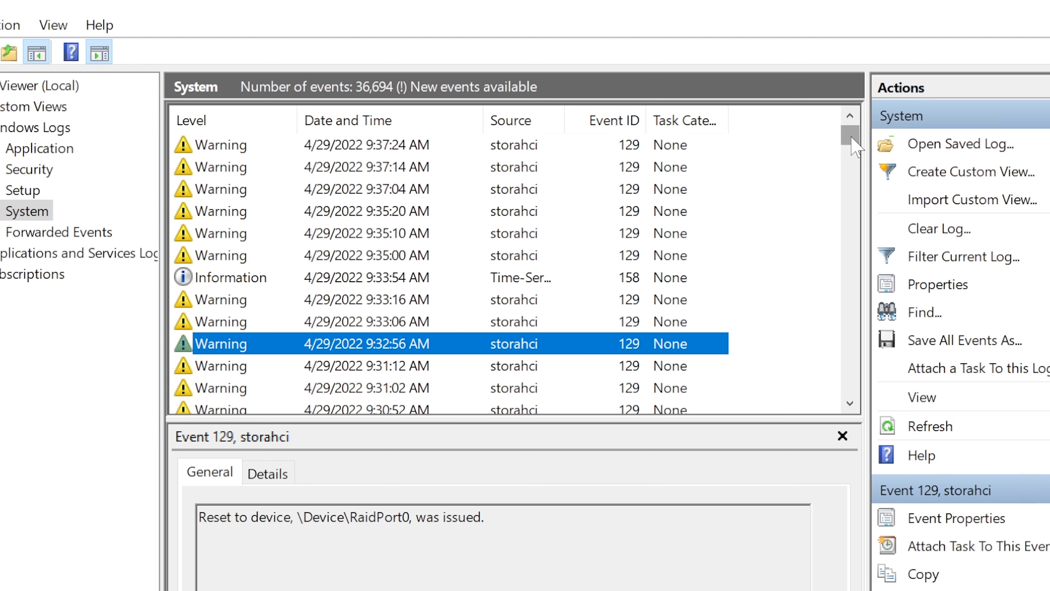
mouse_move(180, 176)
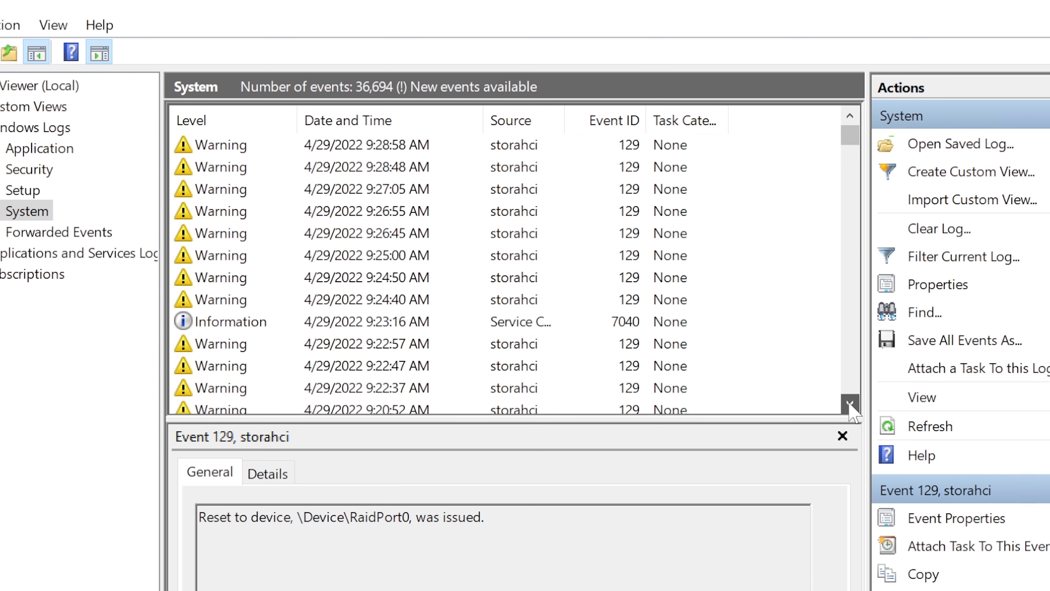
click(850, 407)
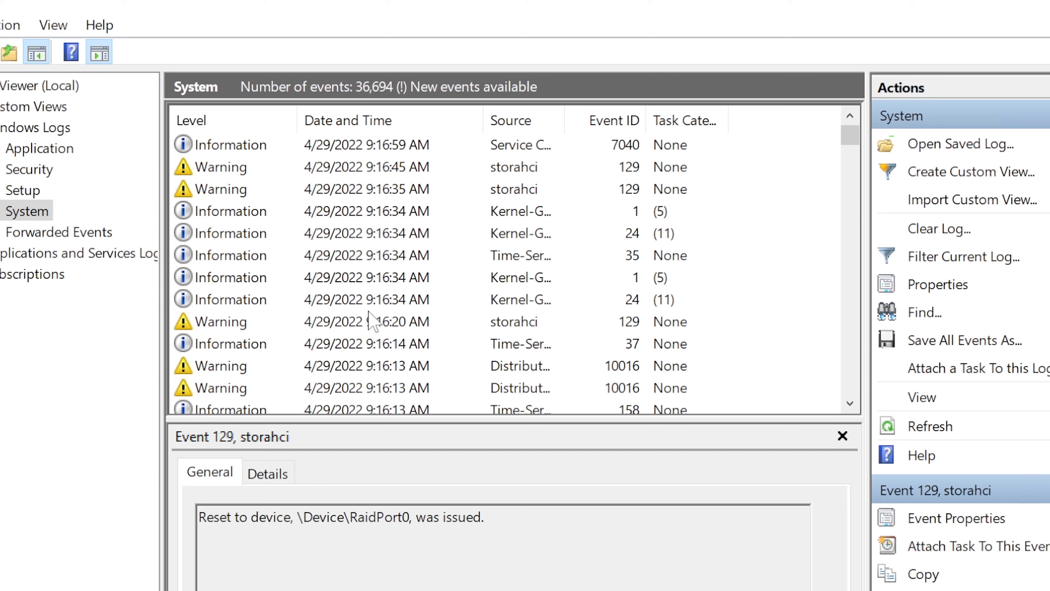
mouse_move(339, 333)
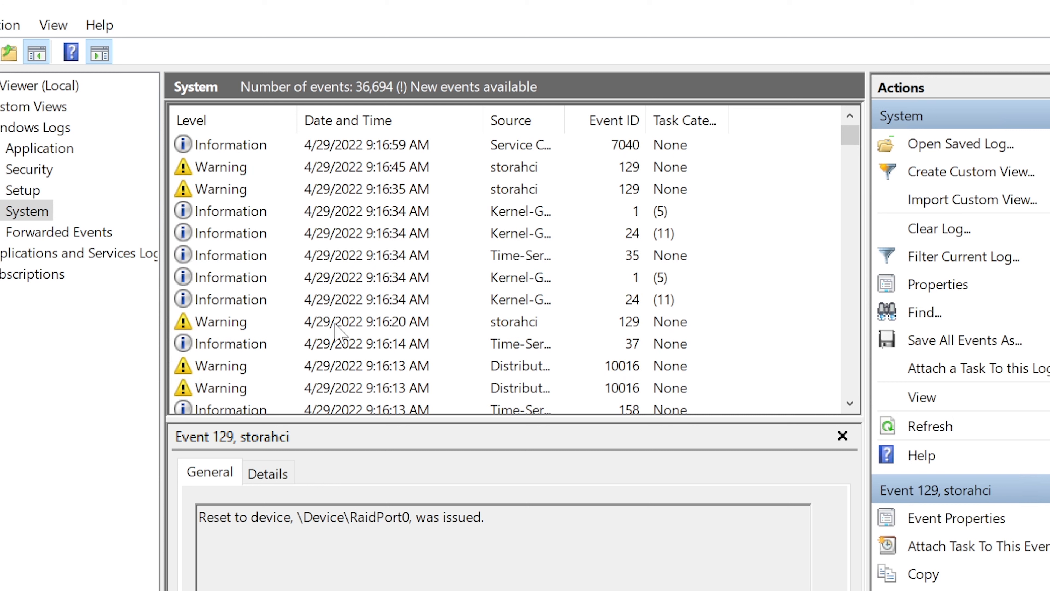
mouse_move(393, 336)
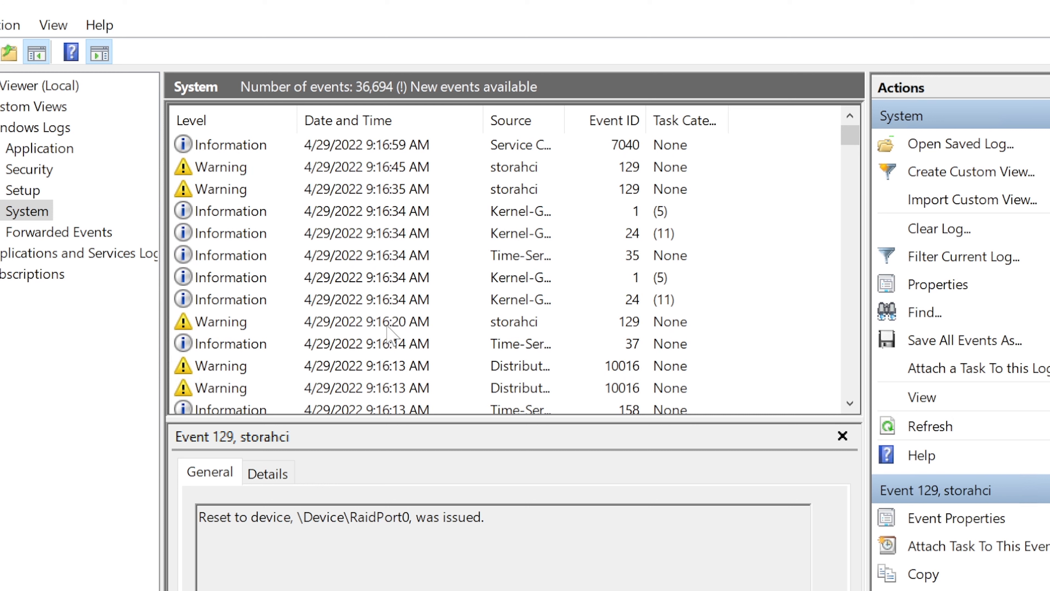
click(367, 322)
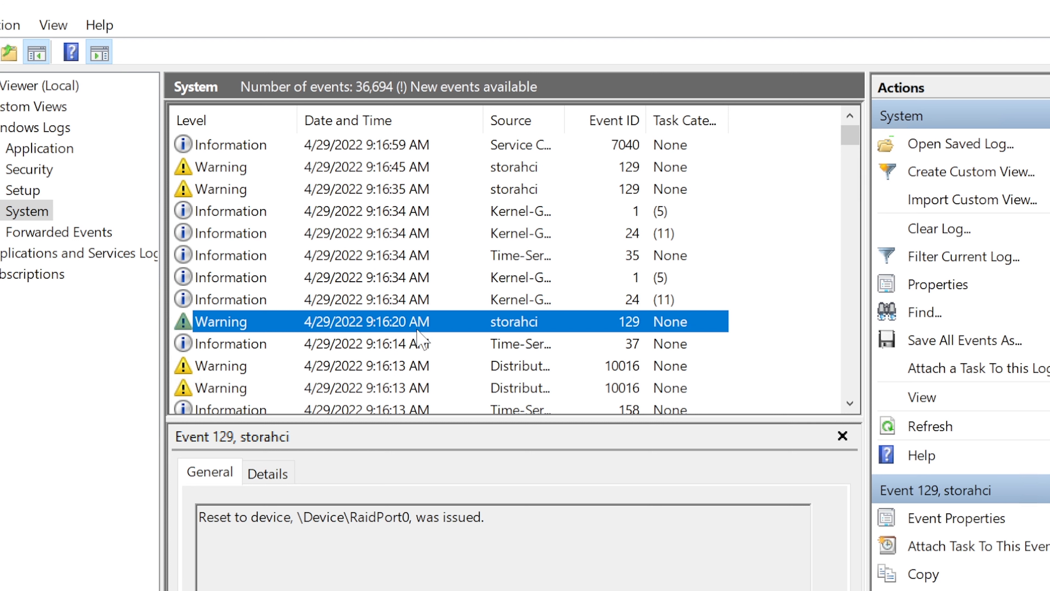
mouse_move(418, 344)
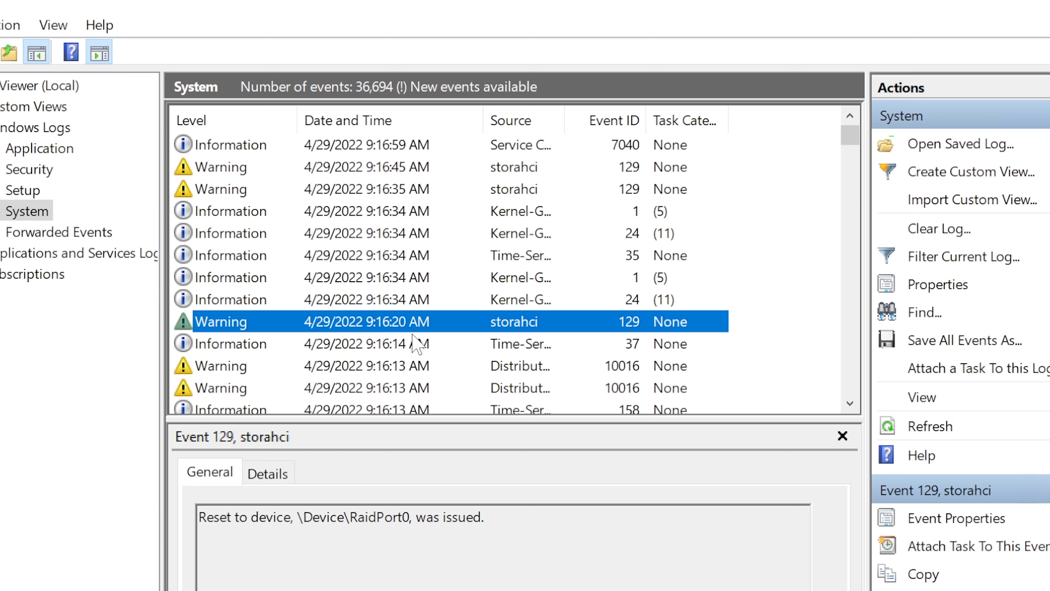
mouse_move(405, 281)
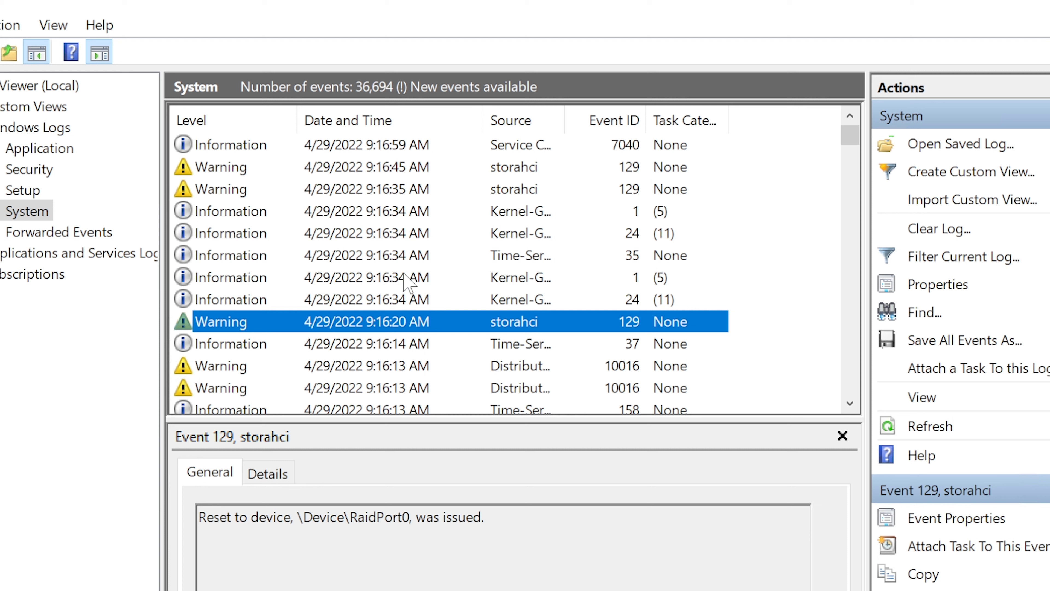
mouse_move(365, 351)
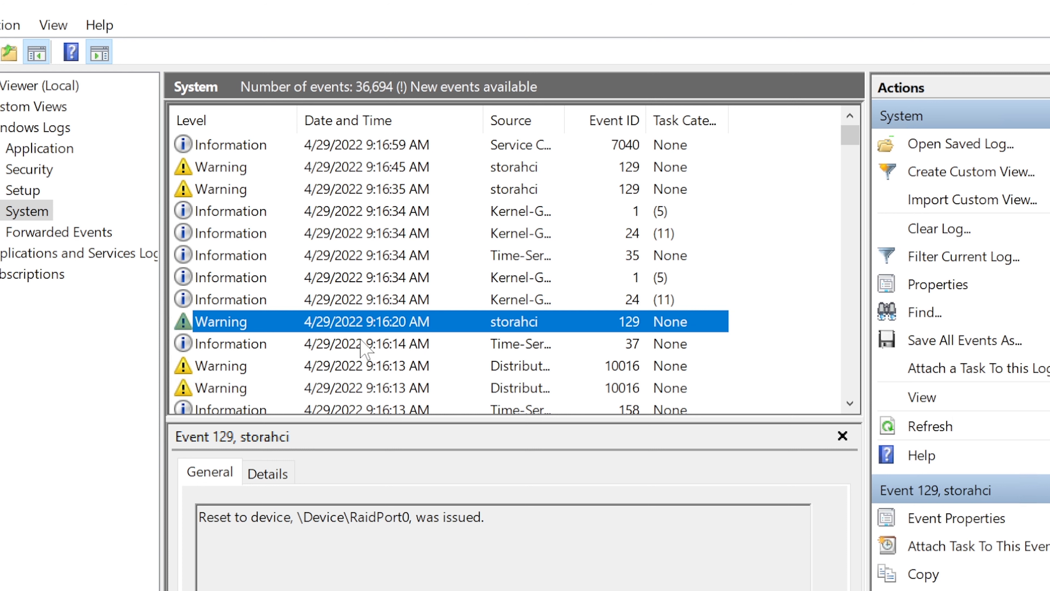
click(365, 366)
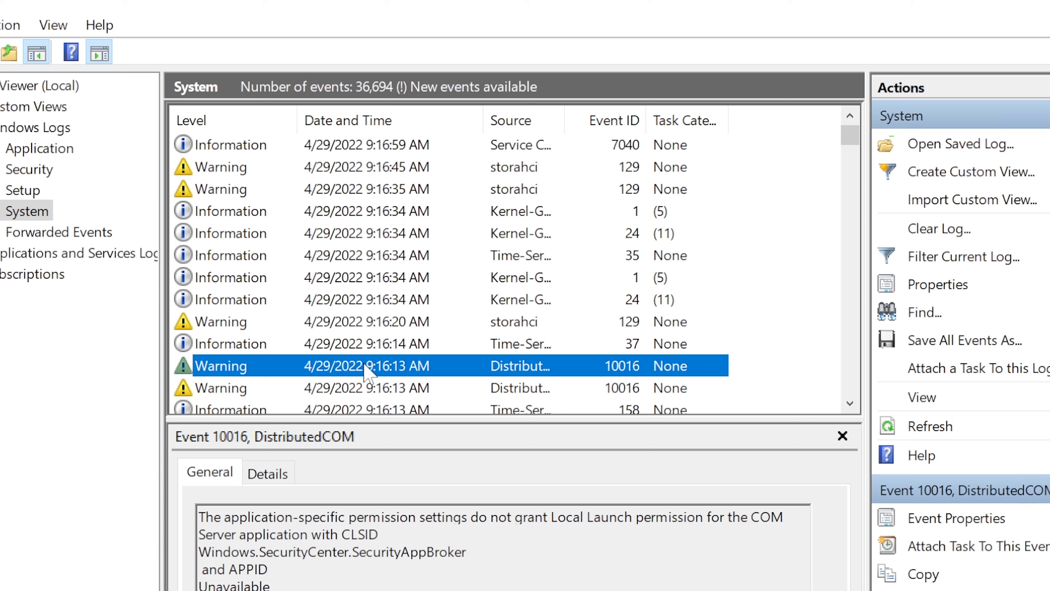
click(366, 387)
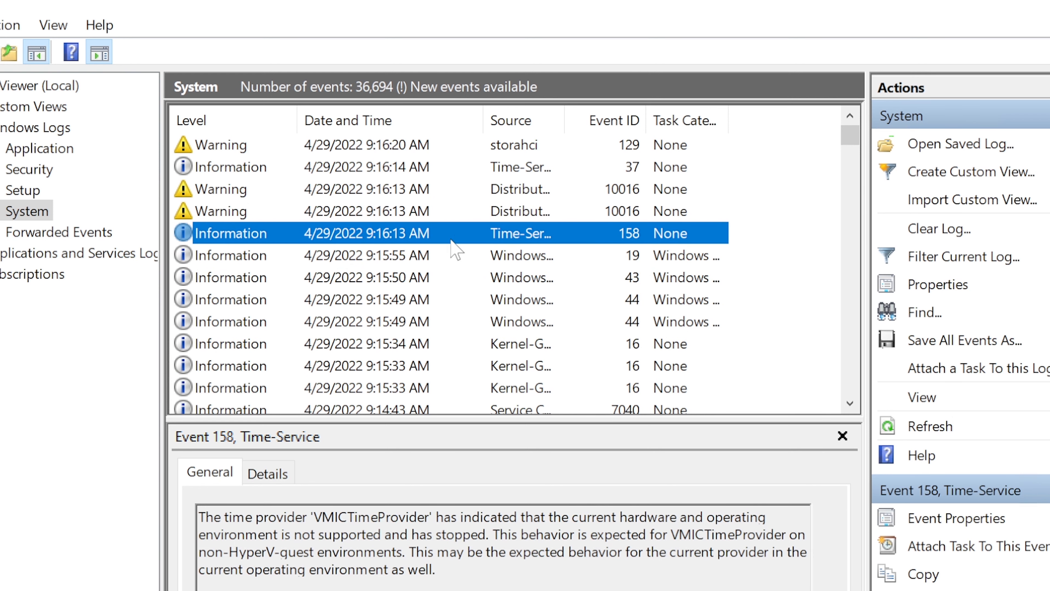
click(366, 255)
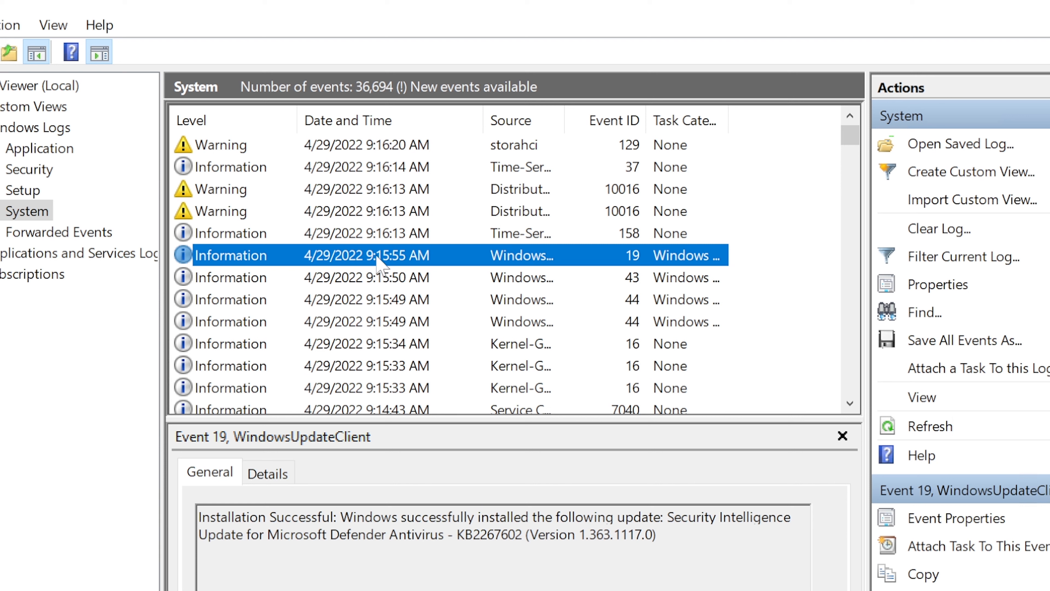
click(366, 277)
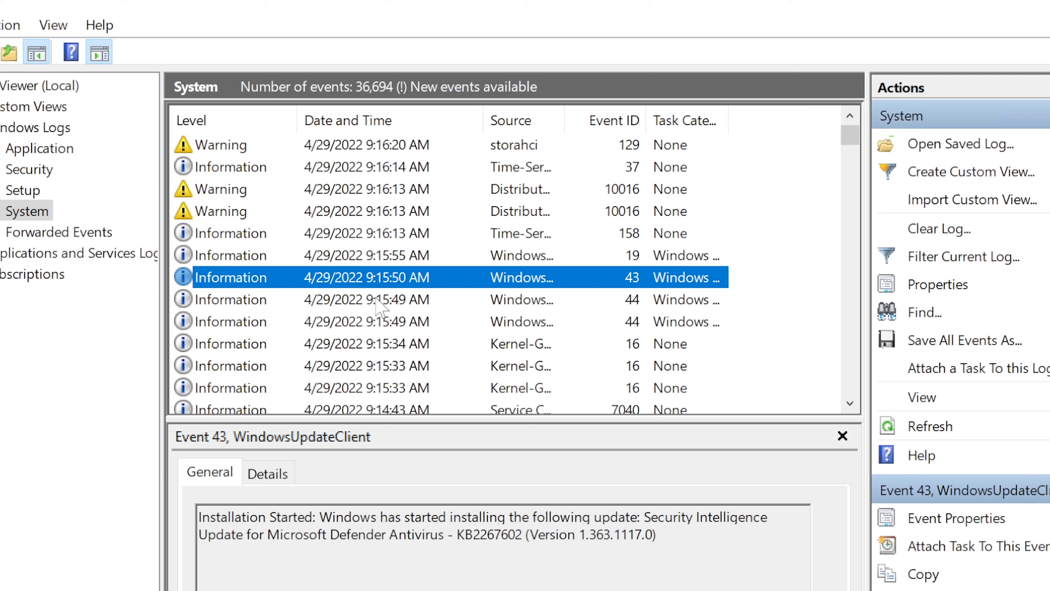
click(367, 298)
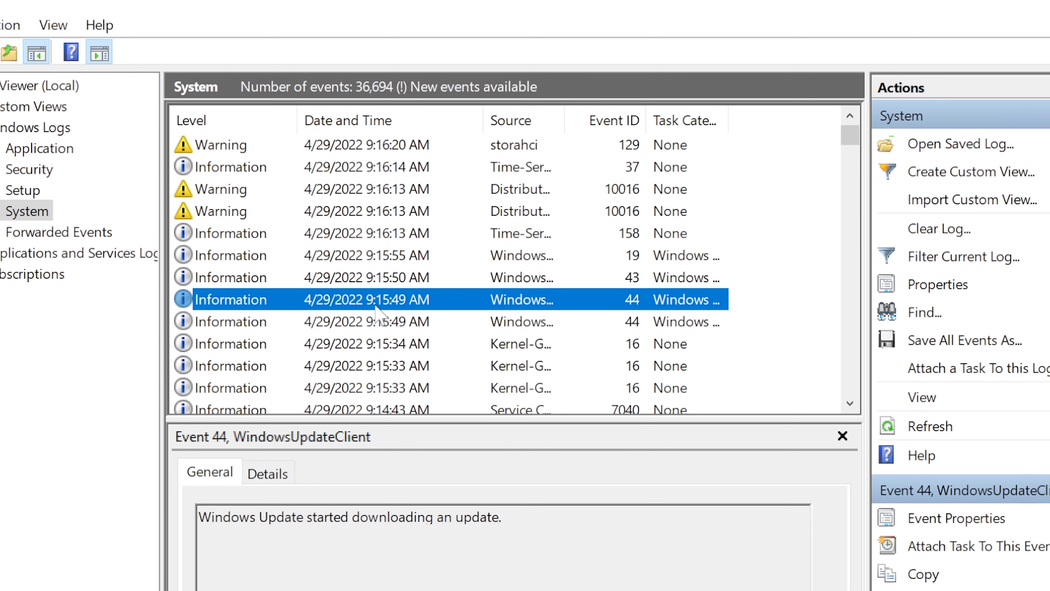
mouse_move(403, 327)
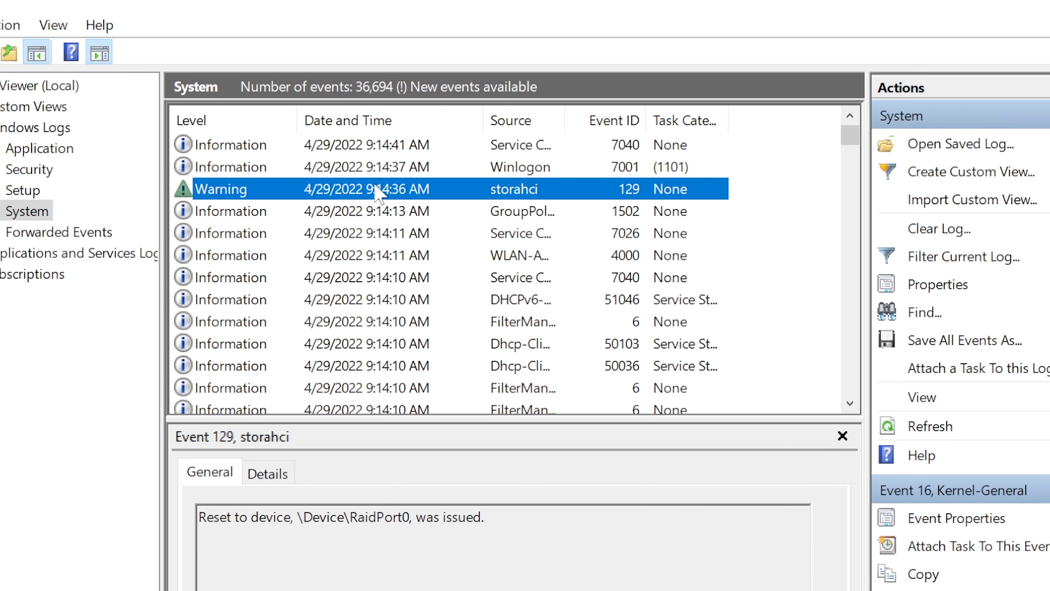
click(366, 188)
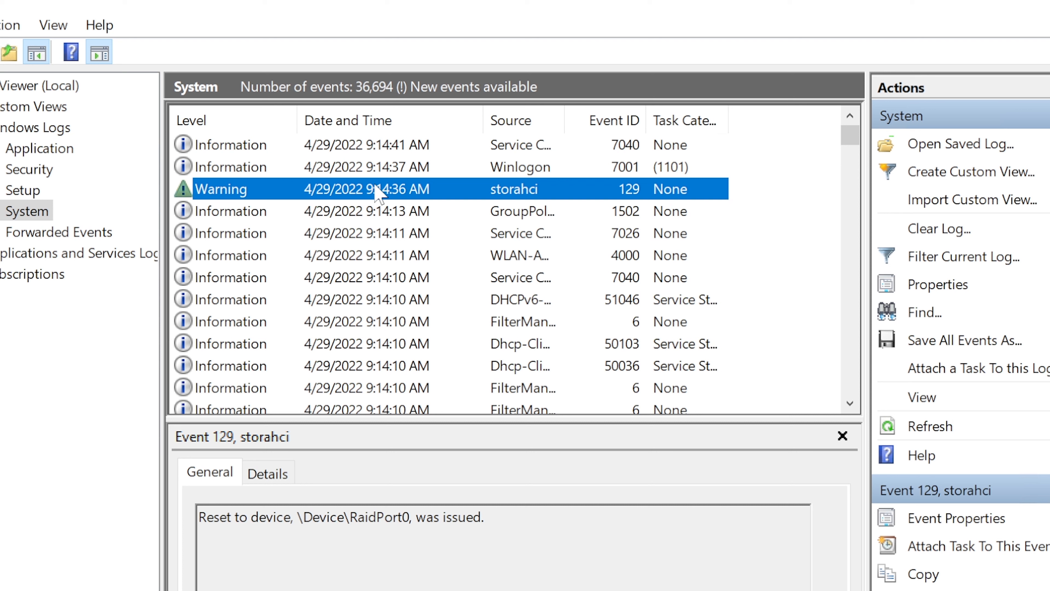
mouse_move(375, 202)
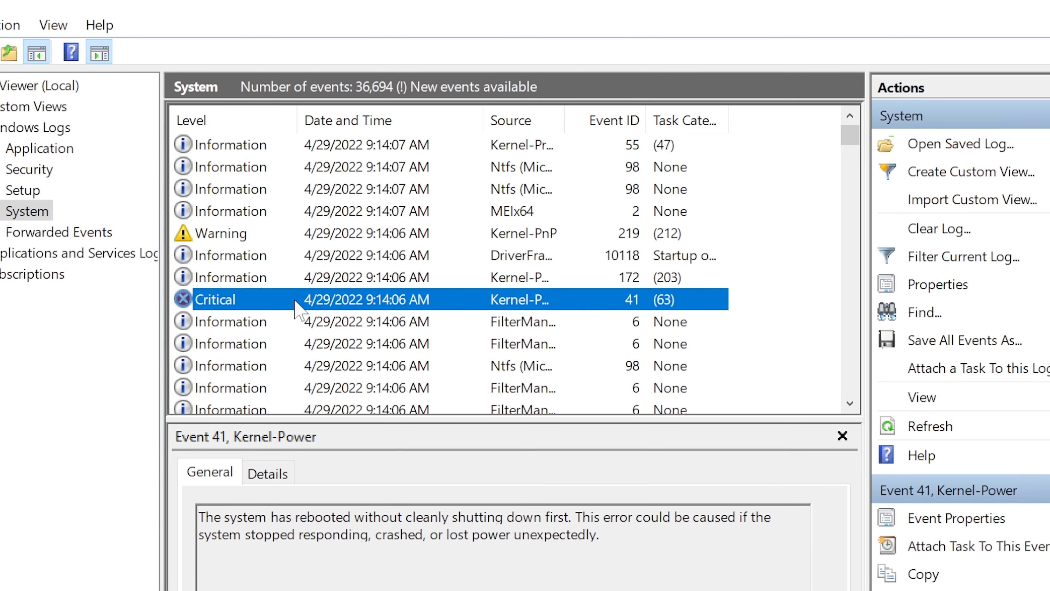
mouse_move(266, 314)
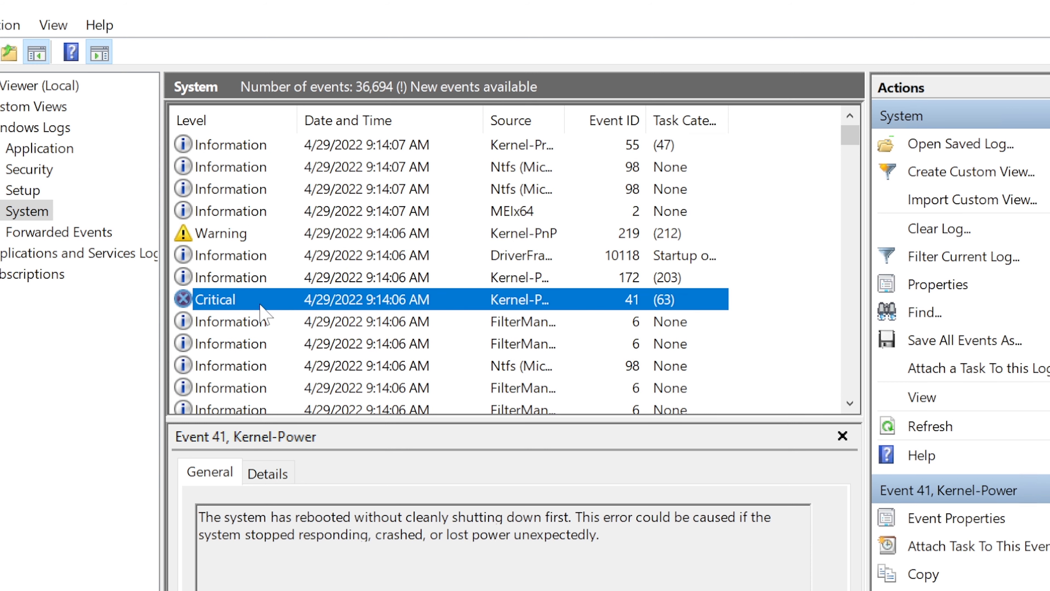
mouse_move(212, 302)
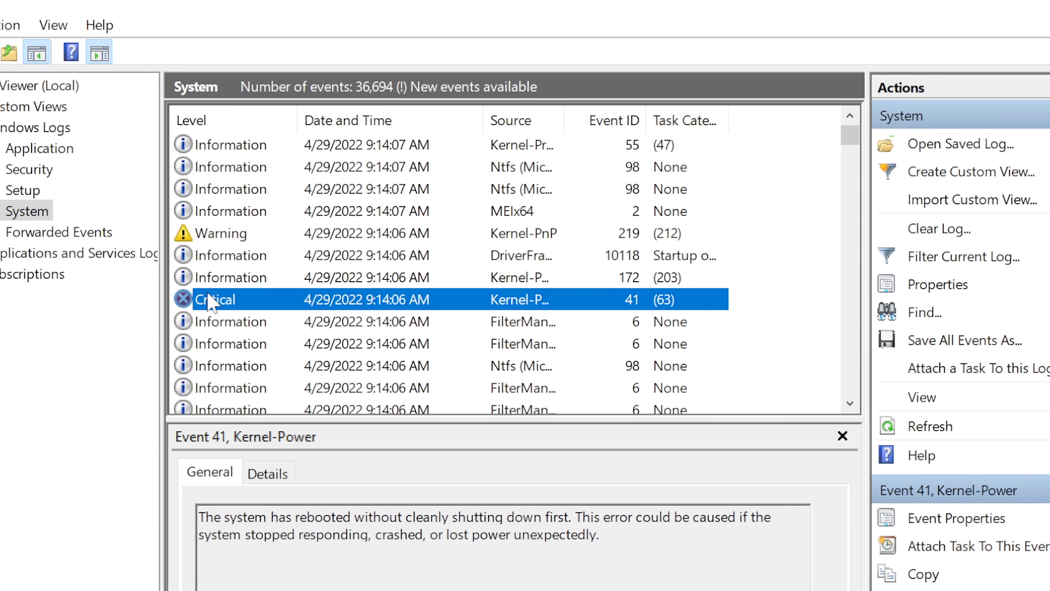
mouse_move(196, 315)
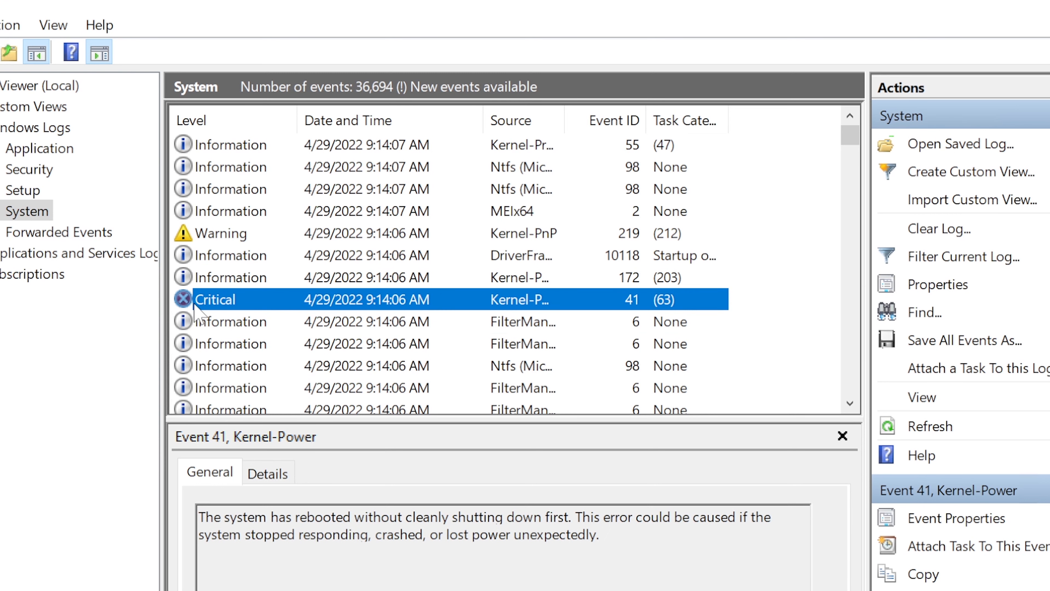
mouse_move(197, 520)
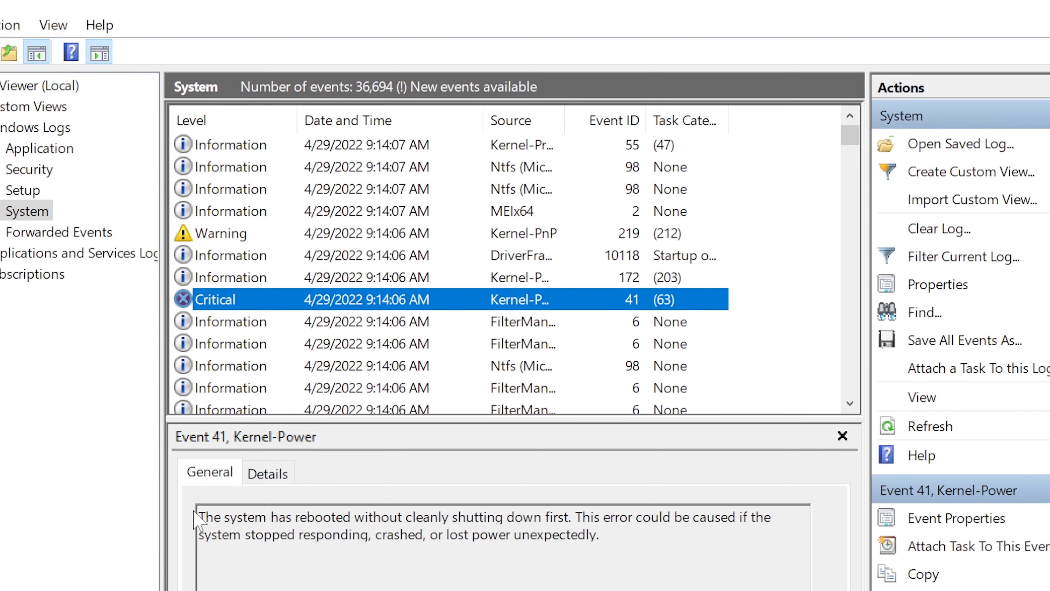
Read Kernel-Power event 41's description, marking the unexpected power loss and unclean reboot sentences.
drag(201, 516, 452, 516)
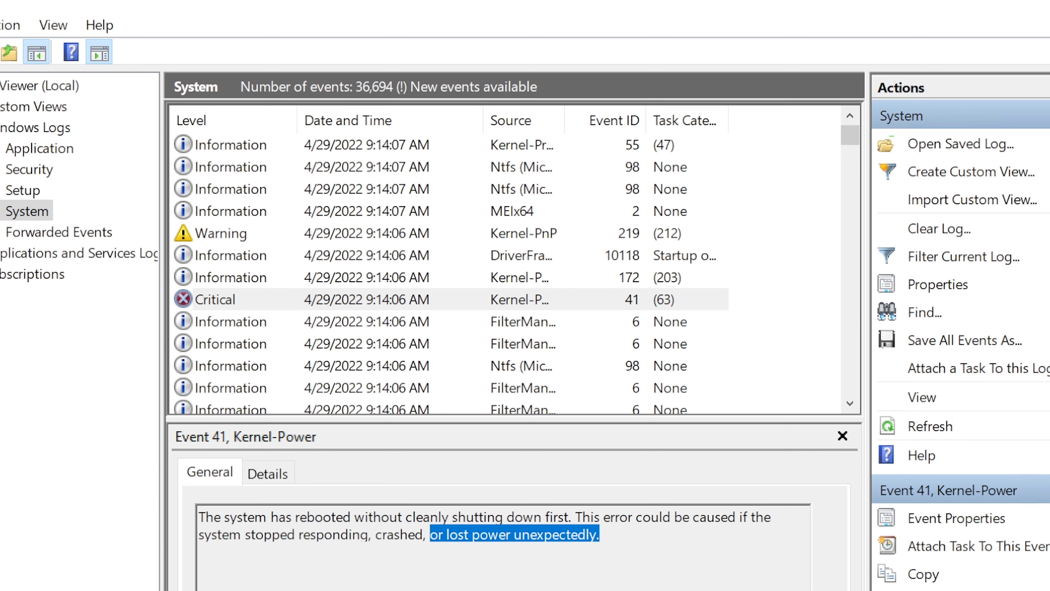
scroll(down, 3)
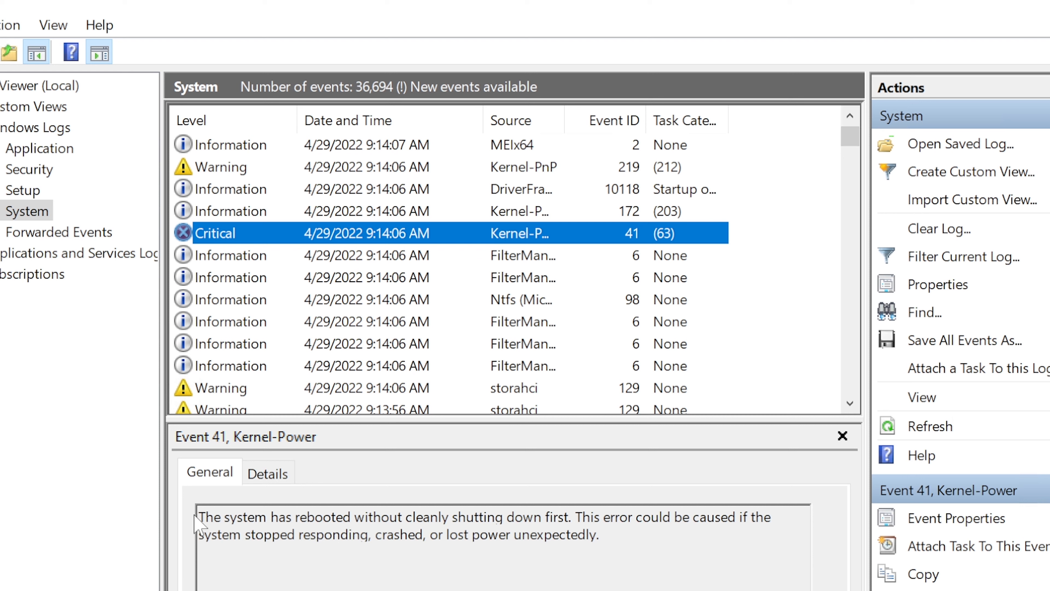
drag(199, 516, 567, 516)
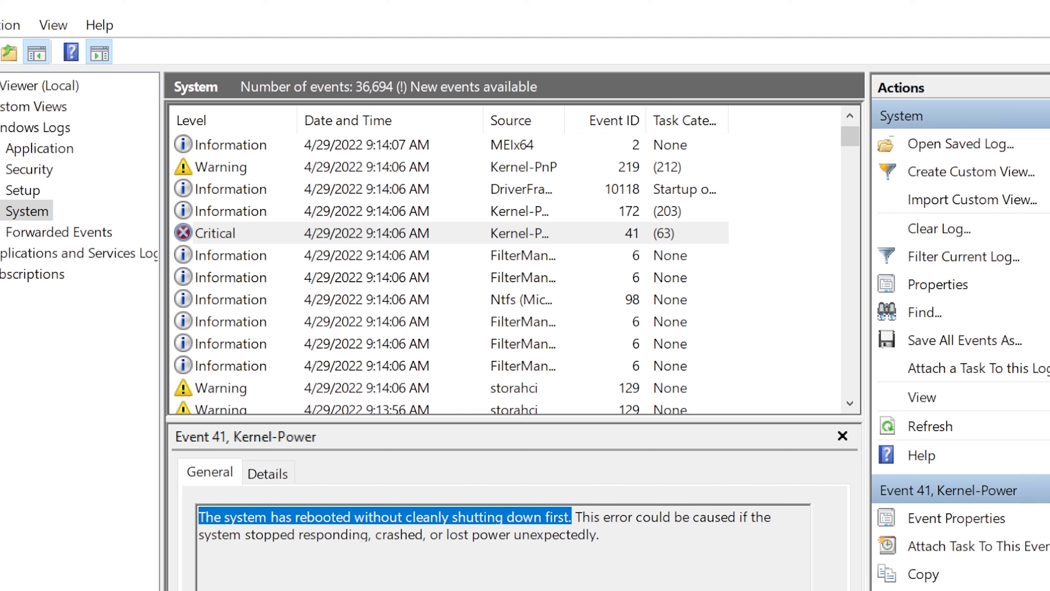
mouse_move(238, 213)
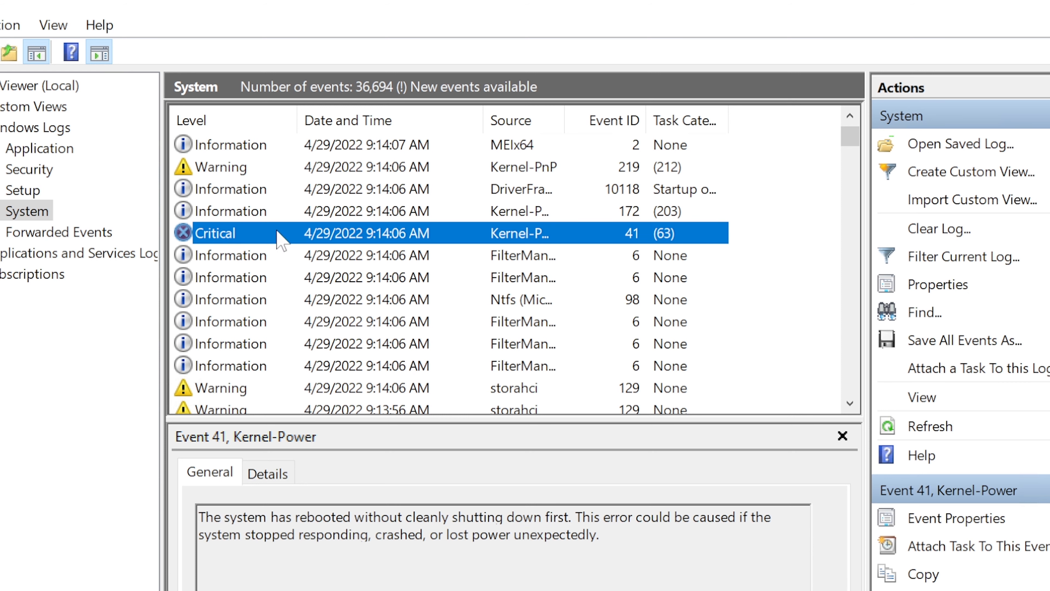
mouse_move(622, 519)
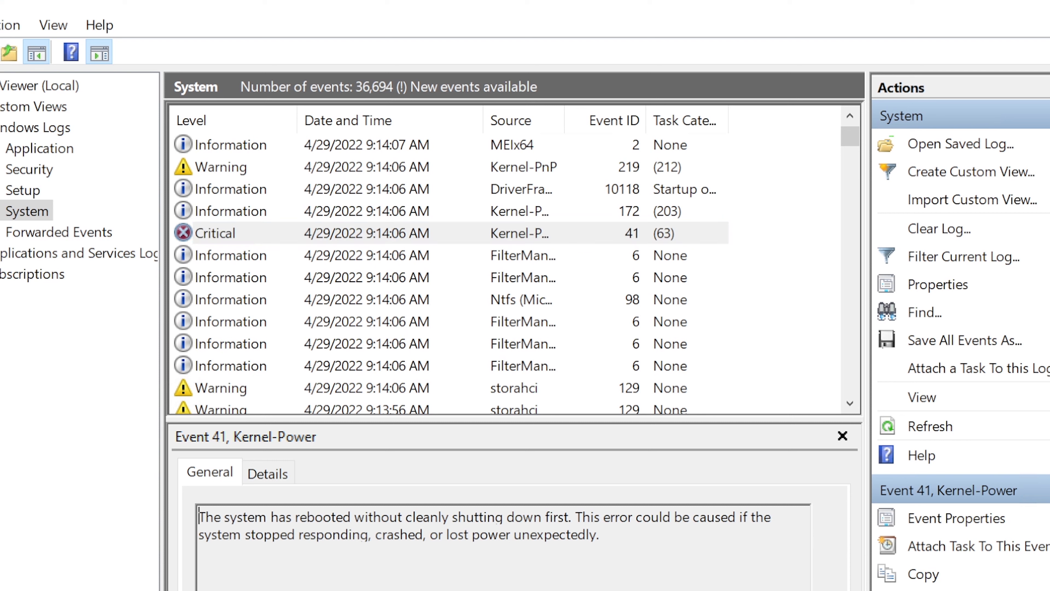
Check the event's Details view, return to the General description and move on to error 6008.
click(268, 471)
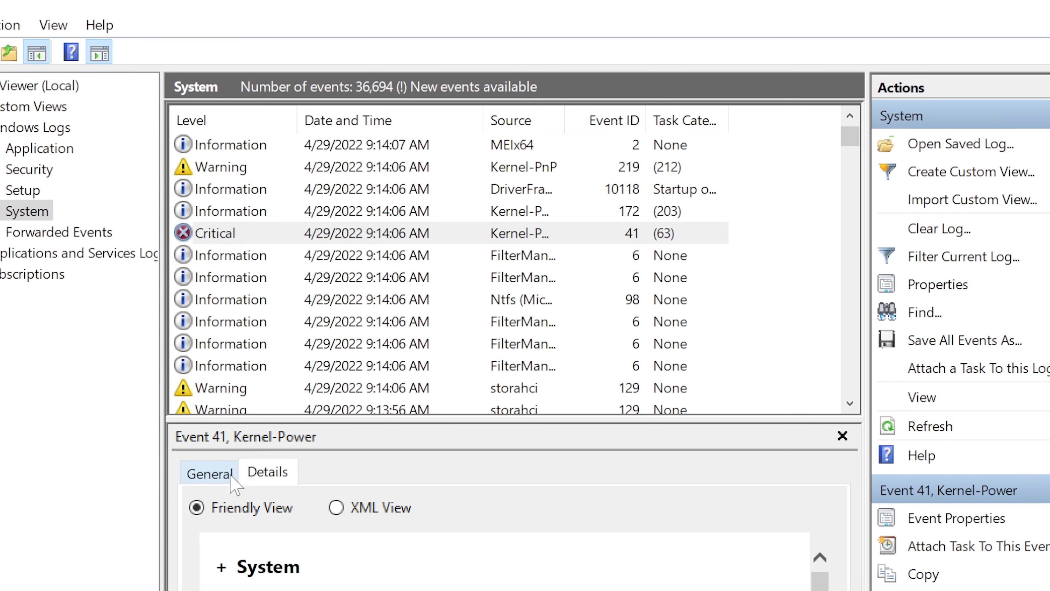
click(209, 470)
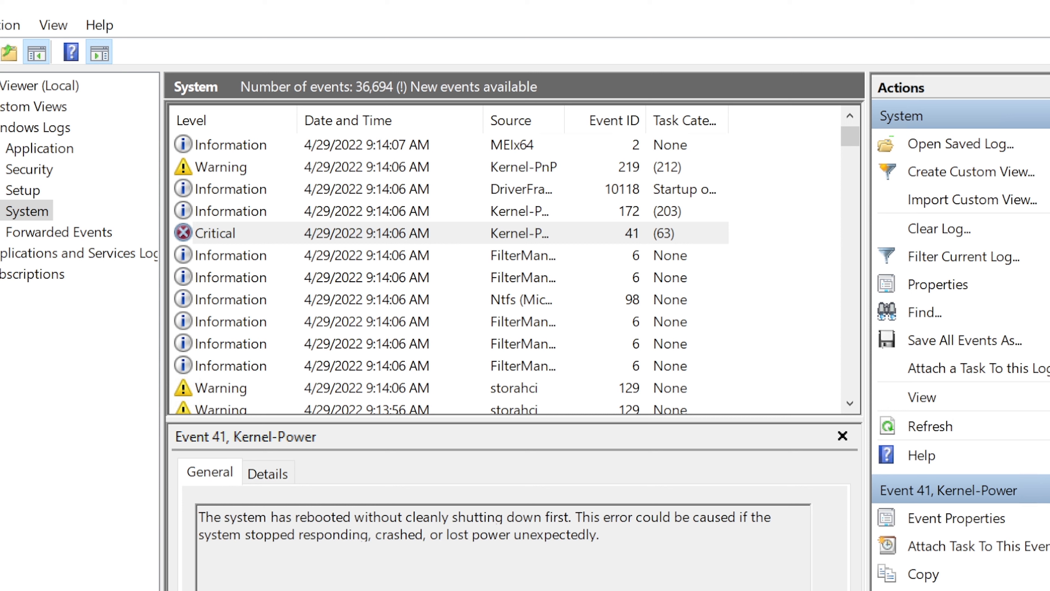
drag(198, 517, 452, 517)
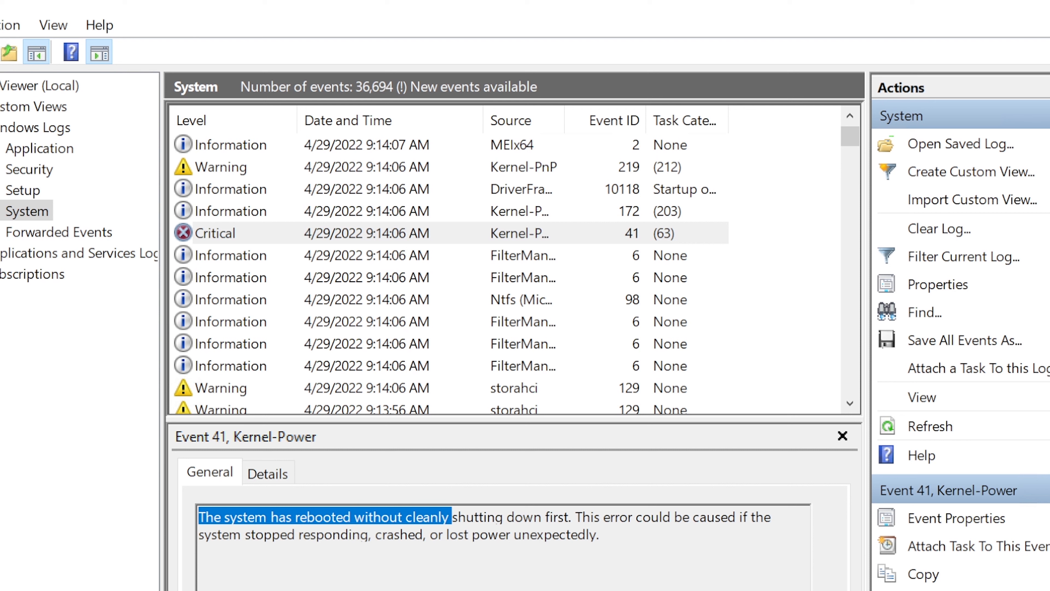
click(429, 533)
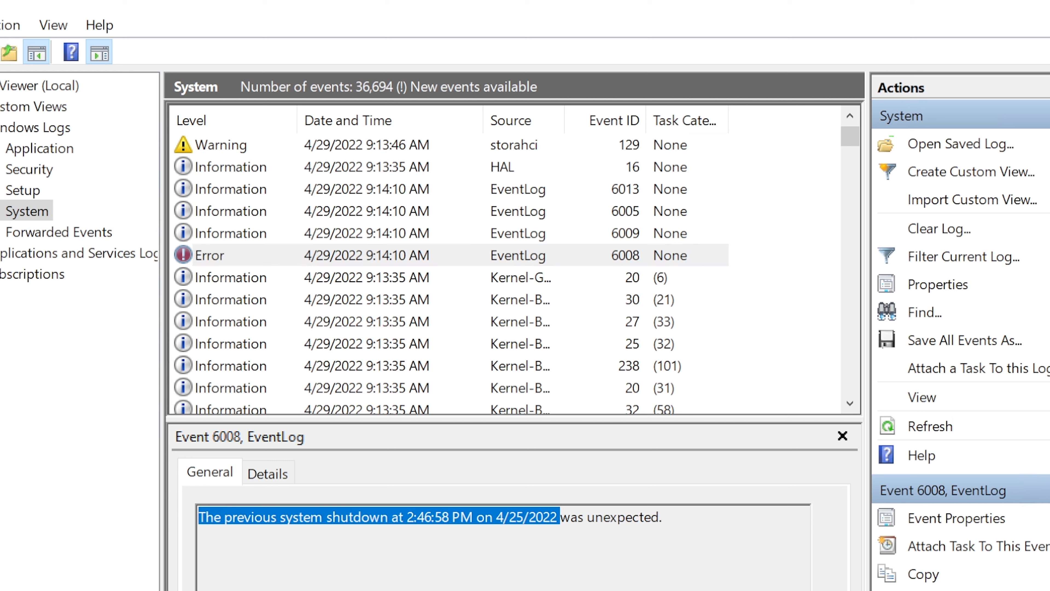
Highlight error 6008's unexpected-shutdown message, then show Kernel-General leap second event 20.
drag(559, 516, 660, 516)
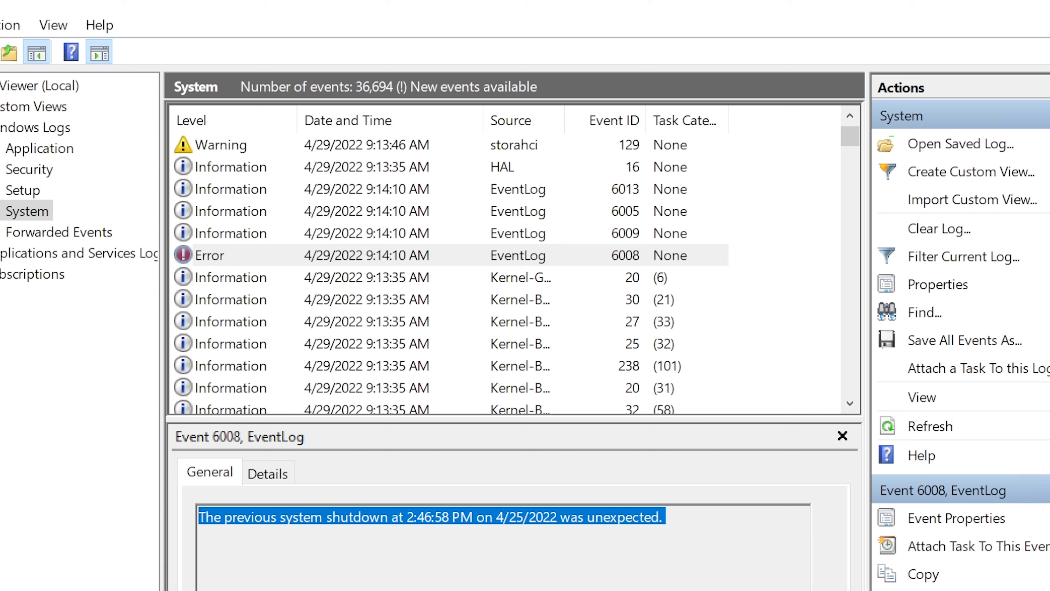
click(850, 405)
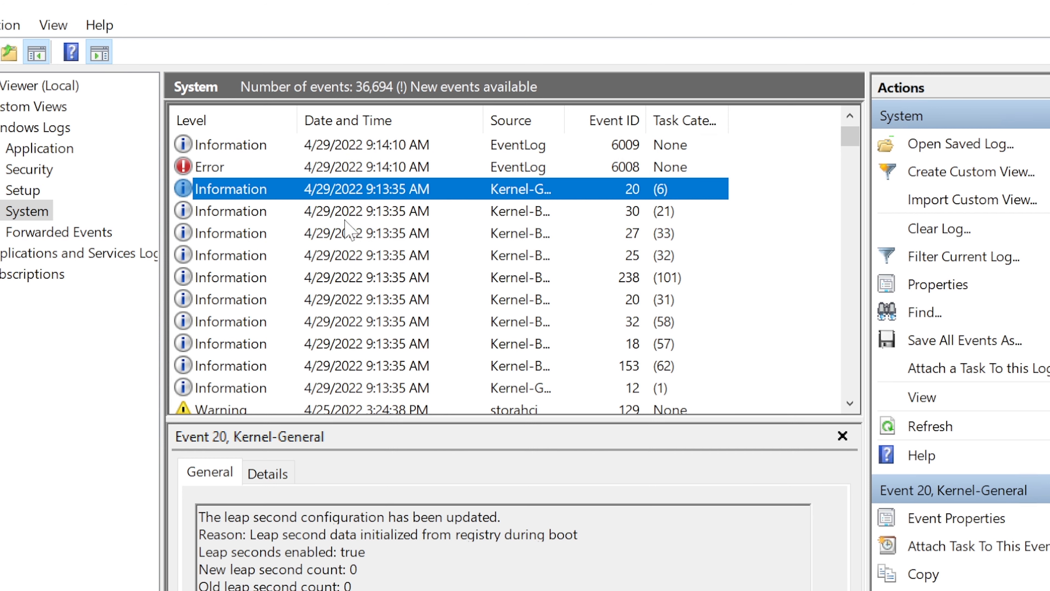
mouse_move(600, 232)
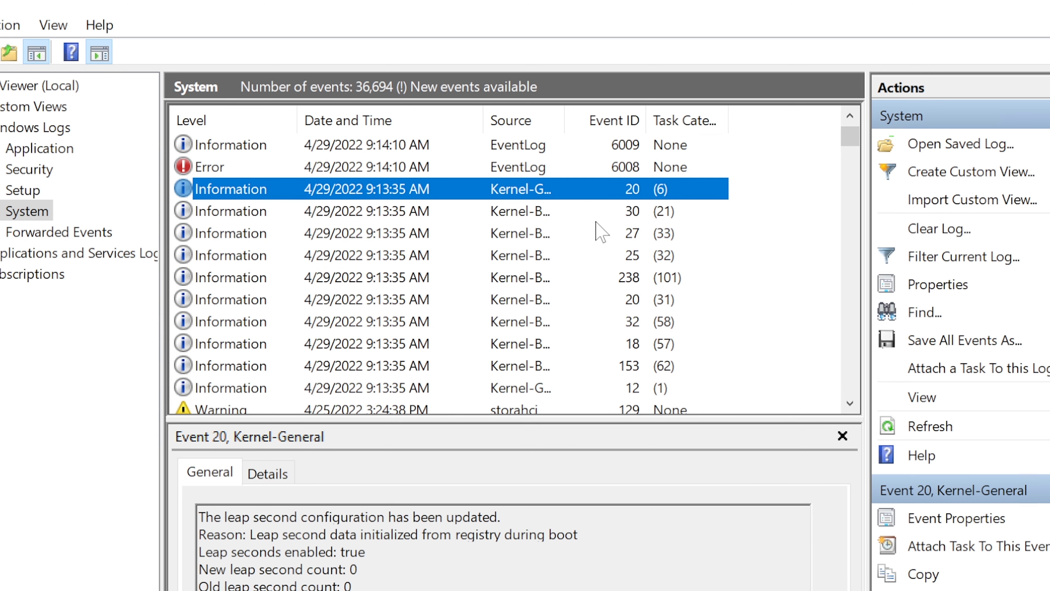
mouse_move(432, 196)
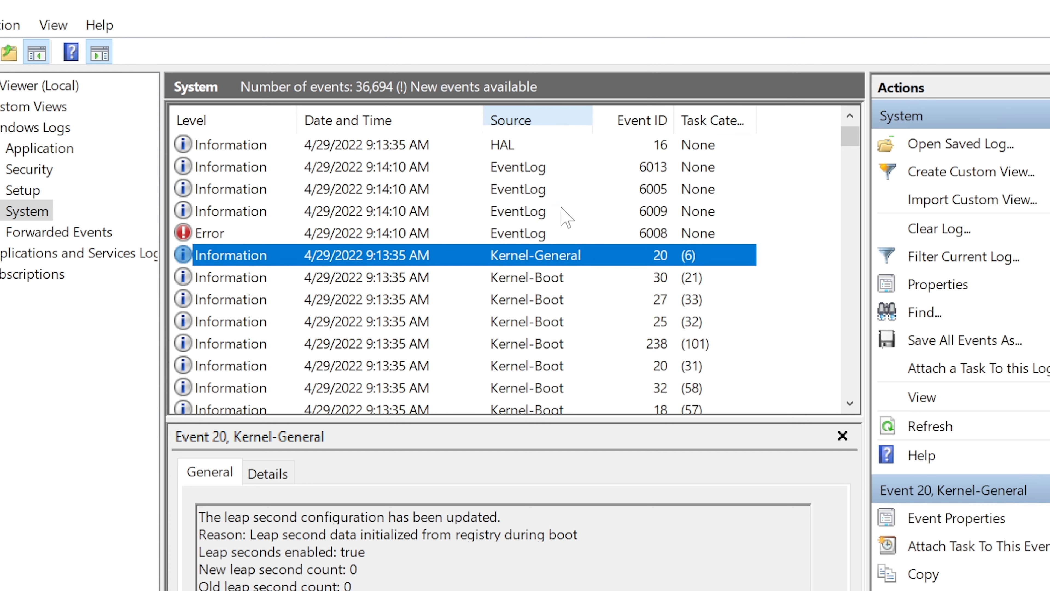
Review the firmware boot metrics event, error 6008 and critical Kernel-Power event 41.
click(526, 276)
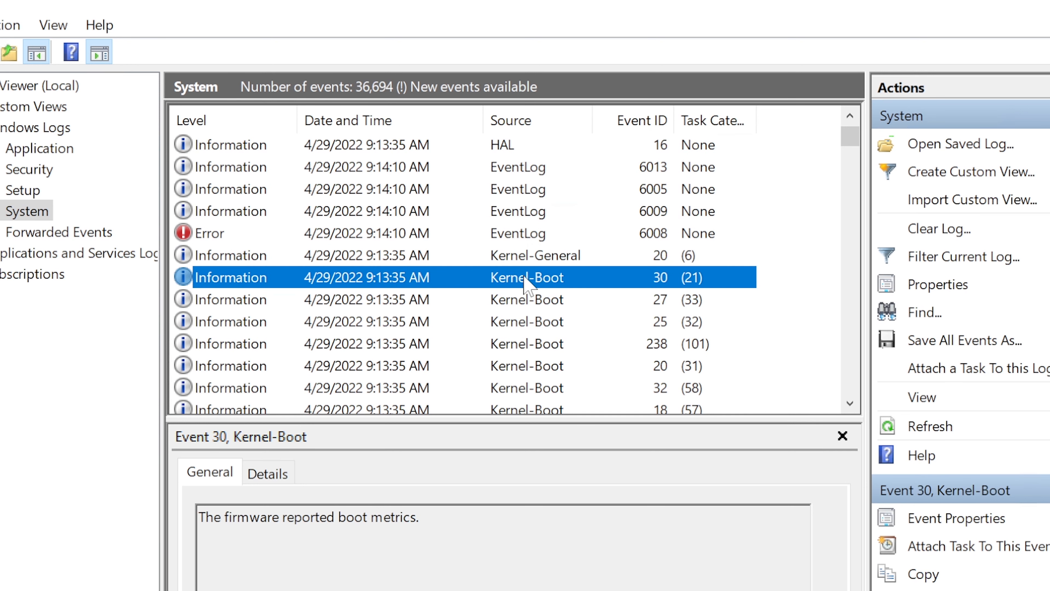
click(516, 232)
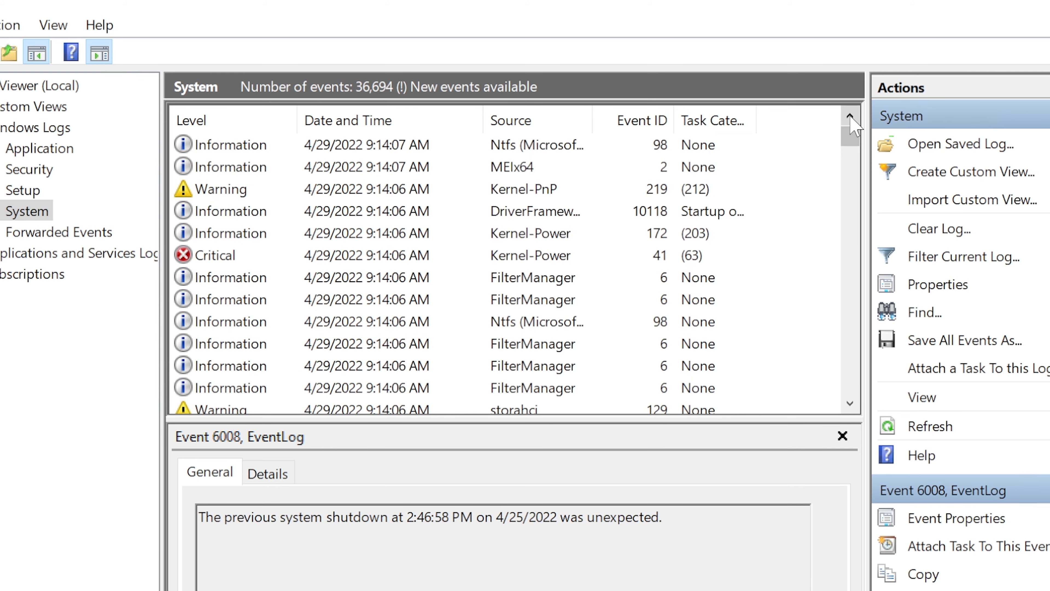
click(529, 255)
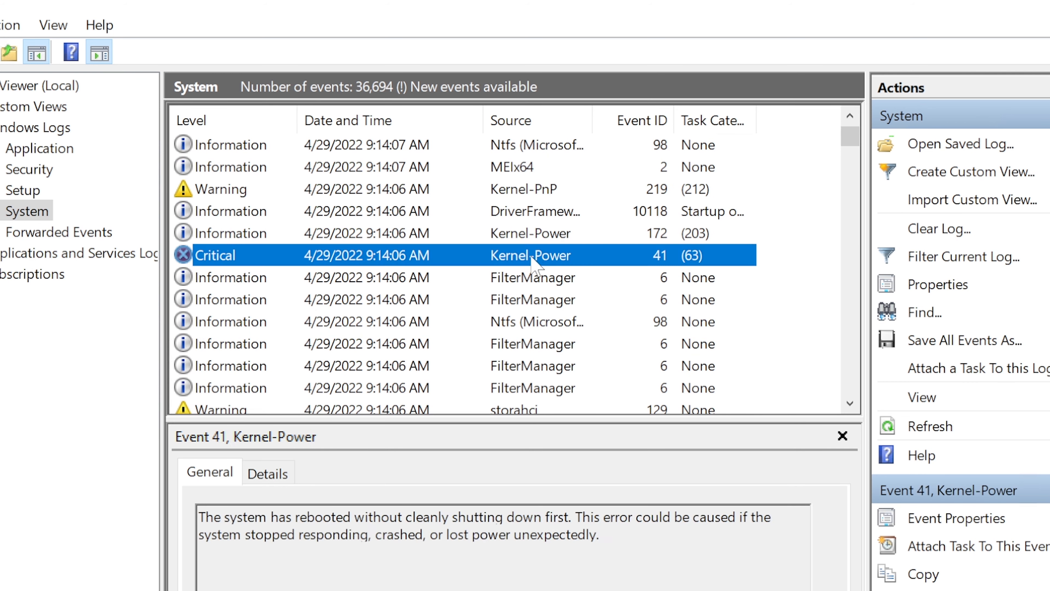
mouse_move(599, 273)
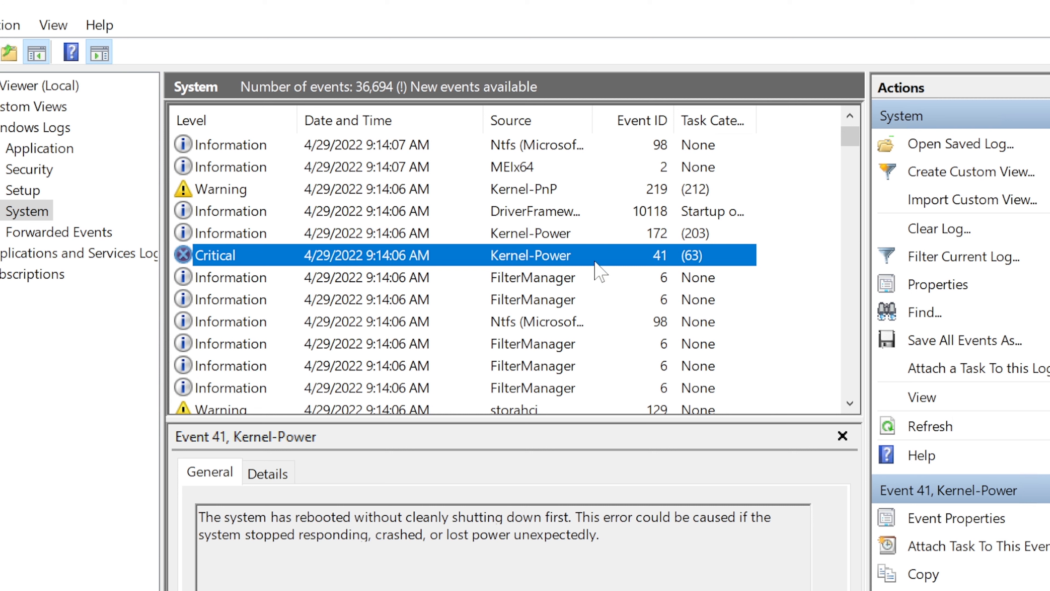
mouse_move(558, 277)
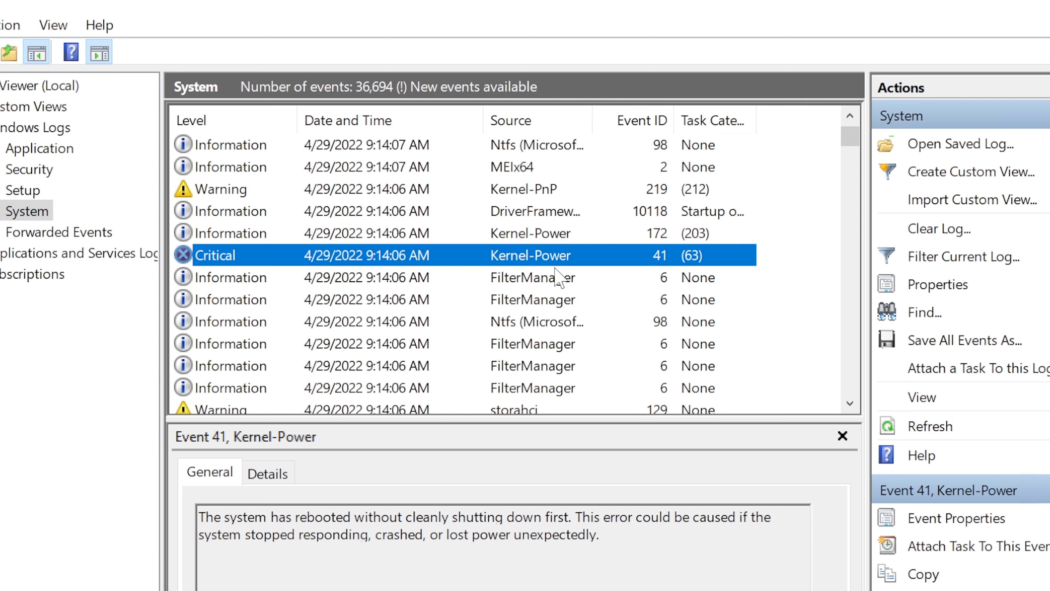
mouse_move(967, 177)
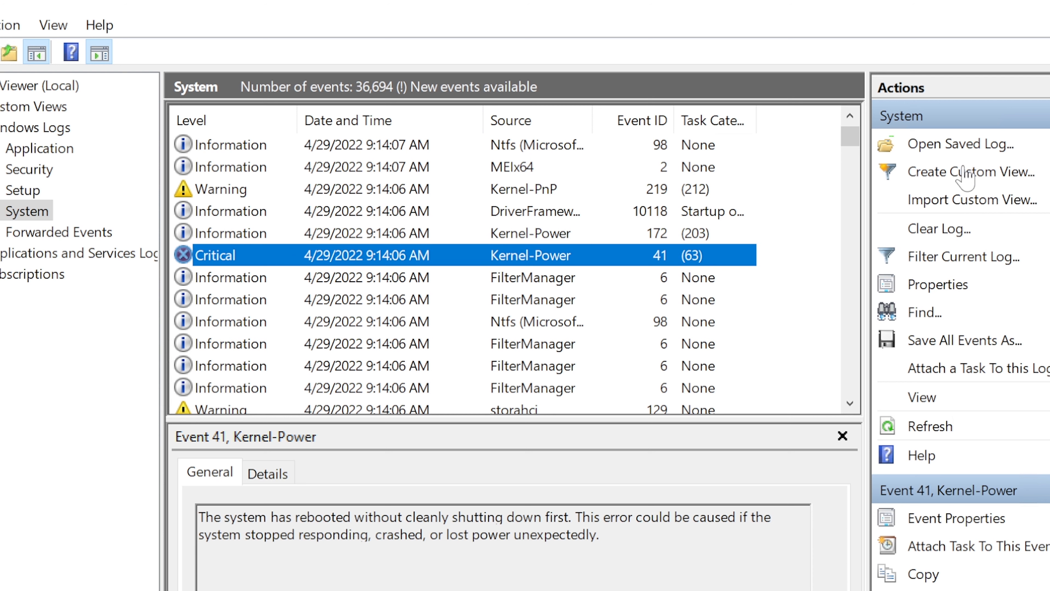
mouse_move(930, 204)
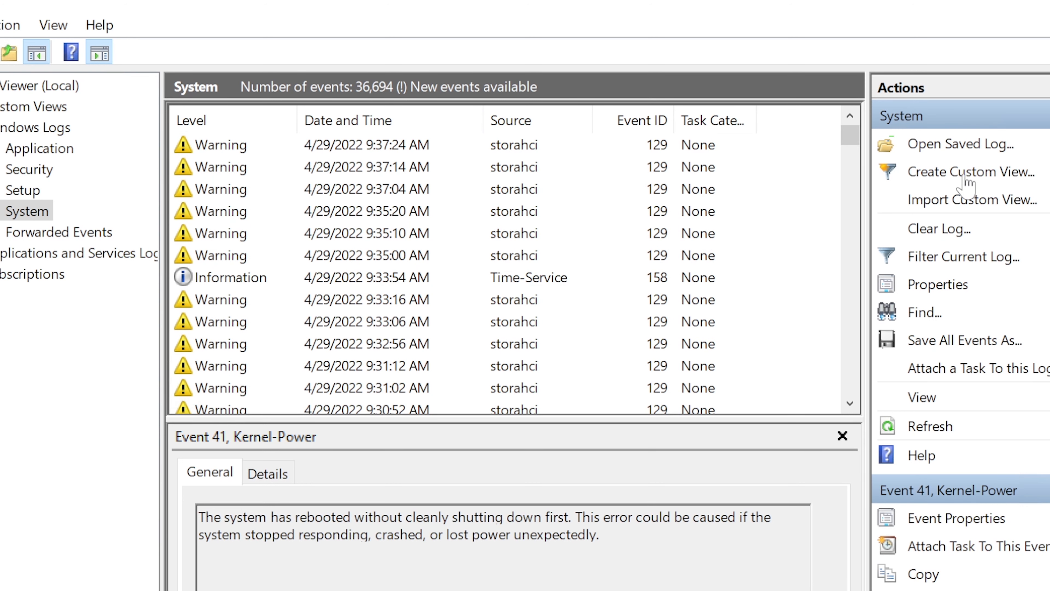
mouse_move(947, 214)
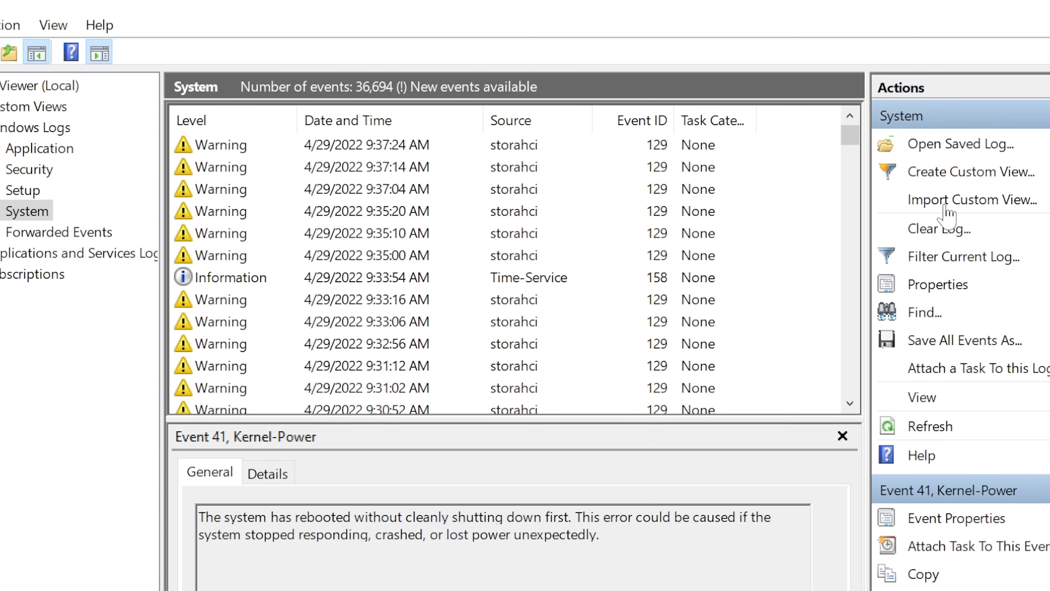
Create a custom view of Critical and Error System events logged in the last 7 days.
click(973, 171)
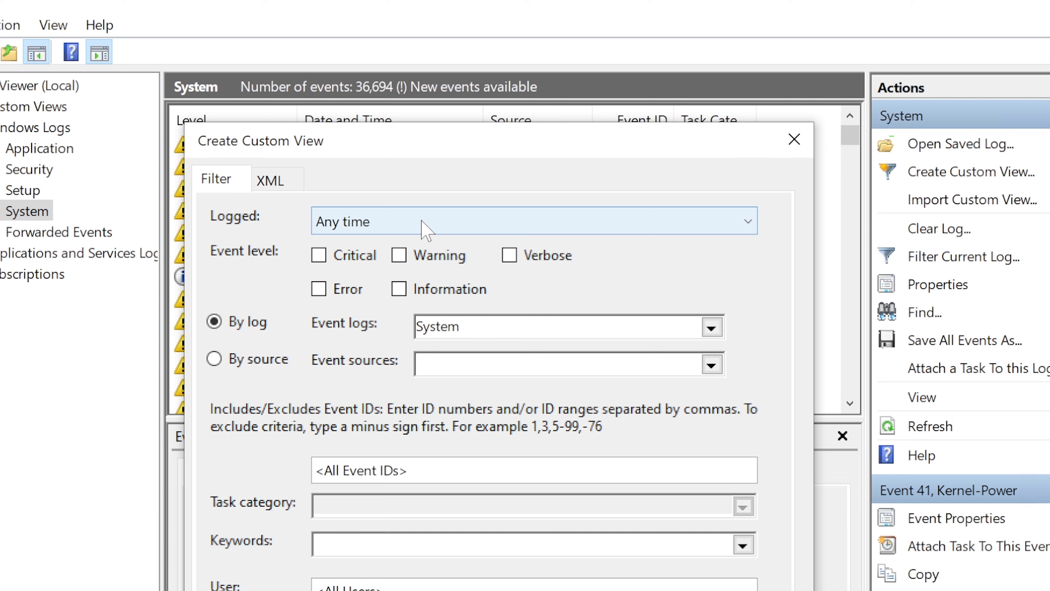
click(532, 220)
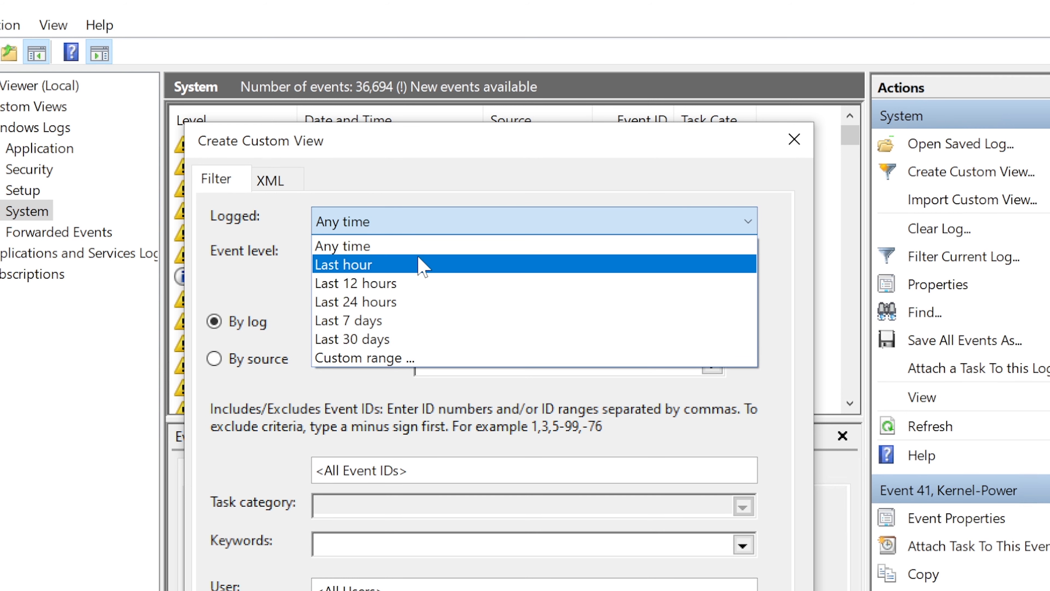
mouse_move(392, 301)
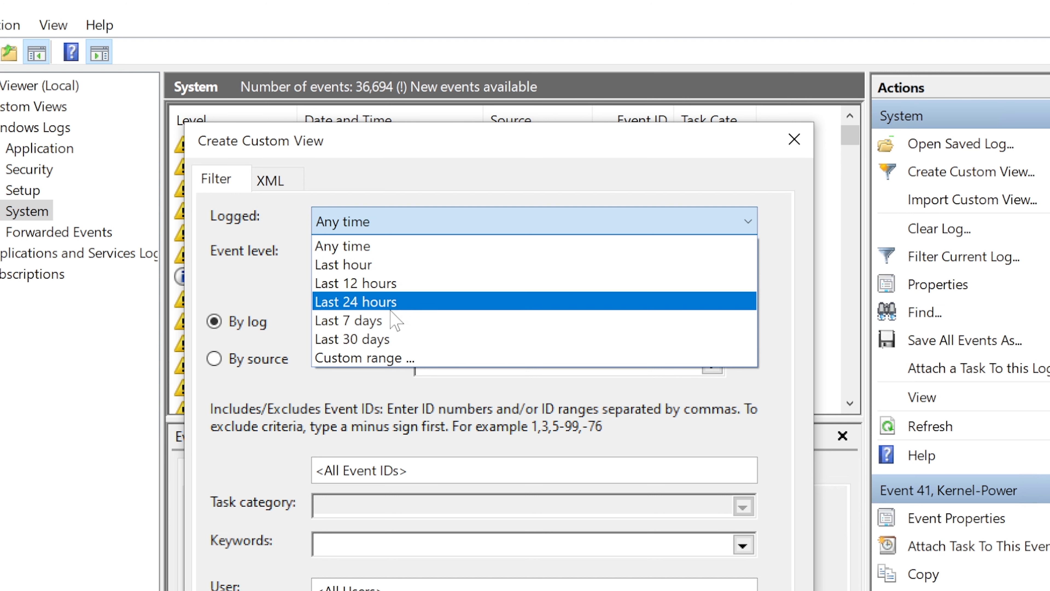
click(348, 319)
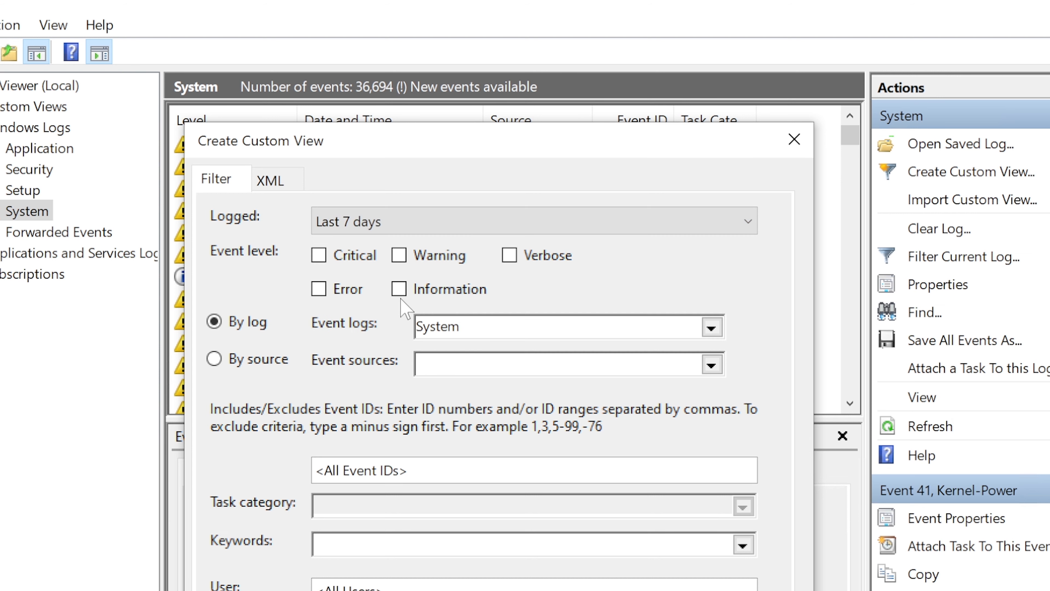
click(319, 255)
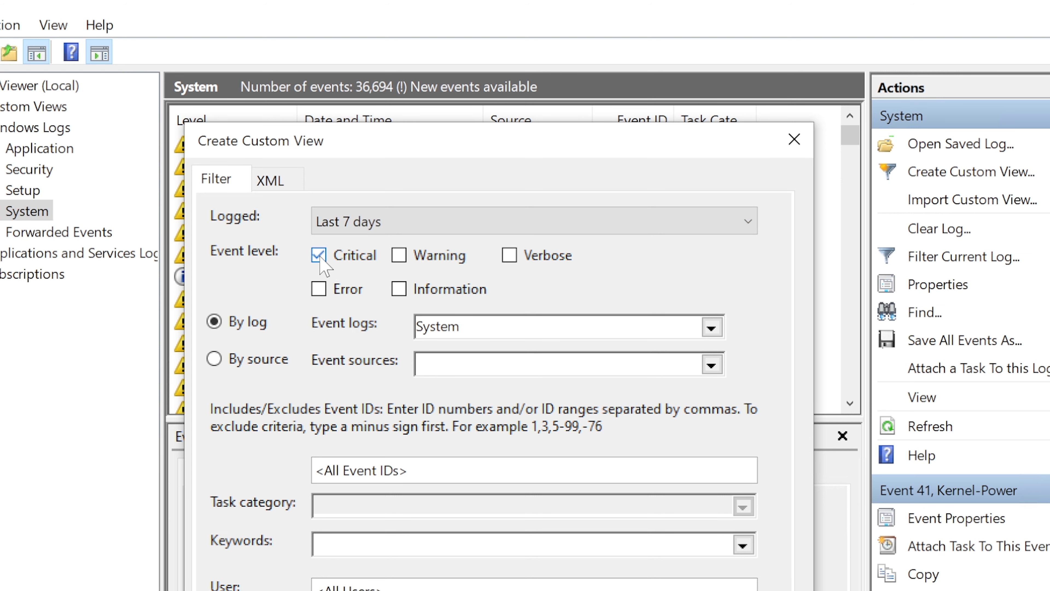
click(319, 288)
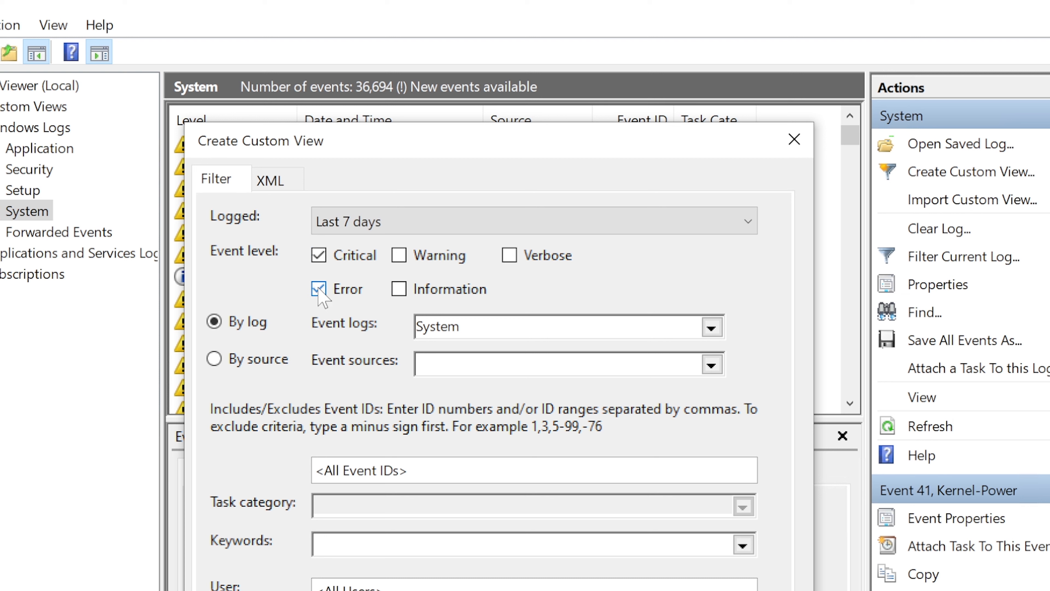
click(319, 289)
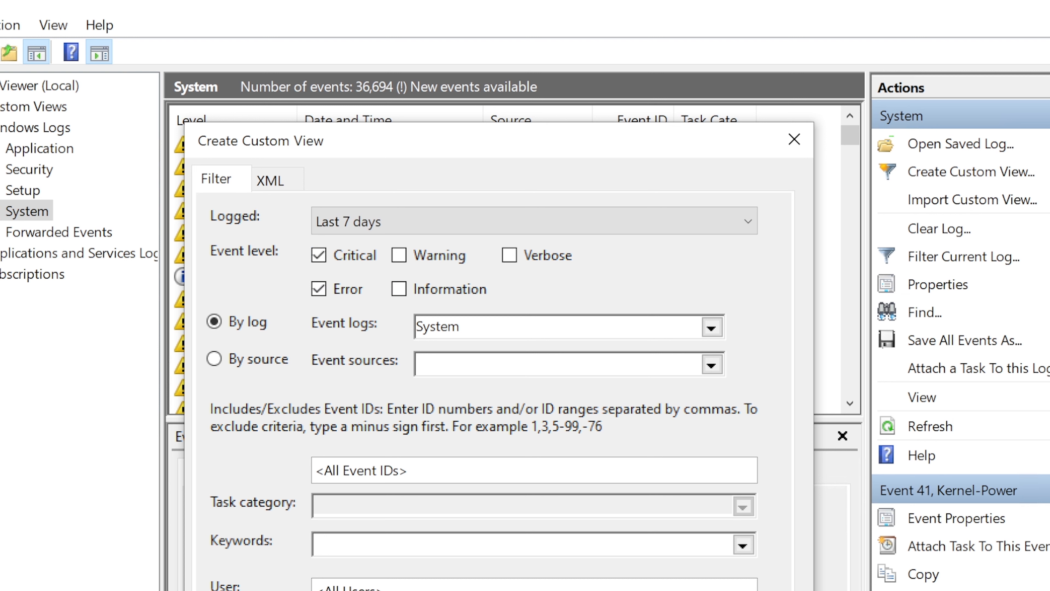
click(710, 327)
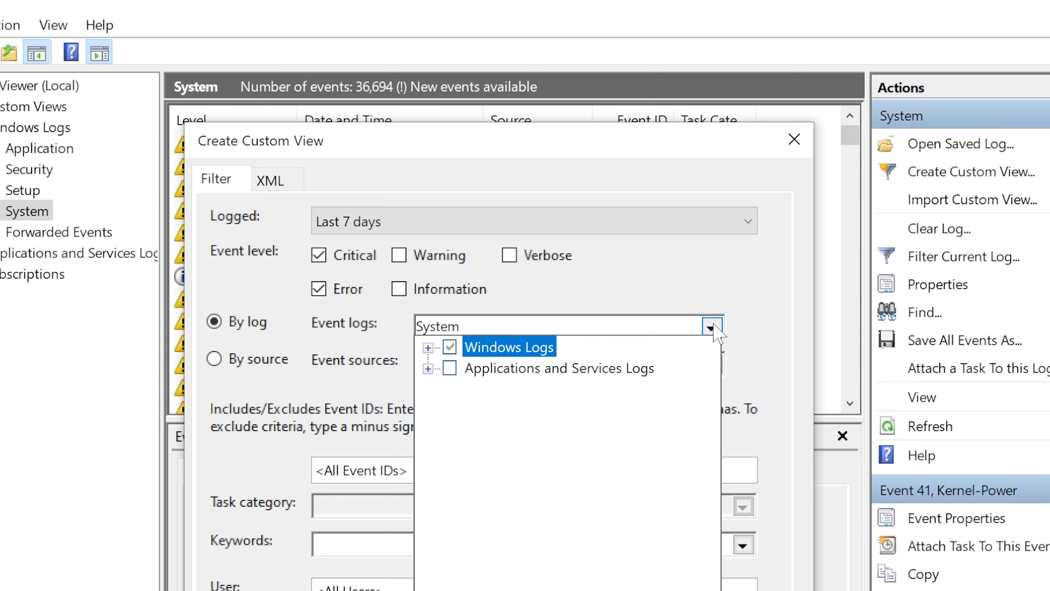
click(711, 327)
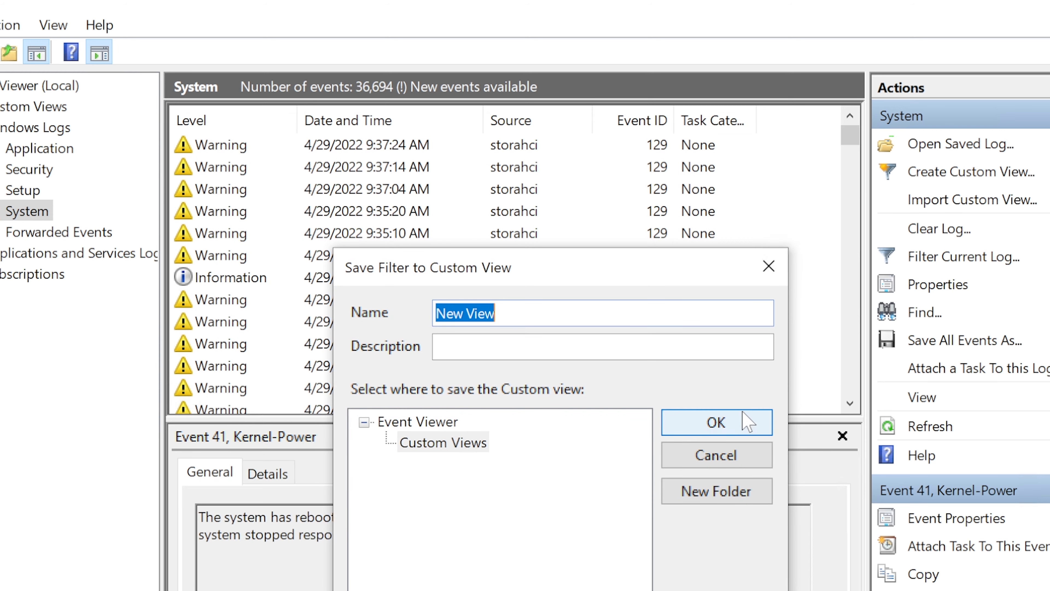
Save the view as New View and inspect its listed events, including DistributedCOM 10010 and error 6008.
click(715, 422)
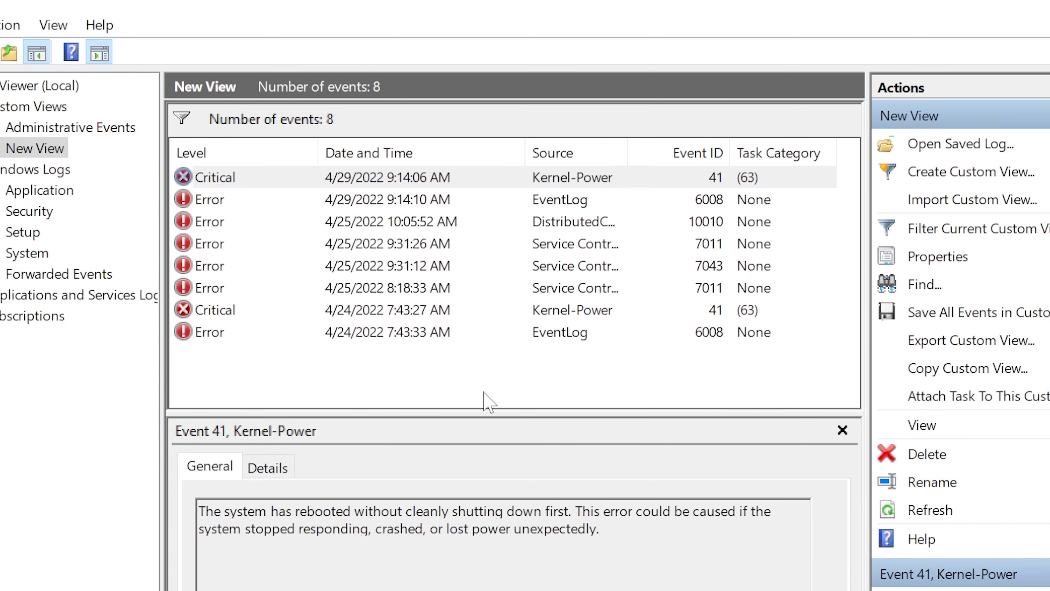
mouse_move(466, 372)
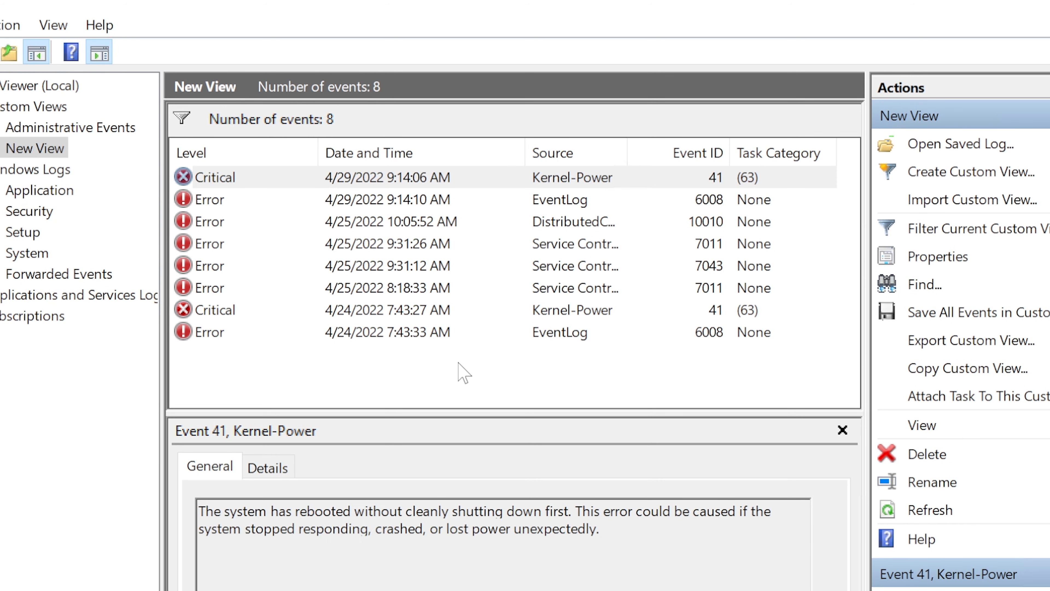
mouse_move(312, 326)
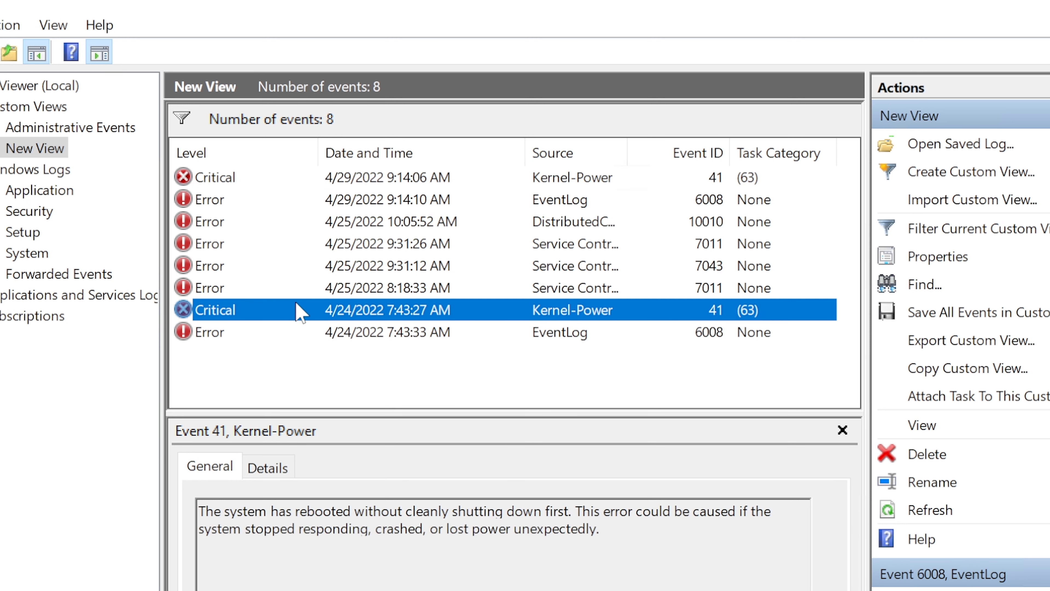
click(390, 222)
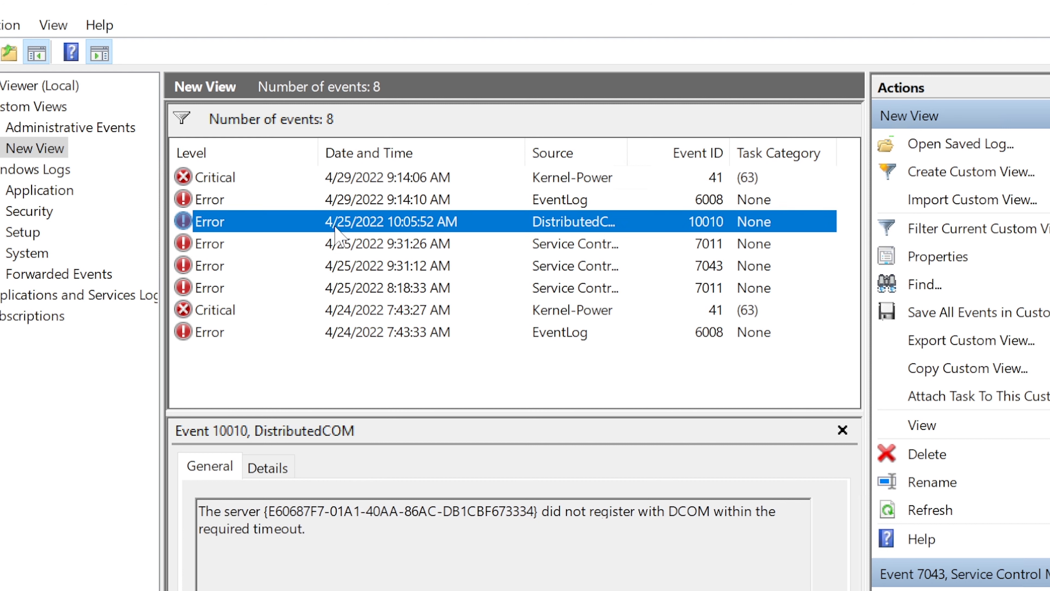
click(388, 199)
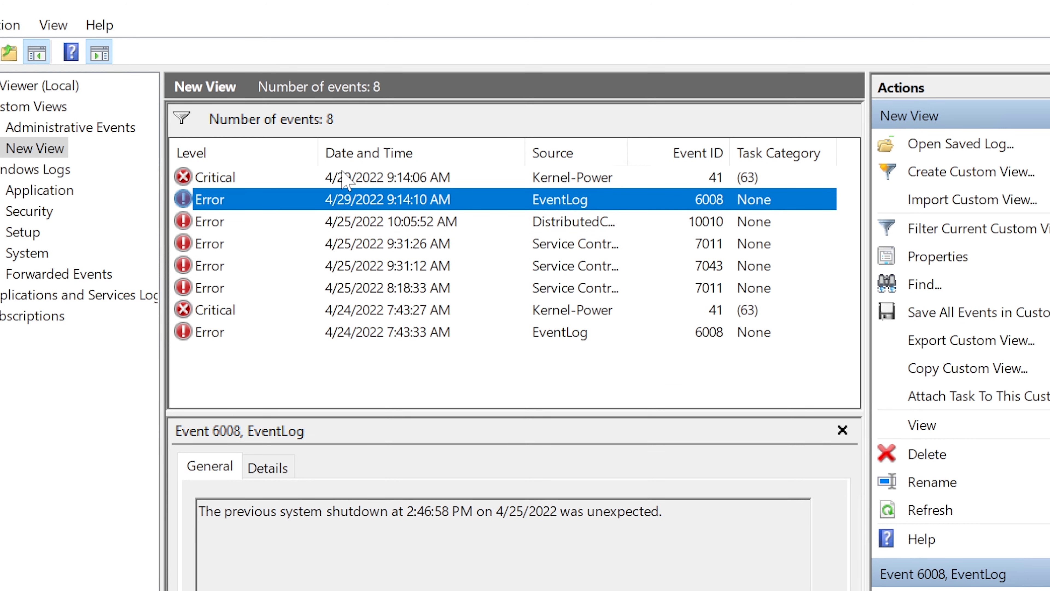
click(389, 177)
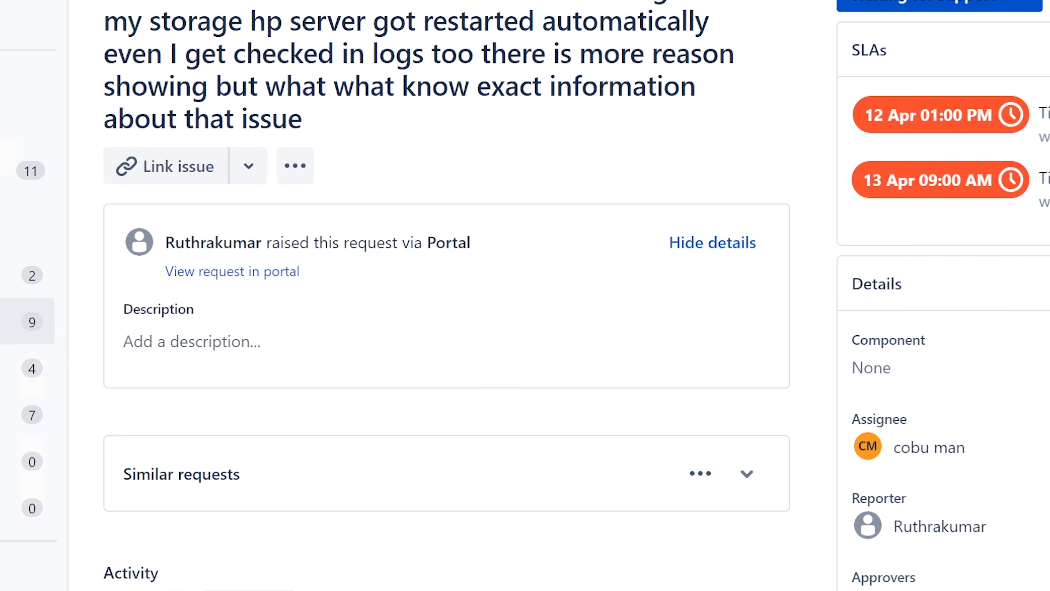
Draft the ISD-151 reply: checking system logs, 'You can use the event viewer to find the reason for reboot.'.
scroll(down, 3)
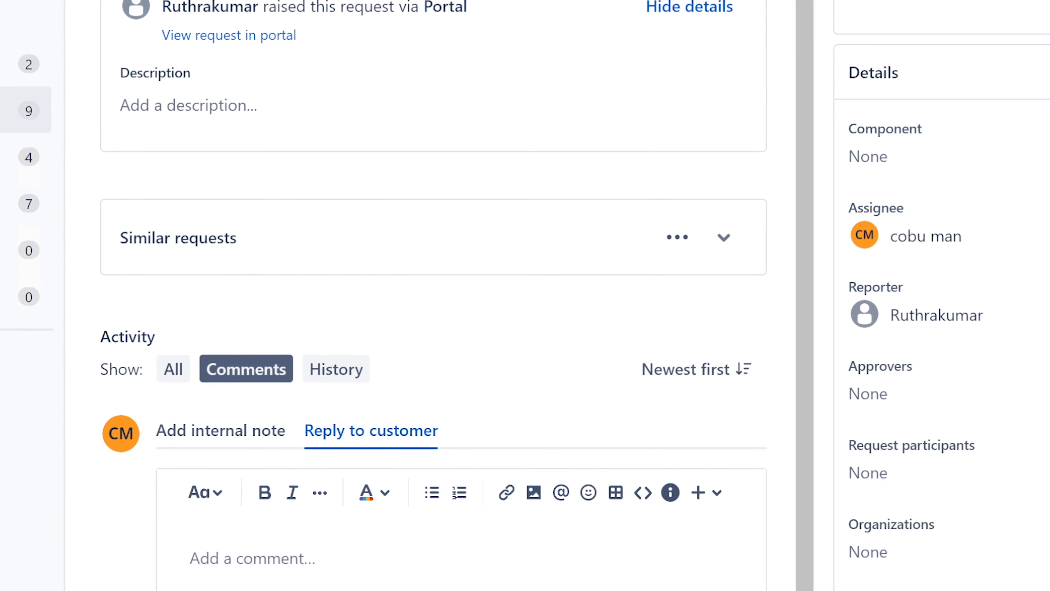
text(Hello Ruthr)
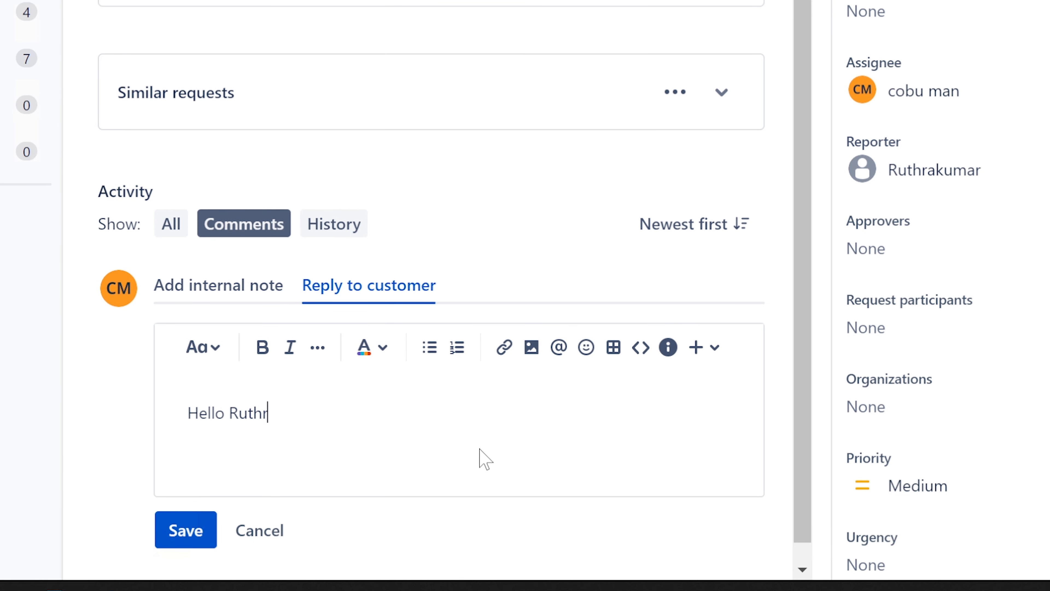
text(a,)
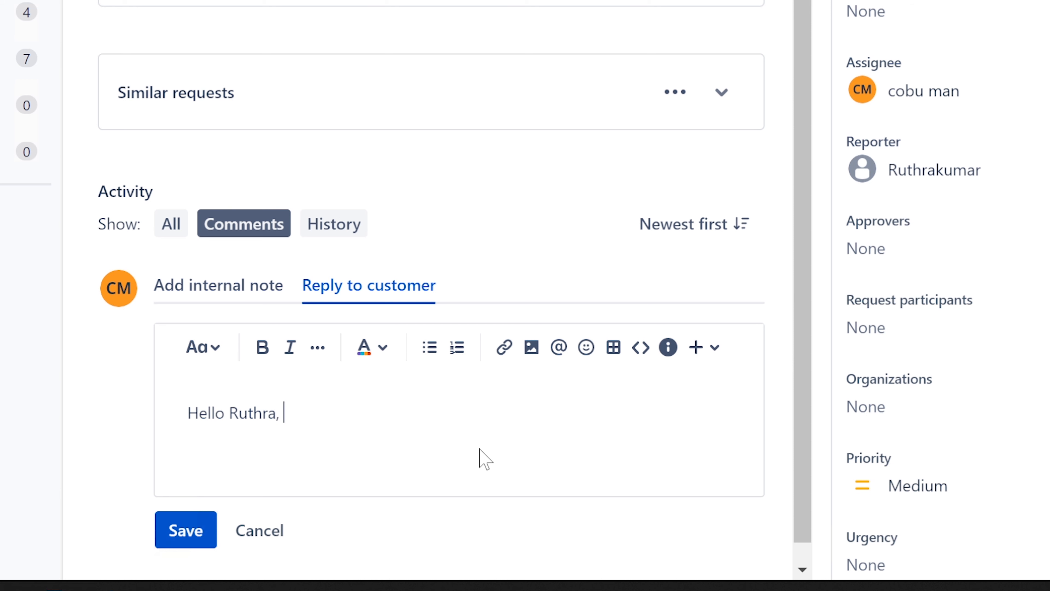
text(I have your ticket for)
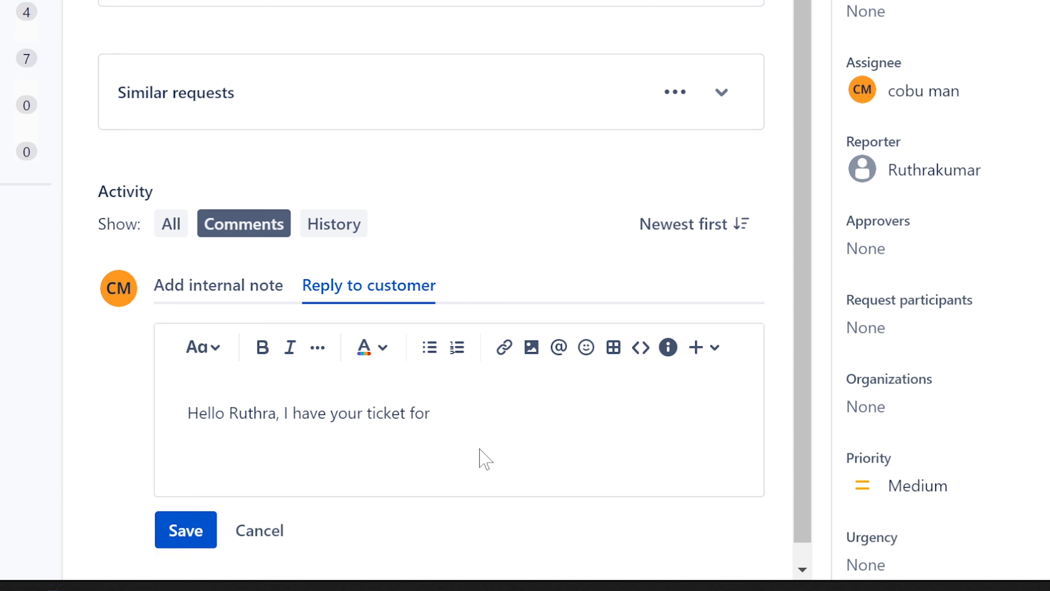
text(checki)
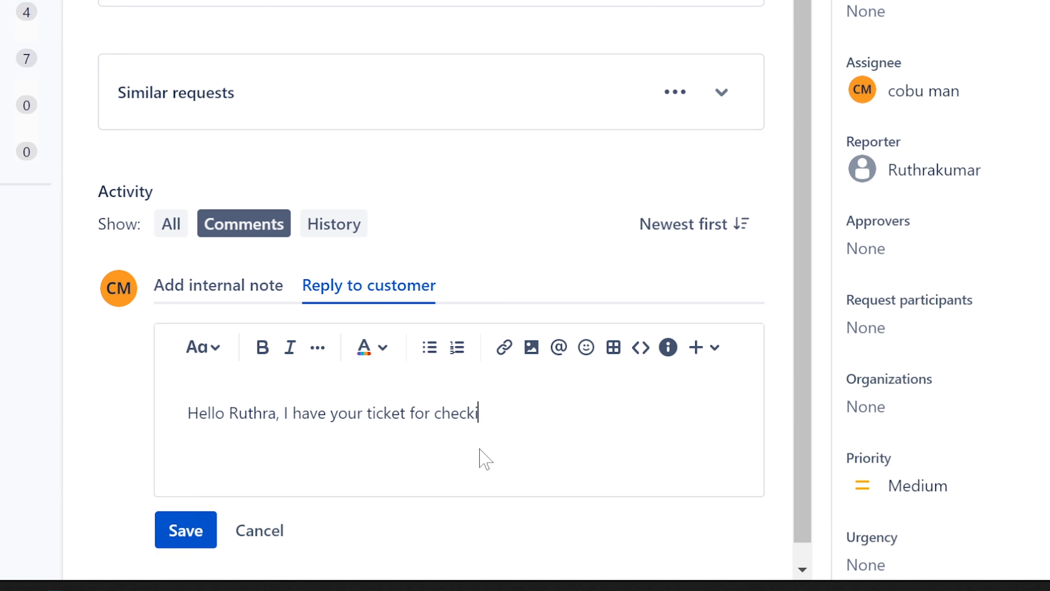
text(ng system lo)
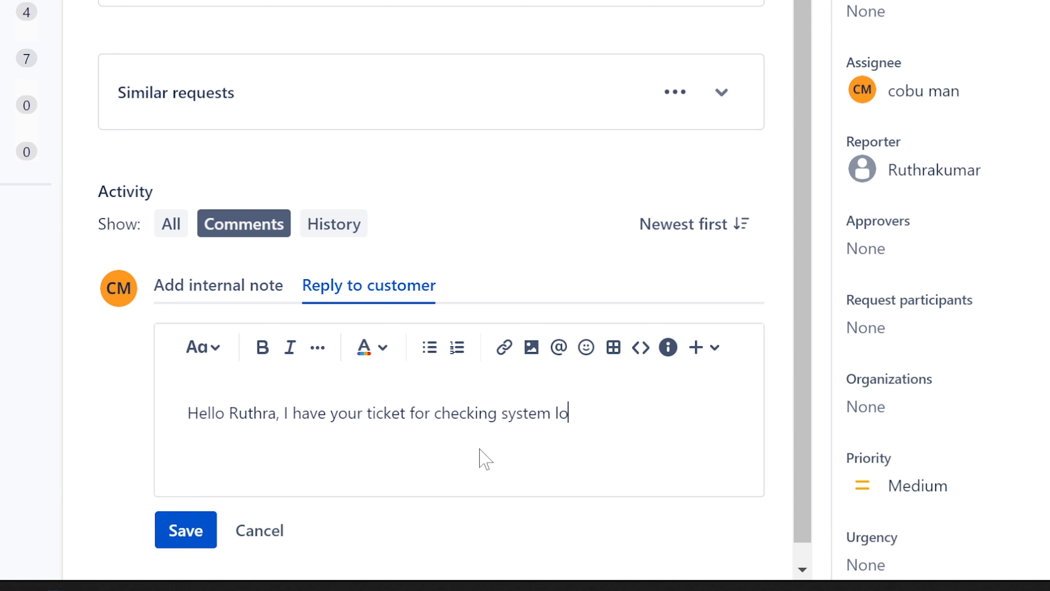
text(gs...)
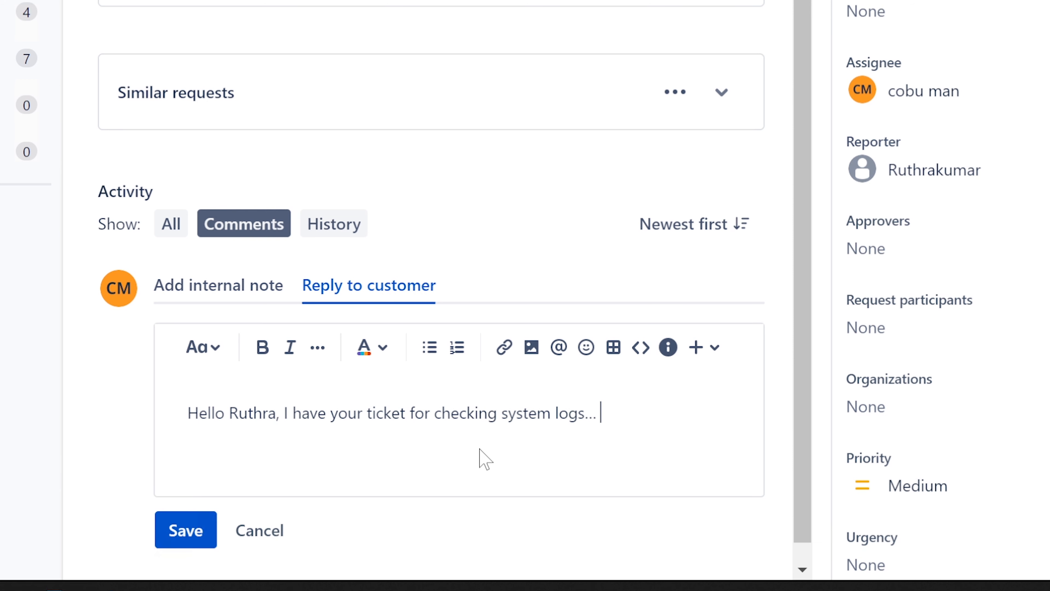
text(You can use th)
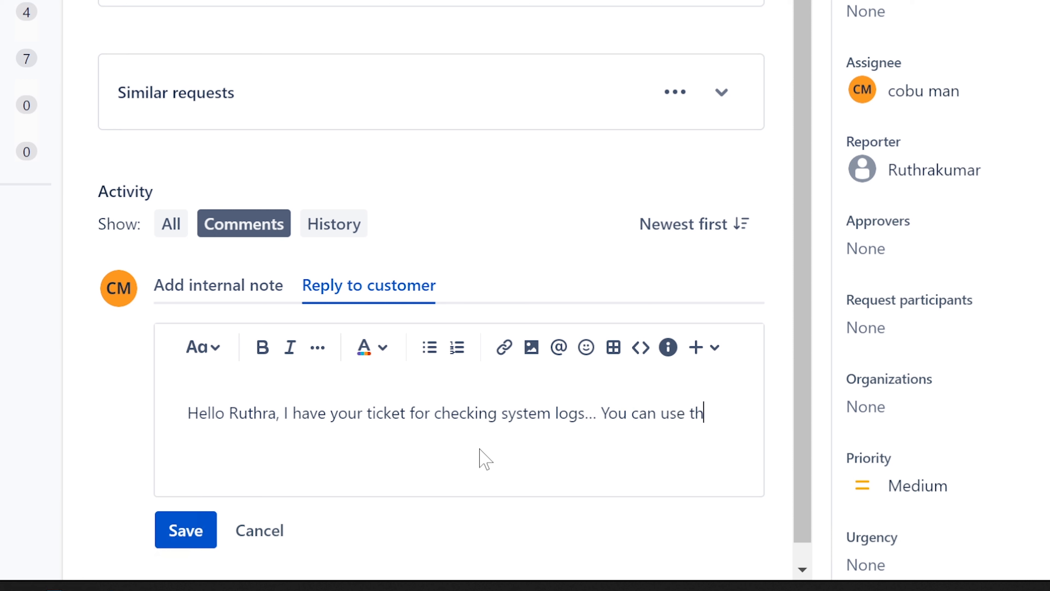
text(e event)
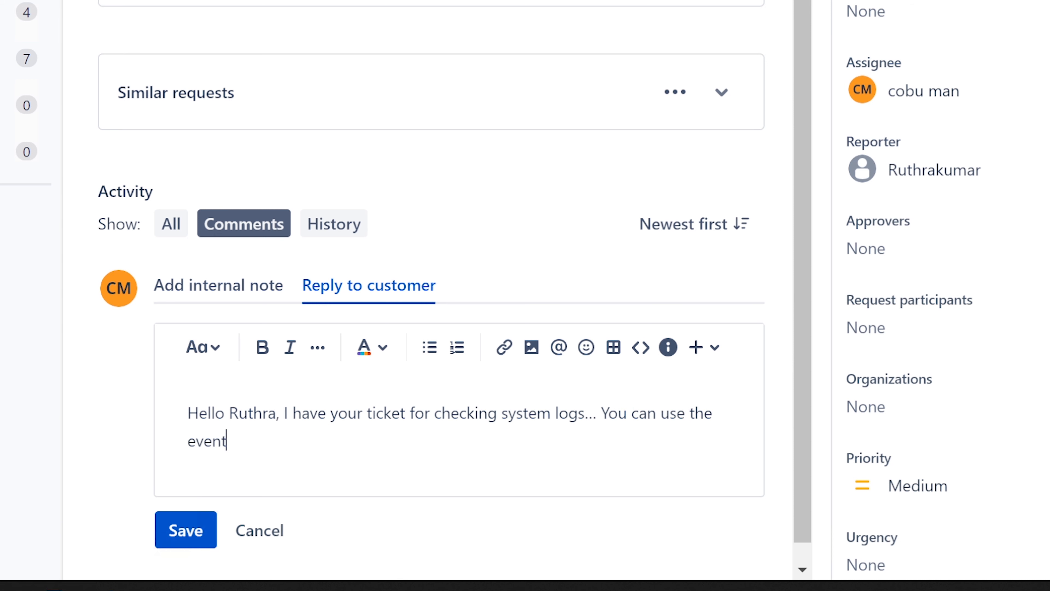
text(viewer)
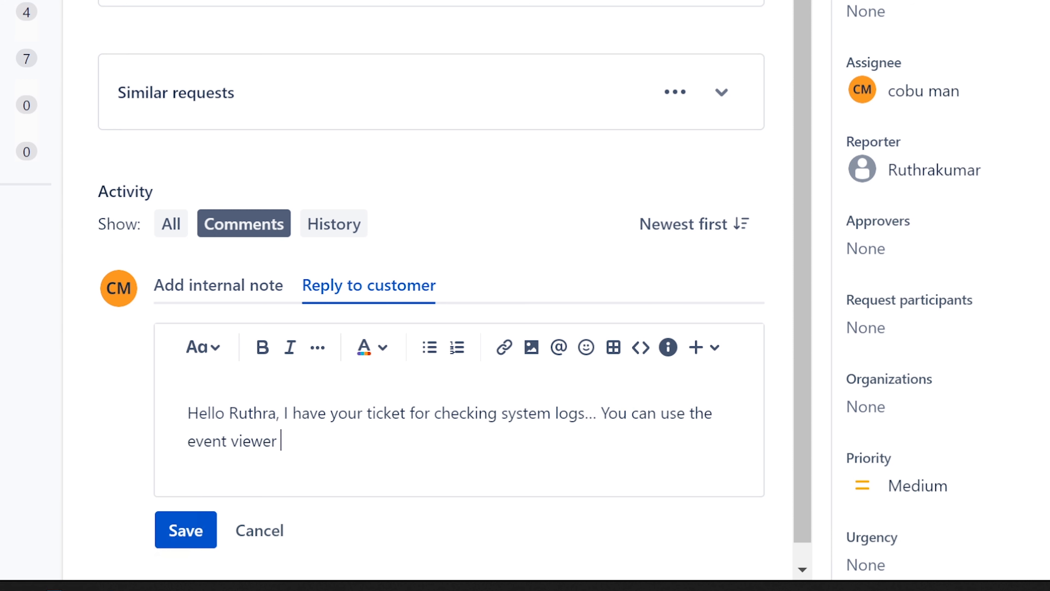
text(to find the reason)
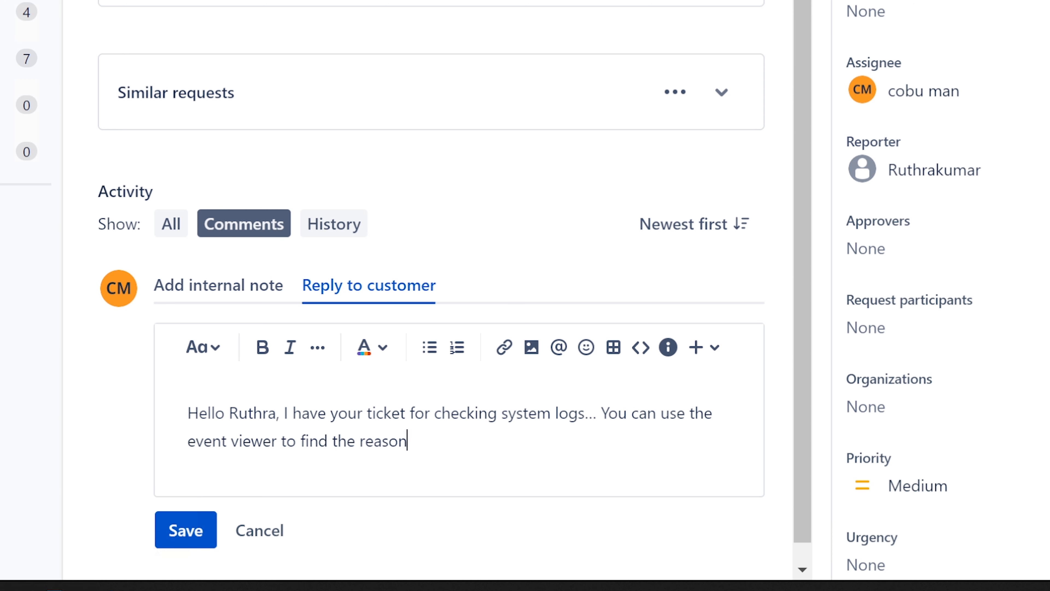
text(for reboot.)
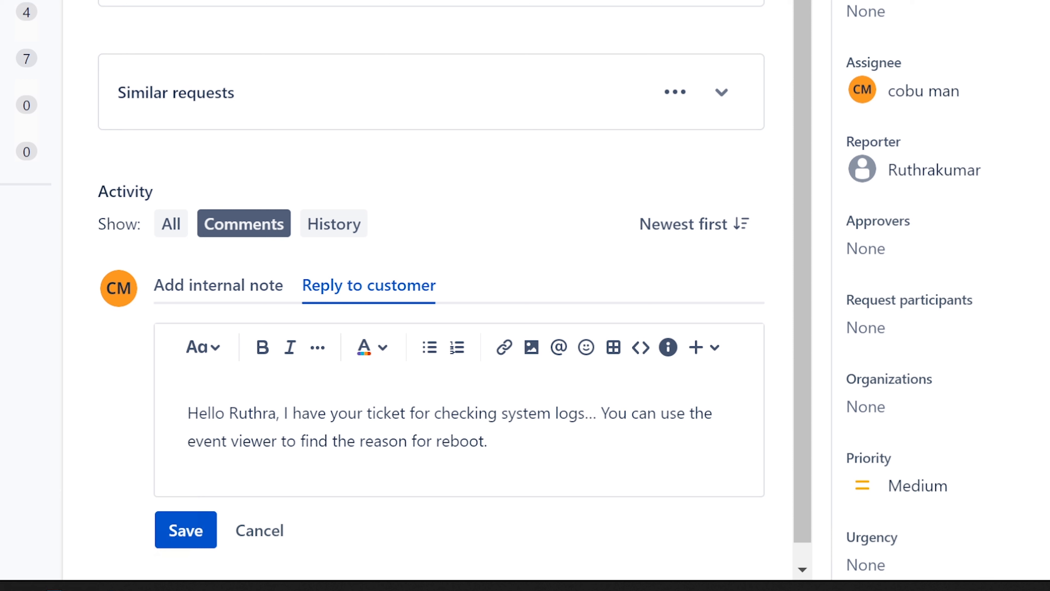
Add a sentence asking the customer to watch the explanation video this Sunday, removing the stray 'On'.
click(489, 441)
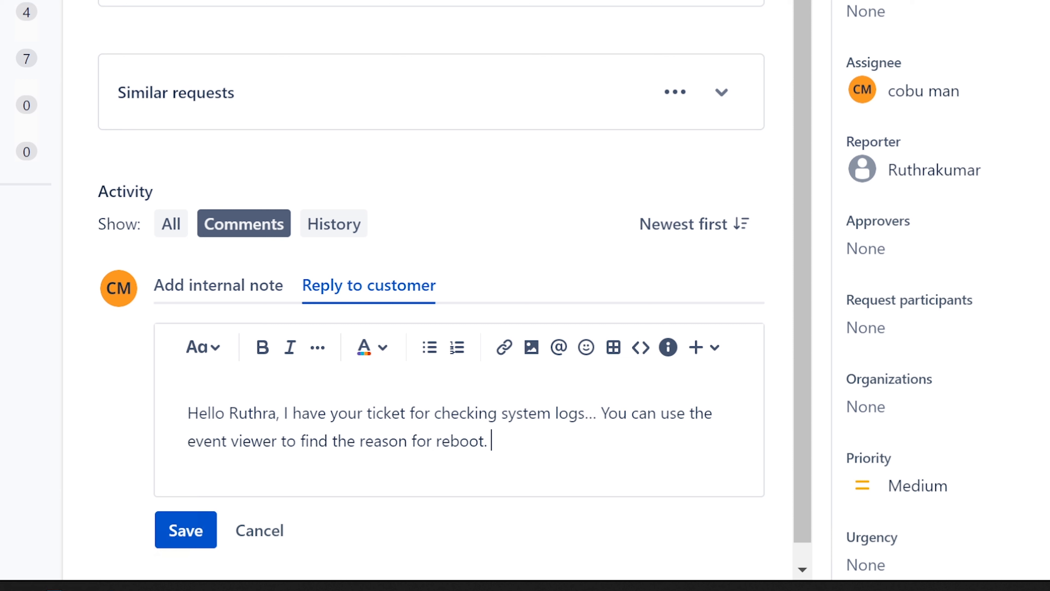
text(Please watch my video for e)
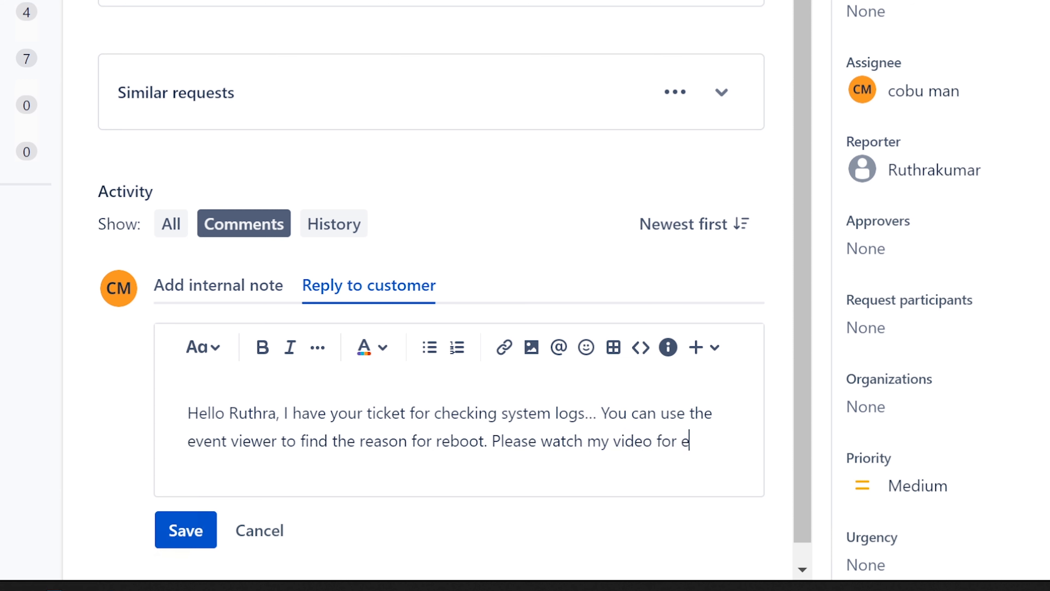
text(xplanation)
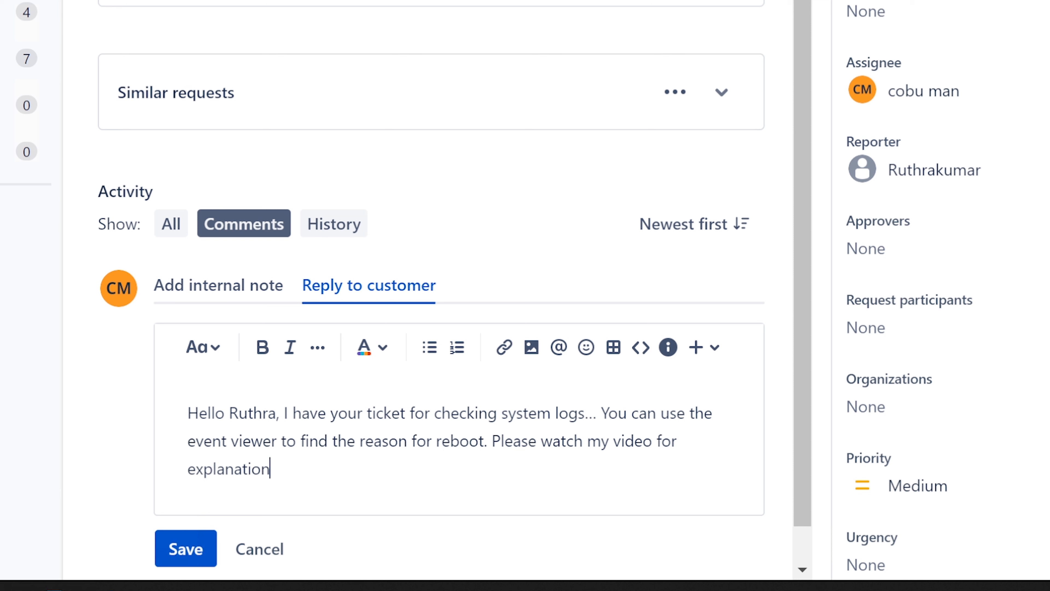
text(On)
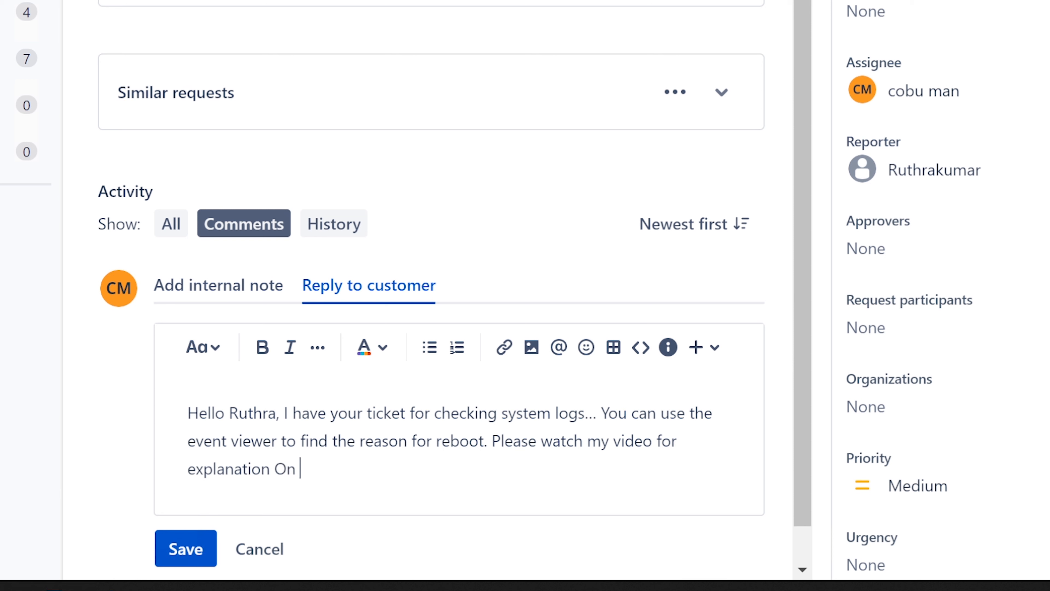
key(Backspace)
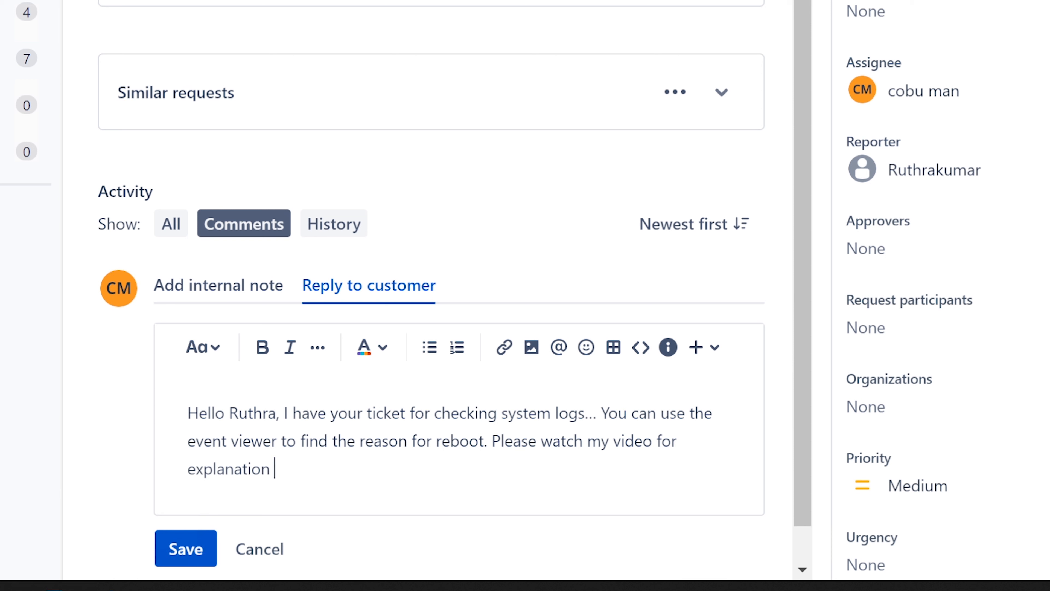
text(this Sunday)
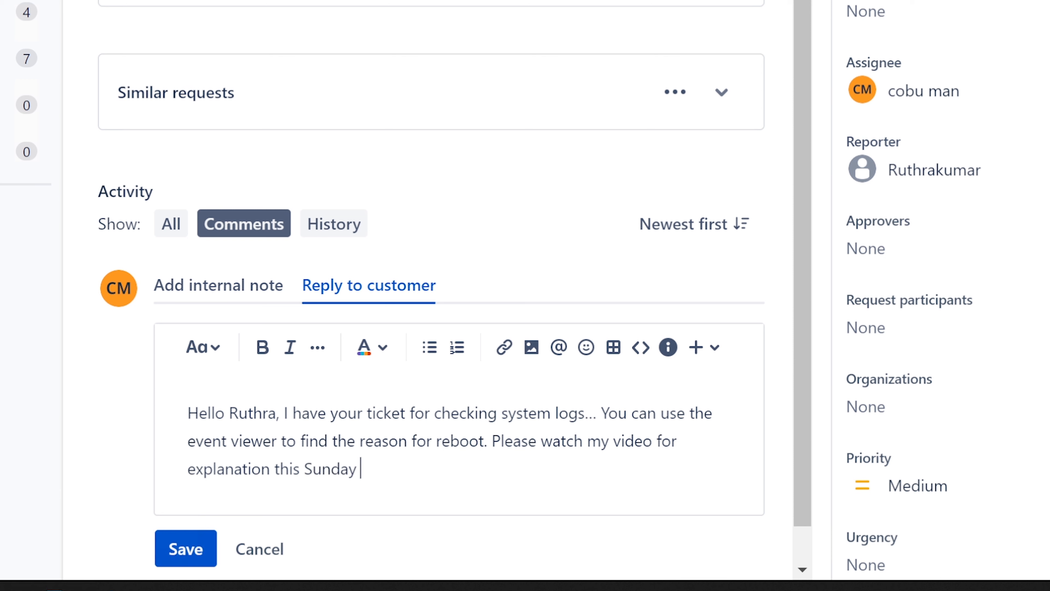
text(#26. Ervin)
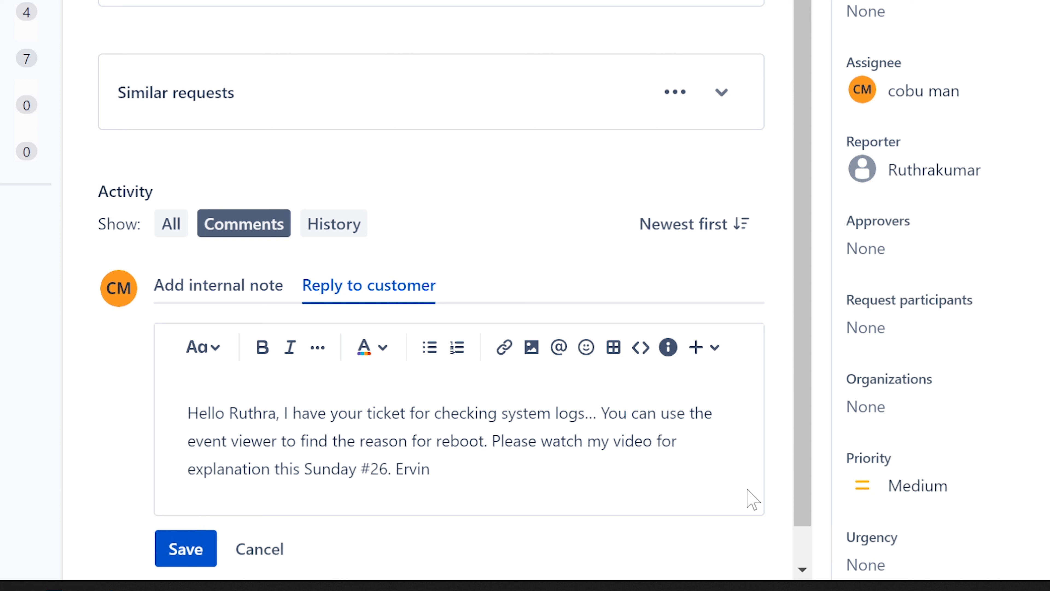
Insert 'You can look for Kernel-Power log errors.' after the reboot sentence and post the reply.
click(491, 441)
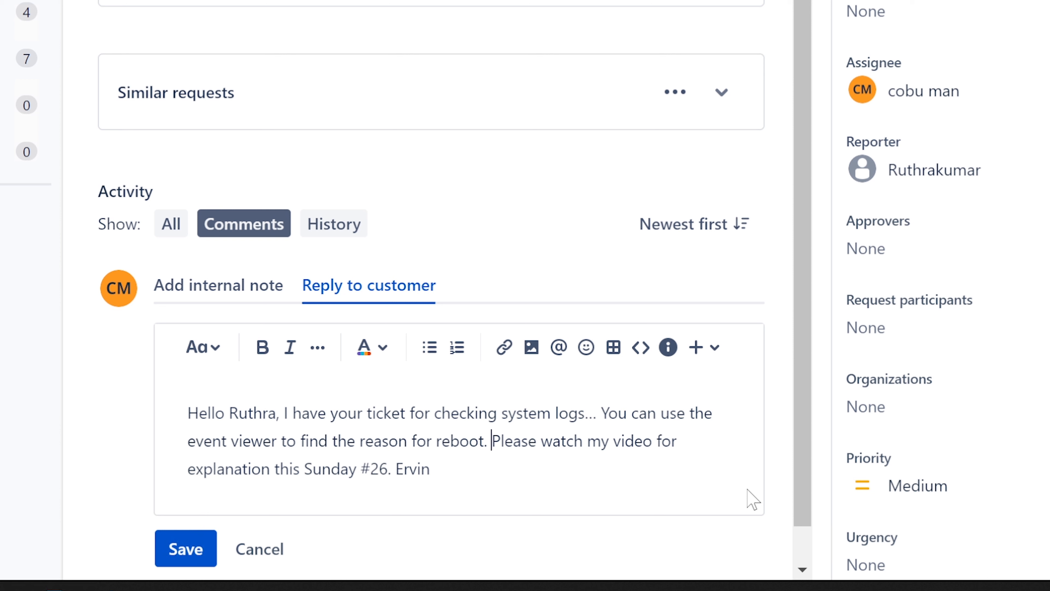
text(You can look)
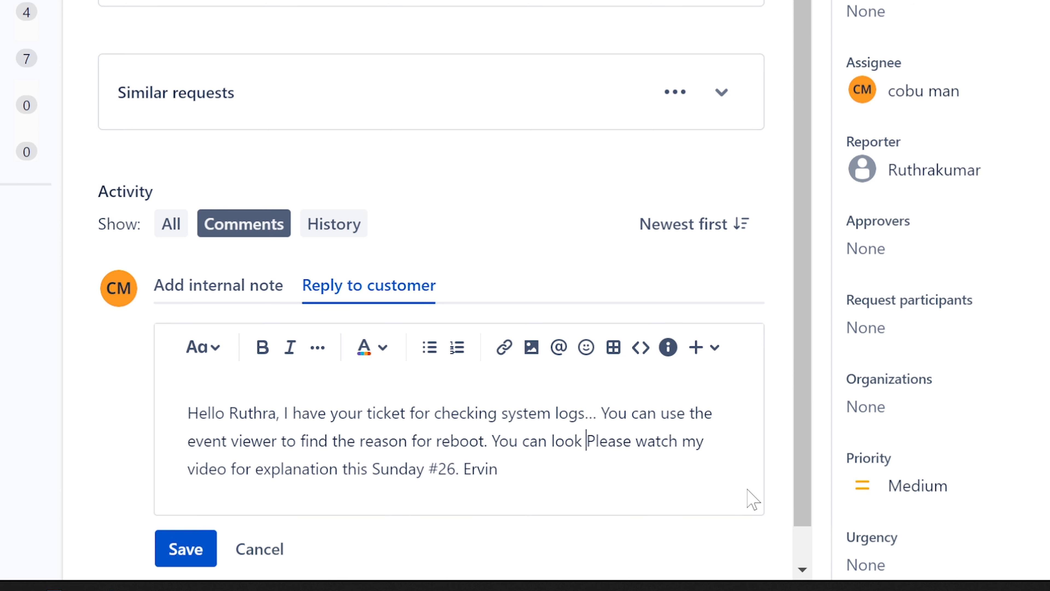
text(for)
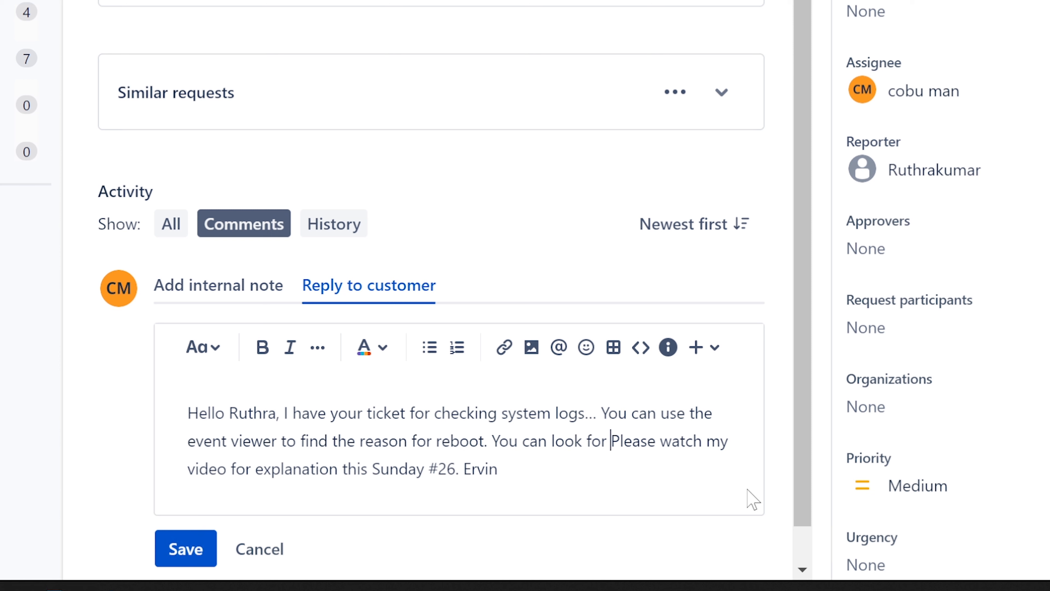
text(Kernel-Power)
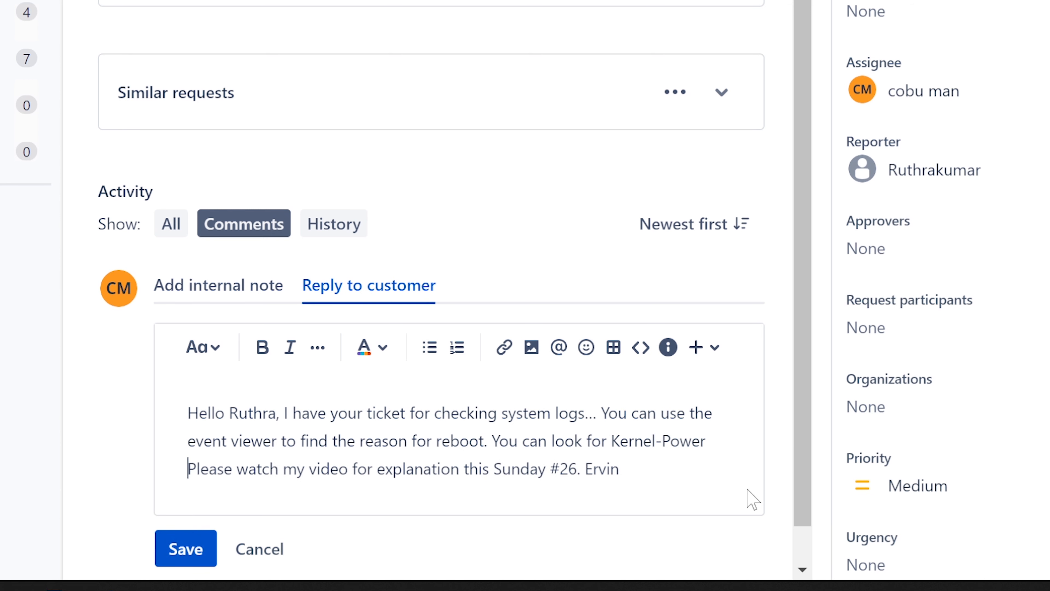
text(log fi)
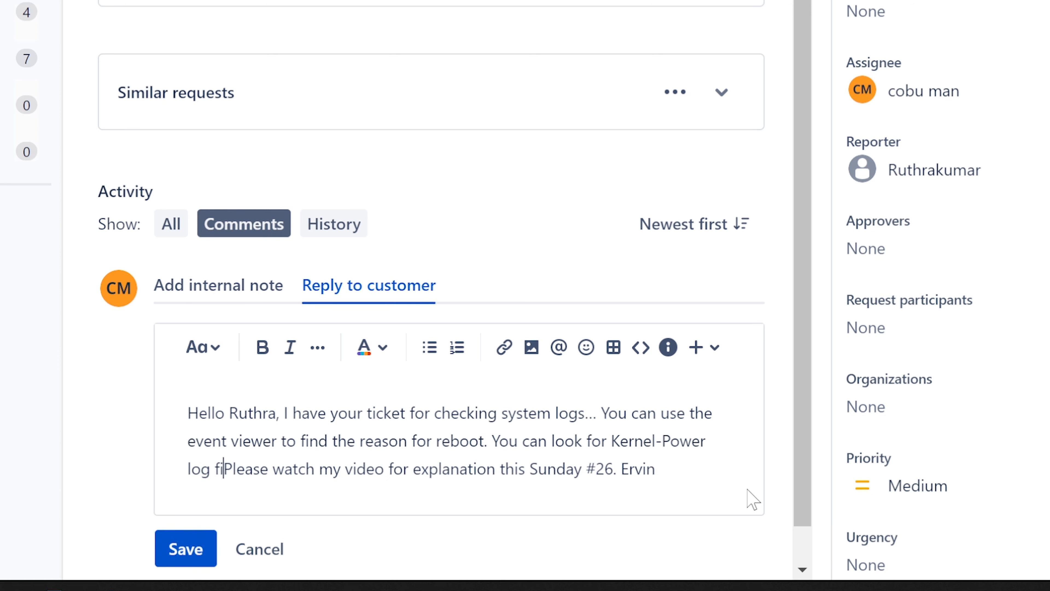
text(errors.)
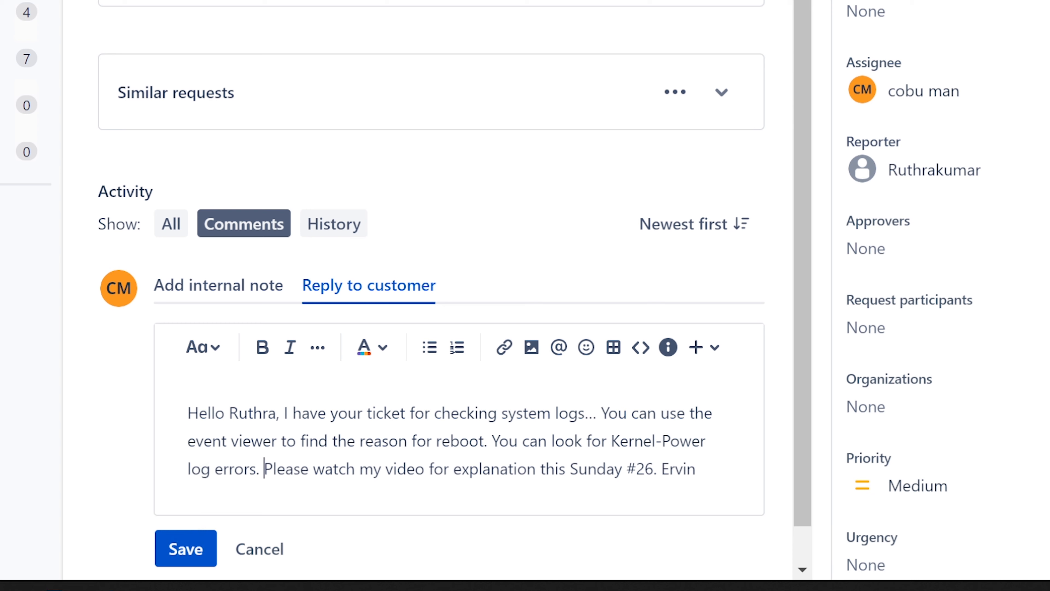
click(185, 549)
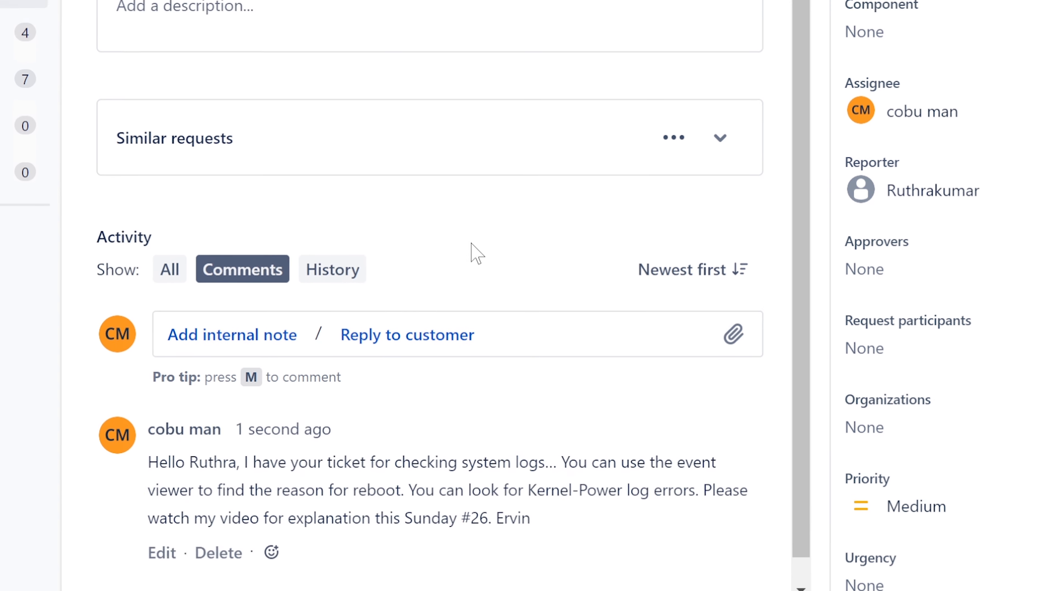